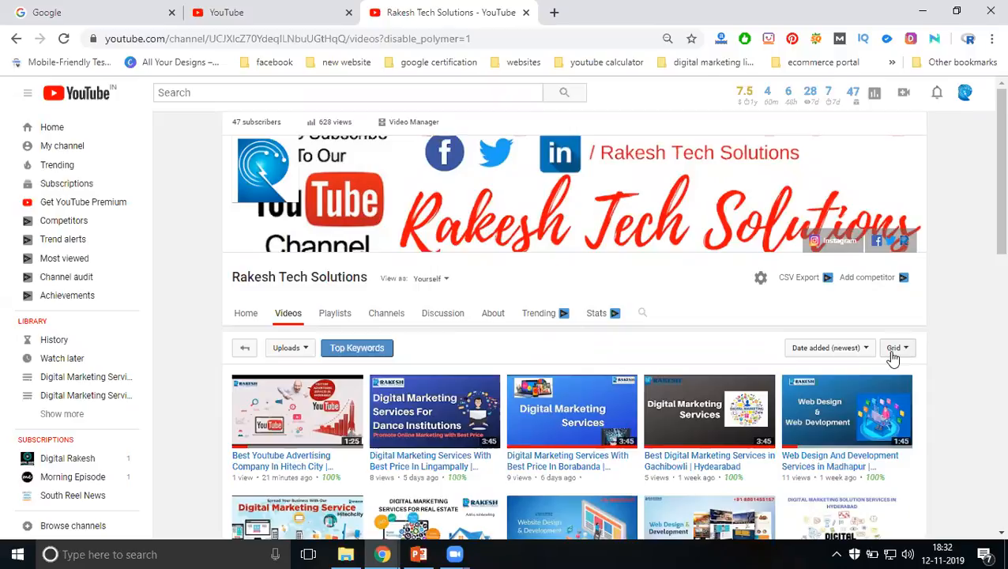
{"action": "mouse_move", "coordinate": [571, 499]}
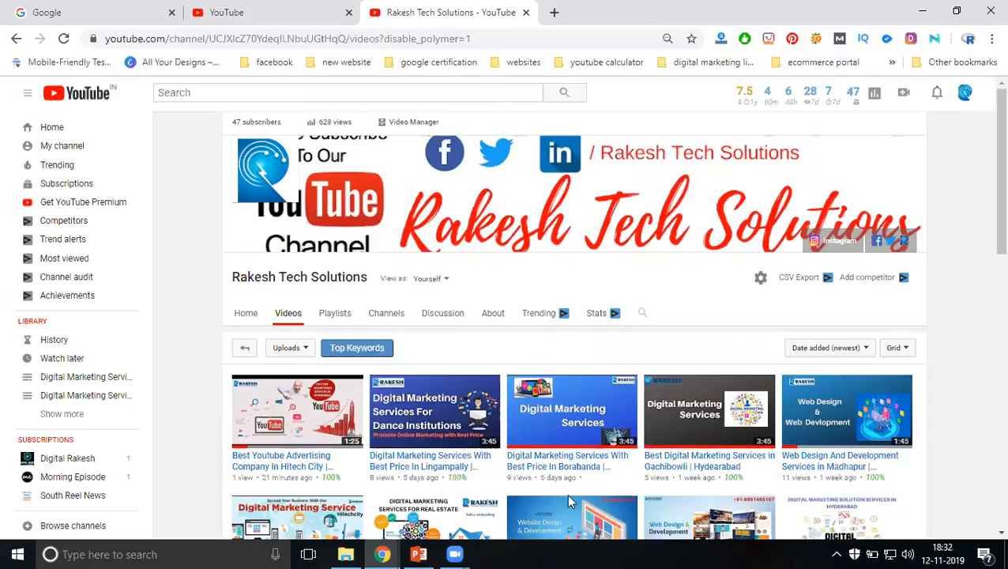
Switch from the YouTube channel page to the open Digital Marketing Services presentation
{"action": "left_click", "coordinate": [417, 553]}
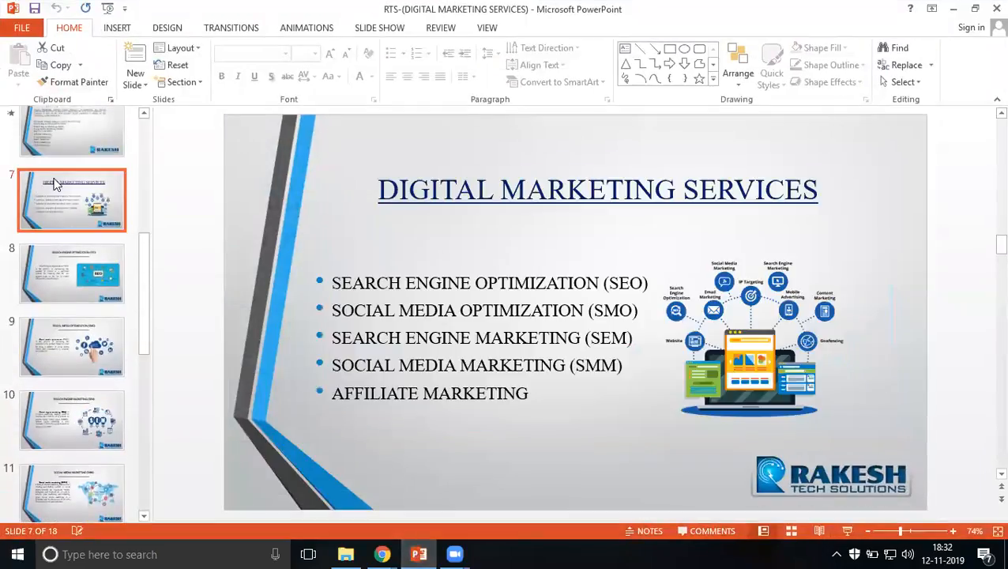
Browse through the deck's slides, including the Search Engine Marketing slide
{"action": "left_click", "coordinate": [71, 149]}
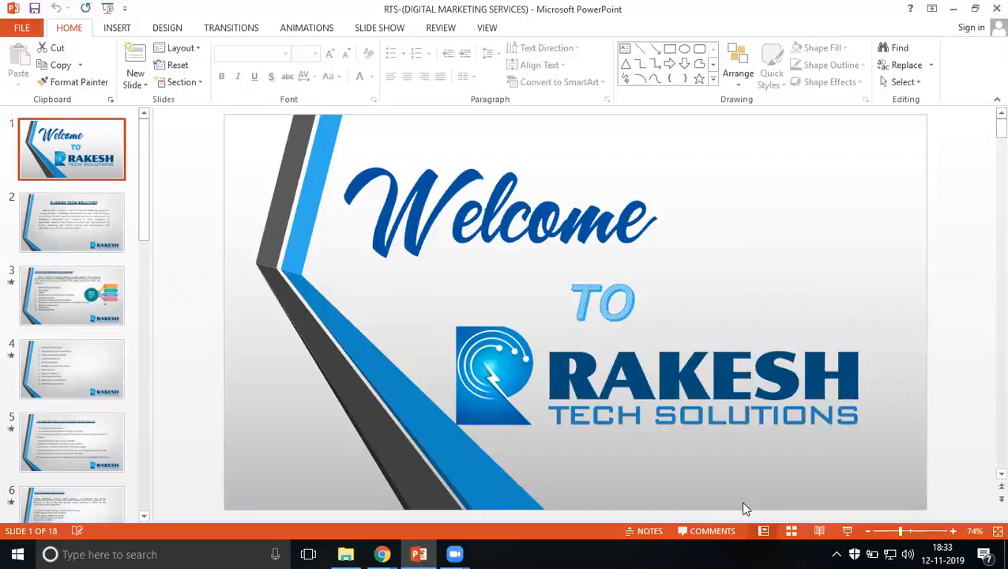
{"action": "mouse_move", "coordinate": [587, 263]}
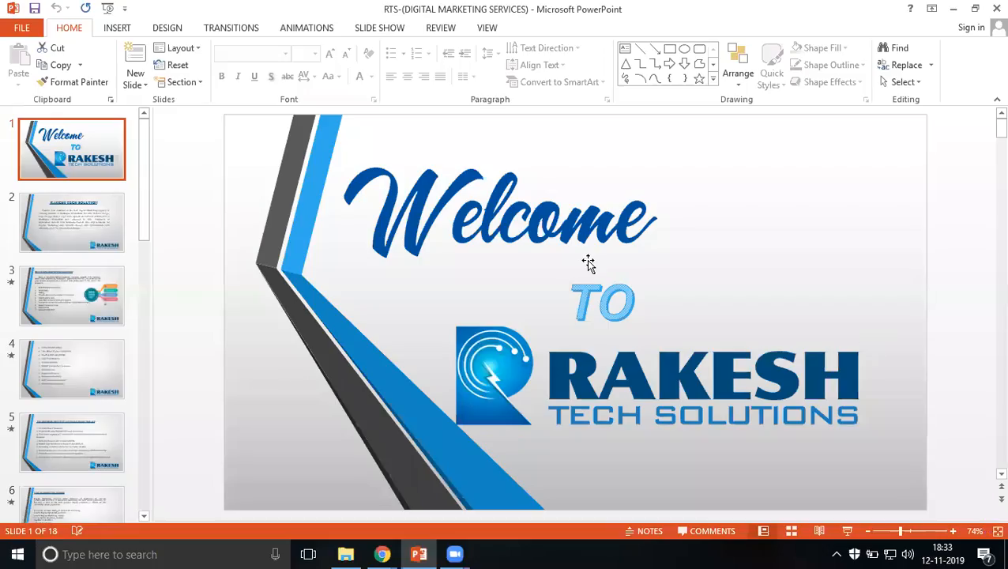
{"action": "left_click", "coordinate": [71, 222]}
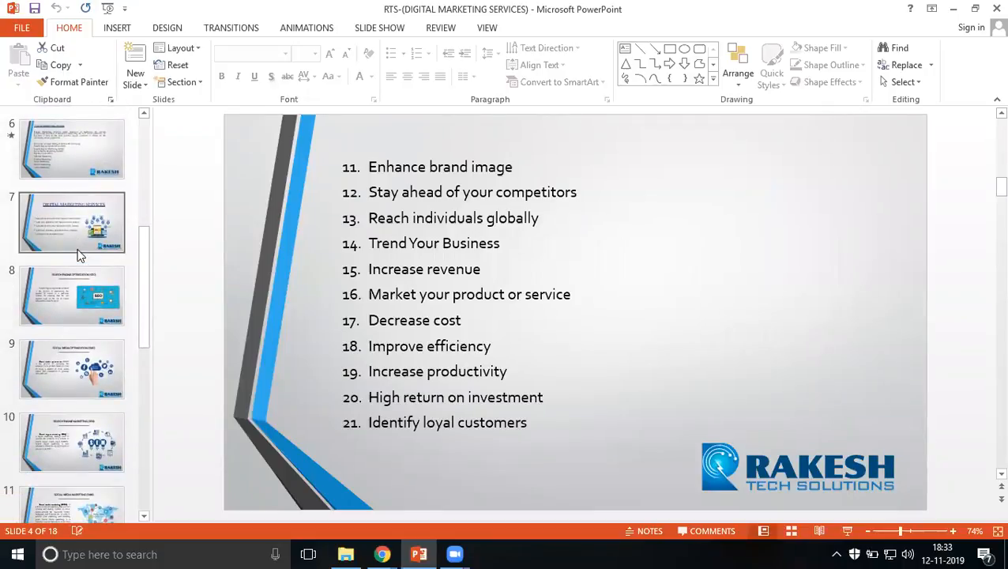
{"action": "scroll", "scroll_direction": "down", "scroll_amount": 3}
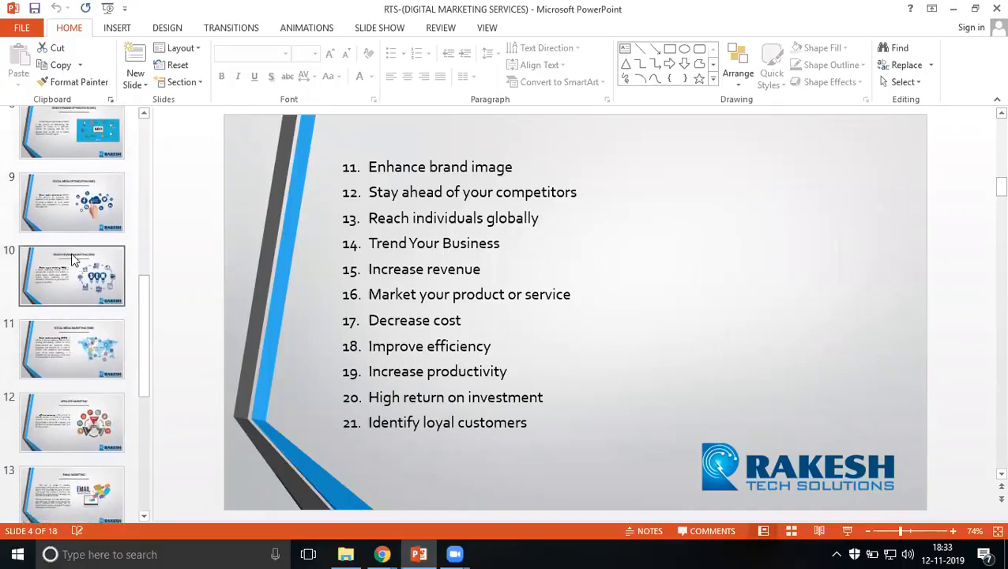
{"action": "left_click", "coordinate": [71, 275]}
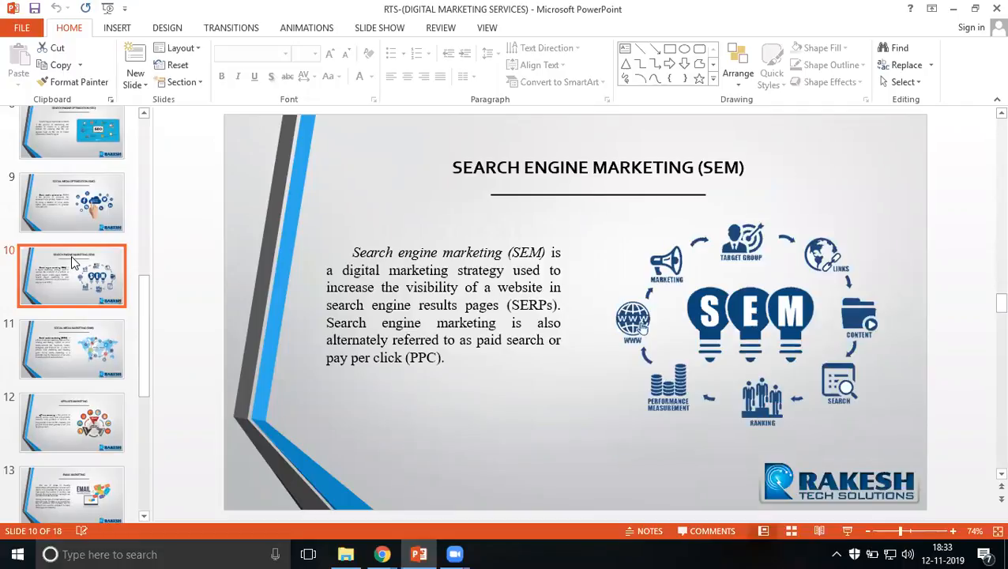
{"action": "scroll", "scroll_direction": "down", "scroll_amount": 3}
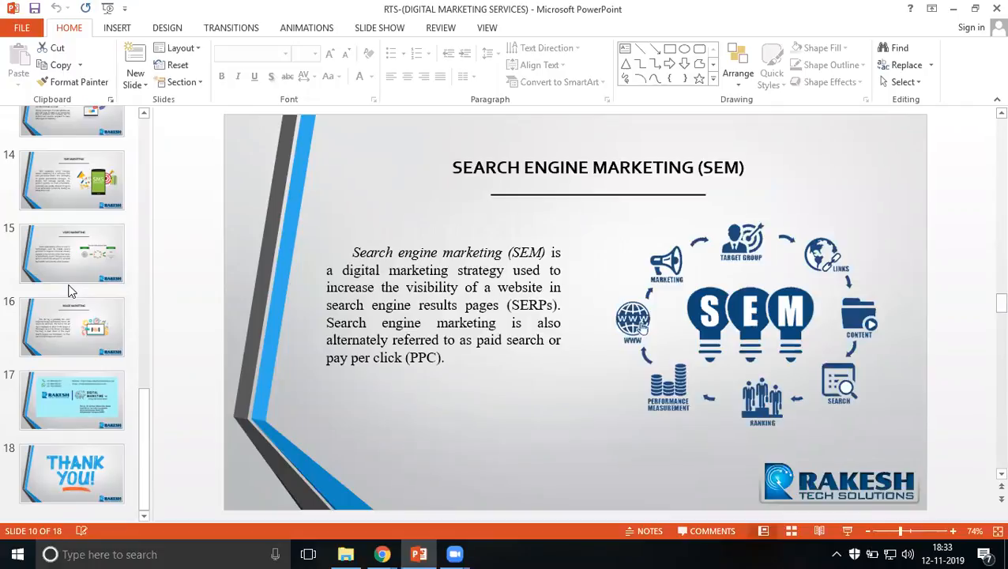
{"action": "scroll", "scroll_direction": "up", "scroll_amount": 3}
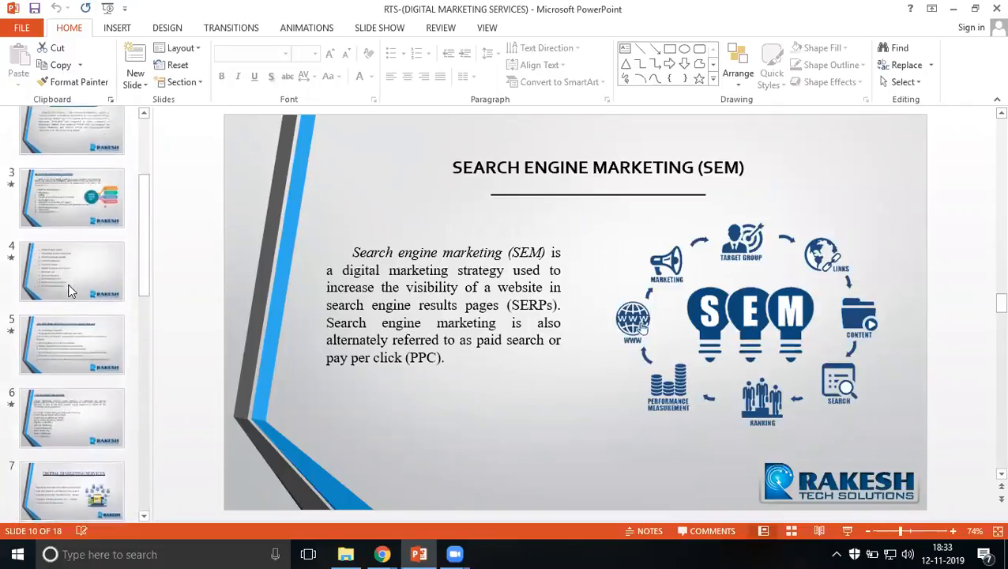
Select the range from the company intro slide 2 through slide 16
{"action": "left_click", "coordinate": [71, 222]}
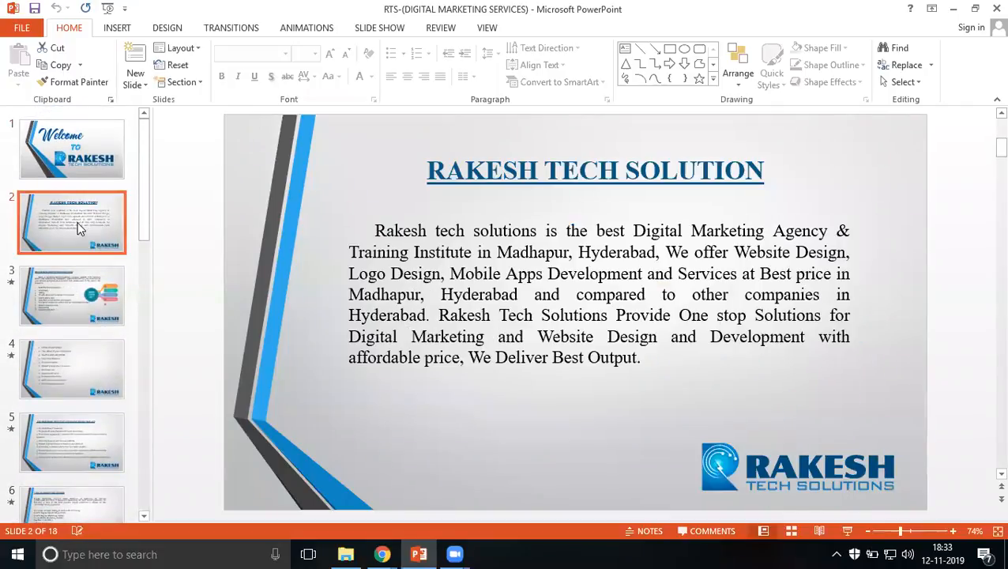
{"action": "scroll", "scroll_direction": "down", "scroll_amount": 3}
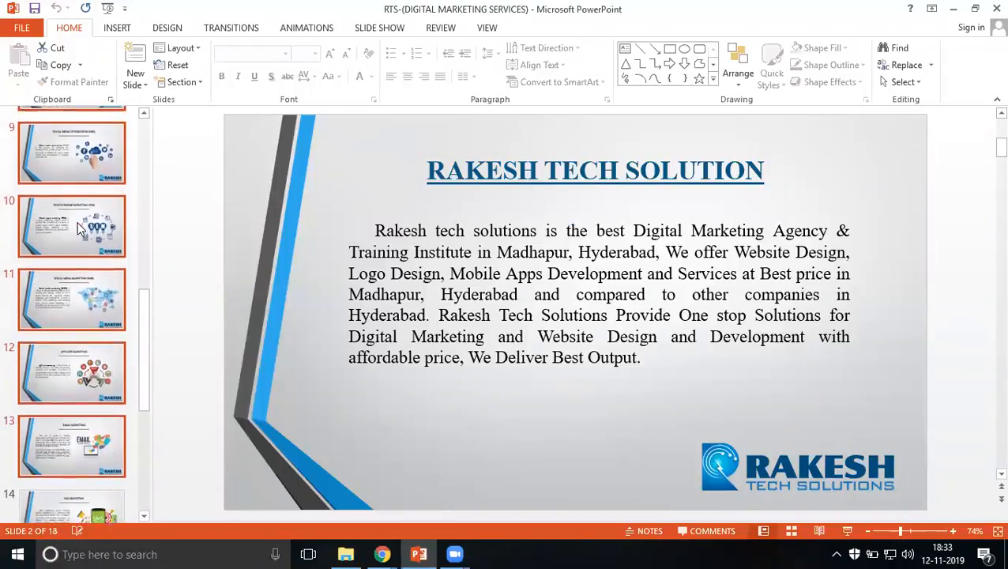
{"action": "scroll", "scroll_direction": "down", "scroll_amount": 3}
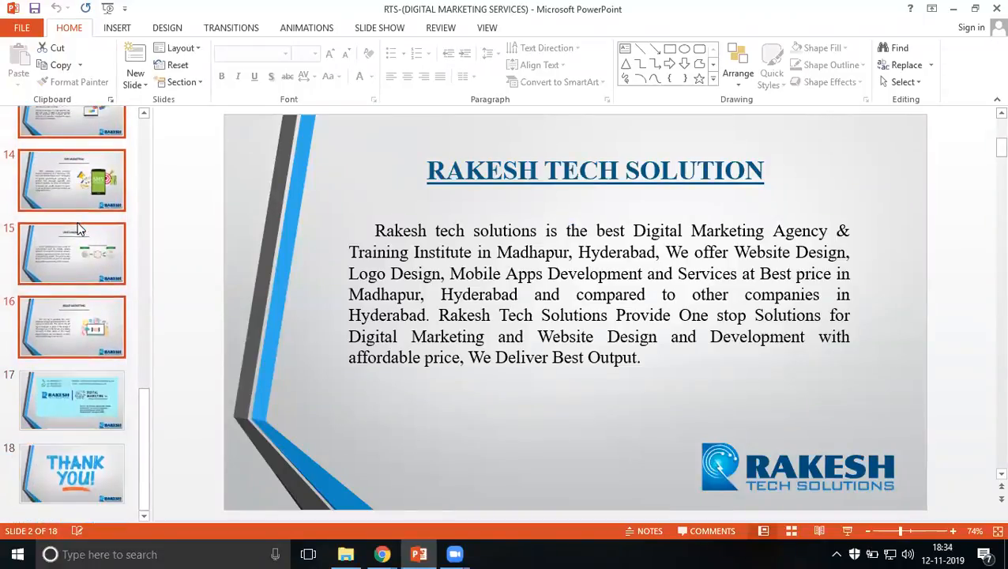
{"action": "left_click", "coordinate": [231, 29]}
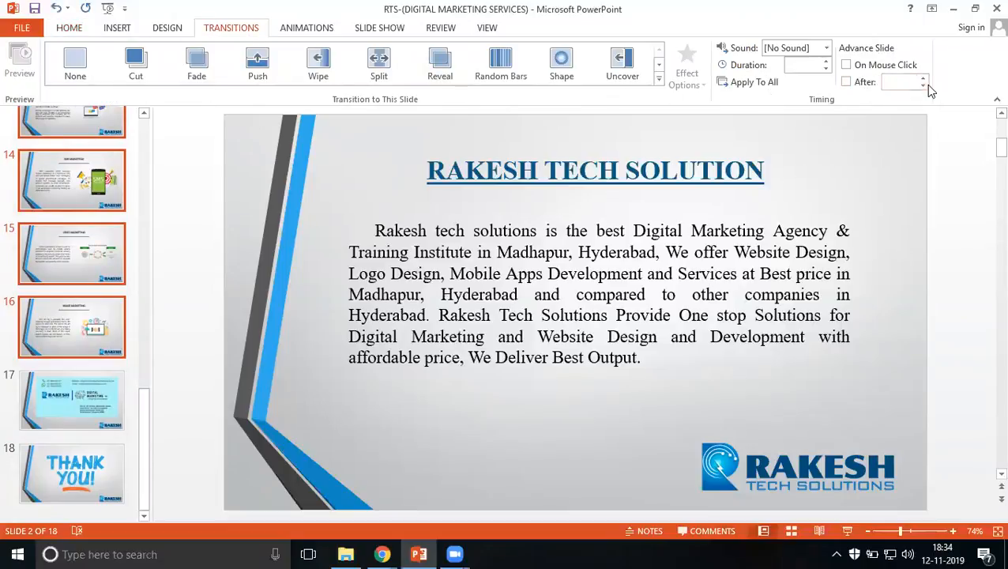
Set slides 2–16 to auto-advance after 00:08.00, then move to the contact slide
{"action": "left_click", "coordinate": [846, 82]}
{"action": "type", "text": "00:08.00"}
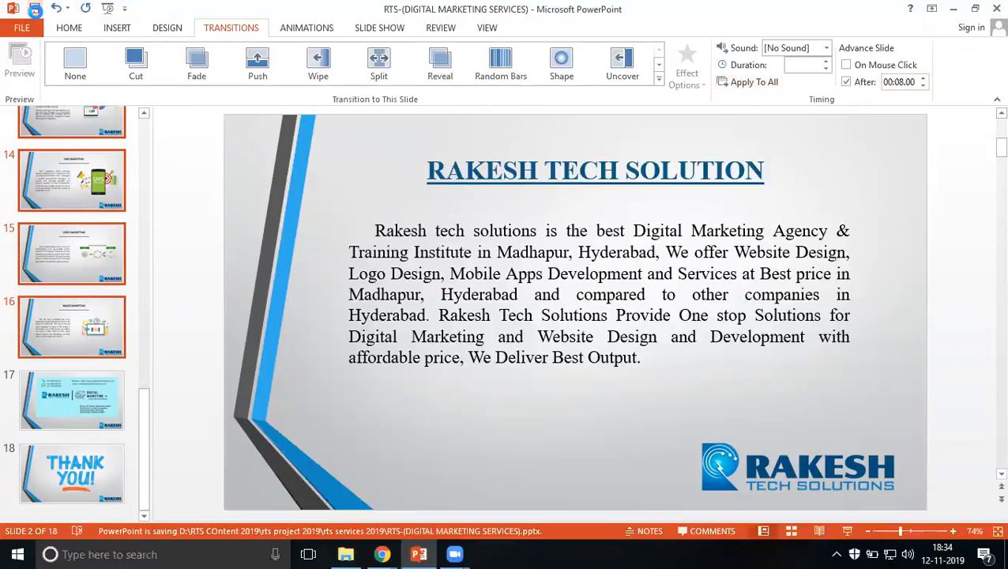
{"action": "left_click", "coordinate": [71, 401]}
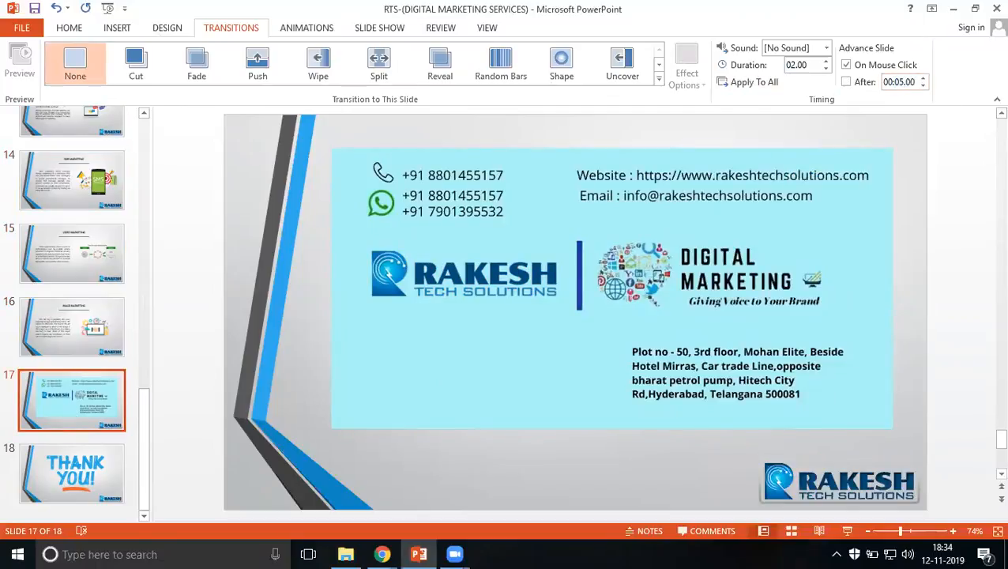
Set the Thank You slide 18 to auto-advance after 00:02.00
{"action": "left_click", "coordinate": [847, 65]}
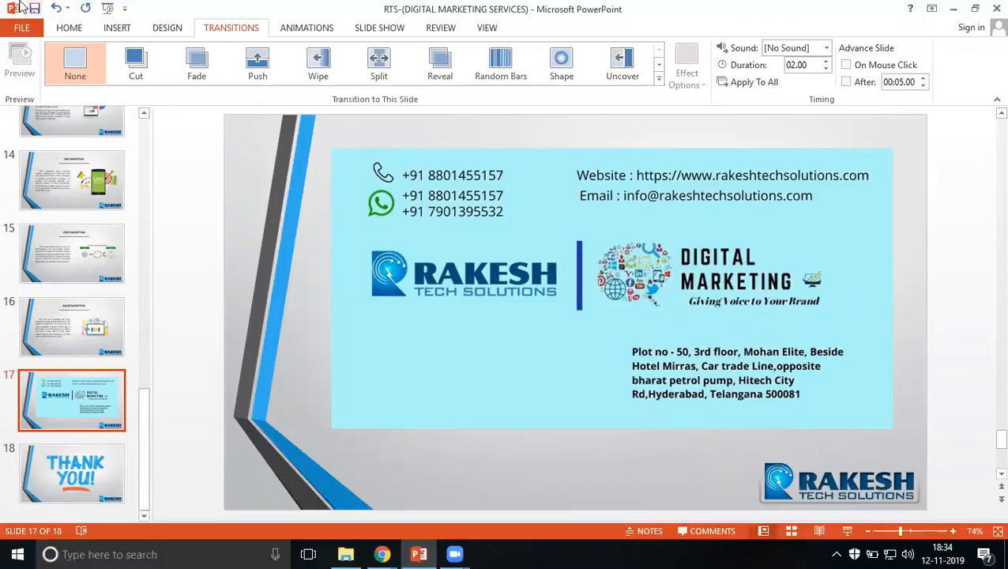
{"action": "left_click", "coordinate": [71, 474]}
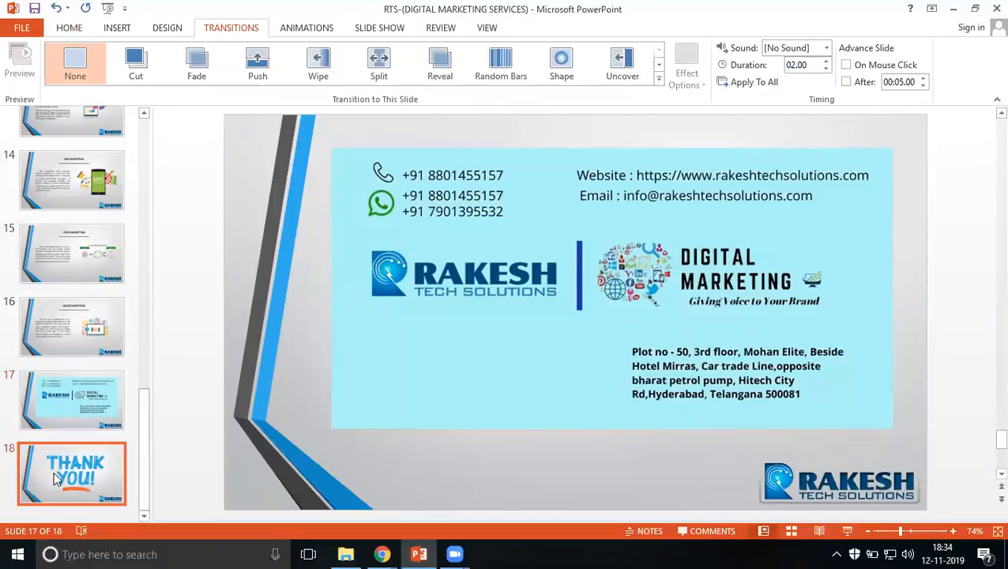
{"action": "left_click", "coordinate": [73, 474]}
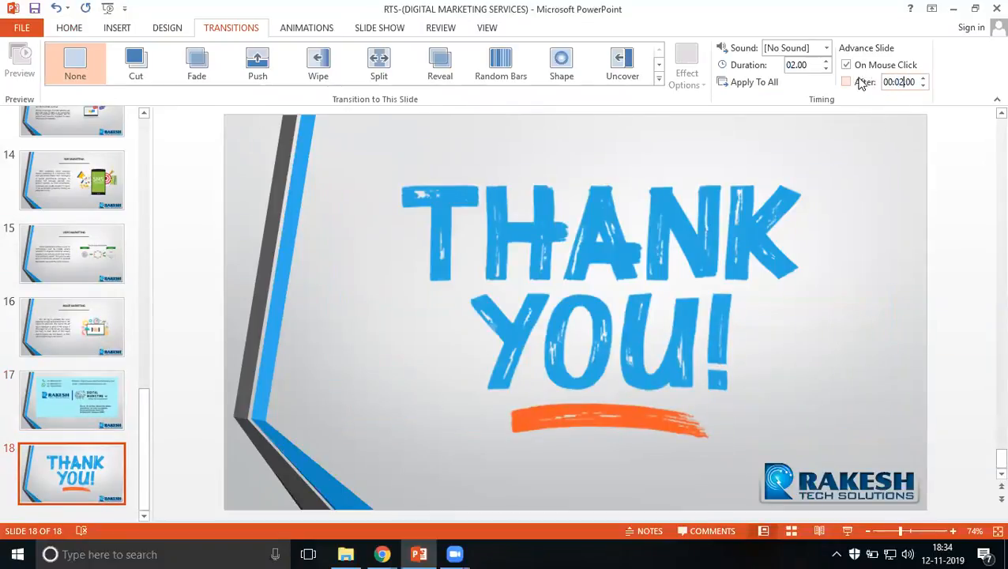
{"action": "left_click", "coordinate": [847, 82]}
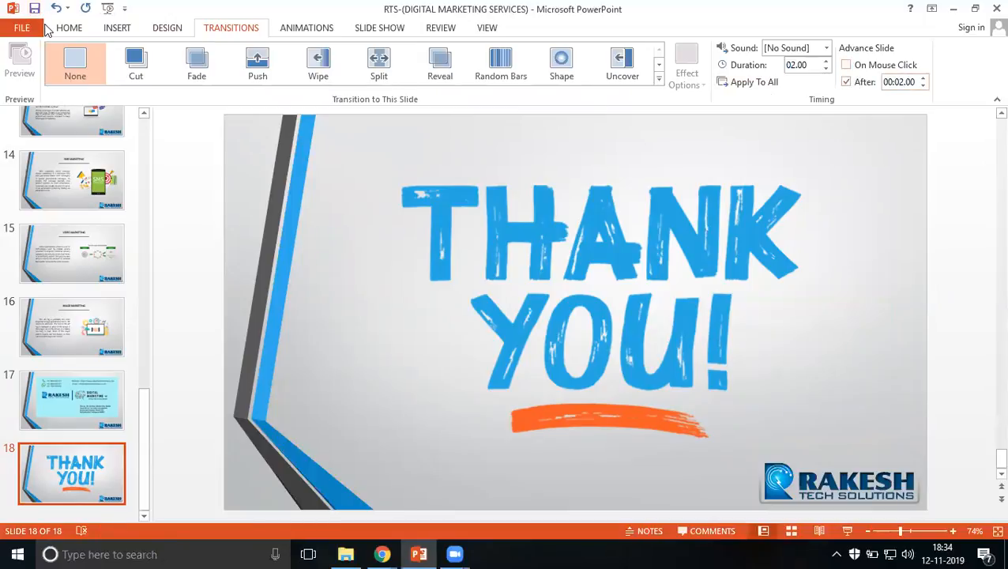
{"action": "scroll", "scroll_direction": "up", "scroll_amount": 3}
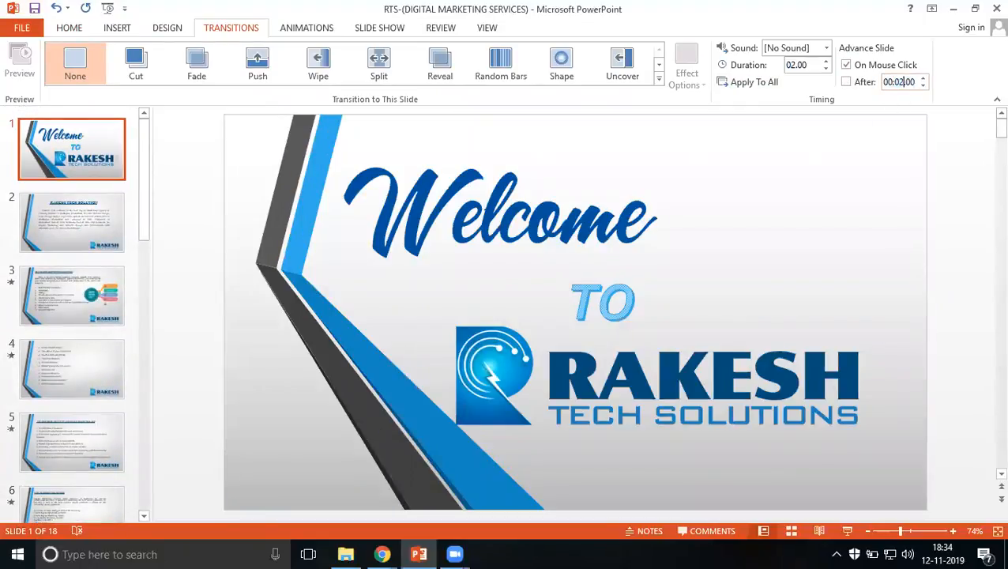
Set the Welcome slide to advance after 00:02.00 without waiting for a mouse click
{"action": "left_click", "coordinate": [847, 64]}
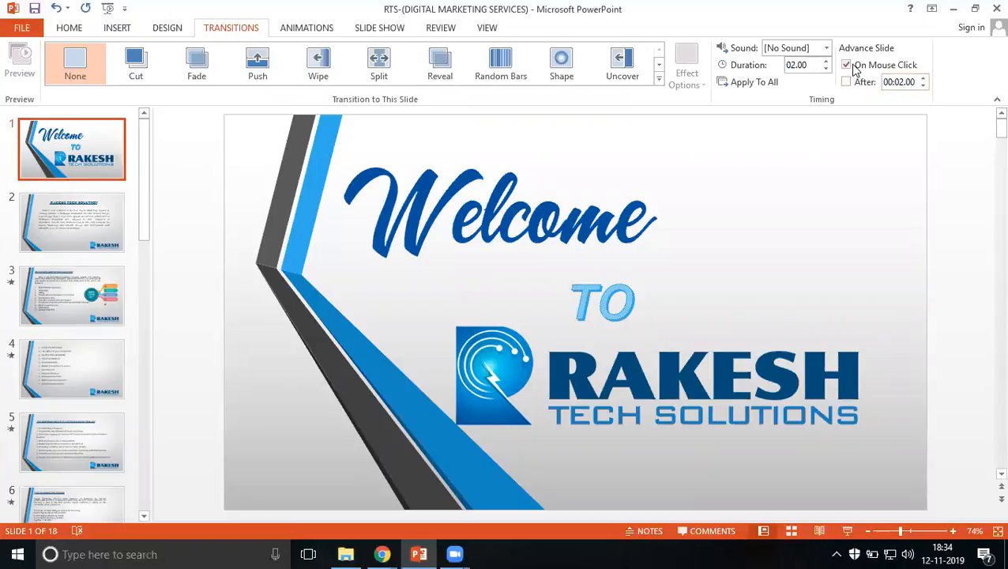
{"action": "left_click", "coordinate": [847, 83]}
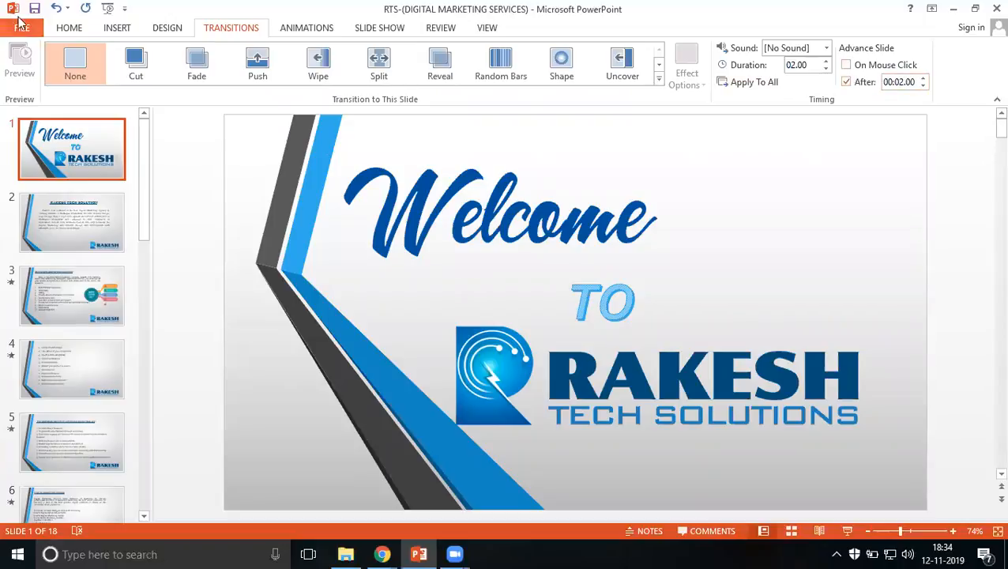
{"action": "left_click", "coordinate": [71, 221]}
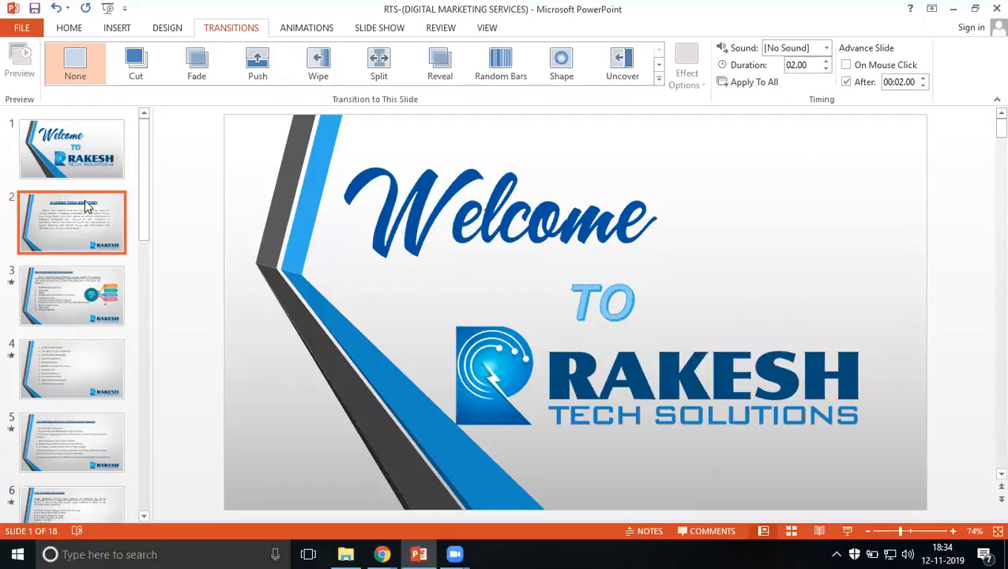
{"action": "left_click", "coordinate": [71, 297]}
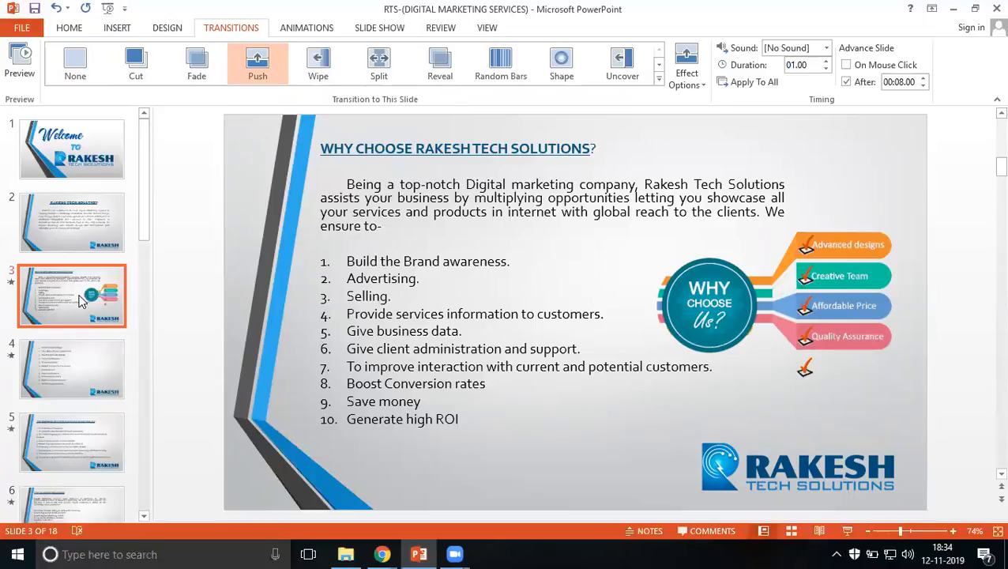
{"action": "mouse_move", "coordinate": [65, 155]}
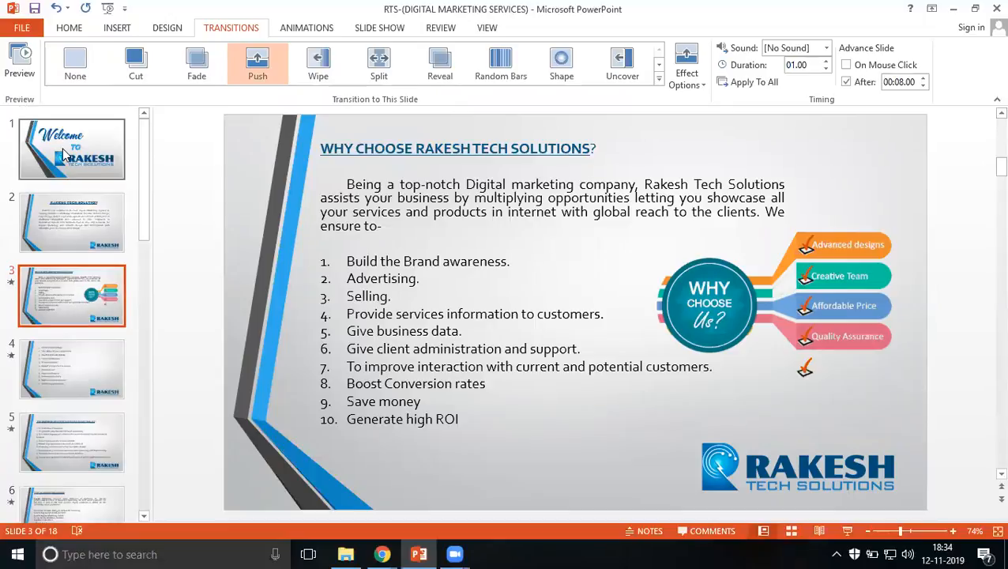
Review the timings of the other slides and return to the Welcome slide
{"action": "left_click", "coordinate": [75, 63]}
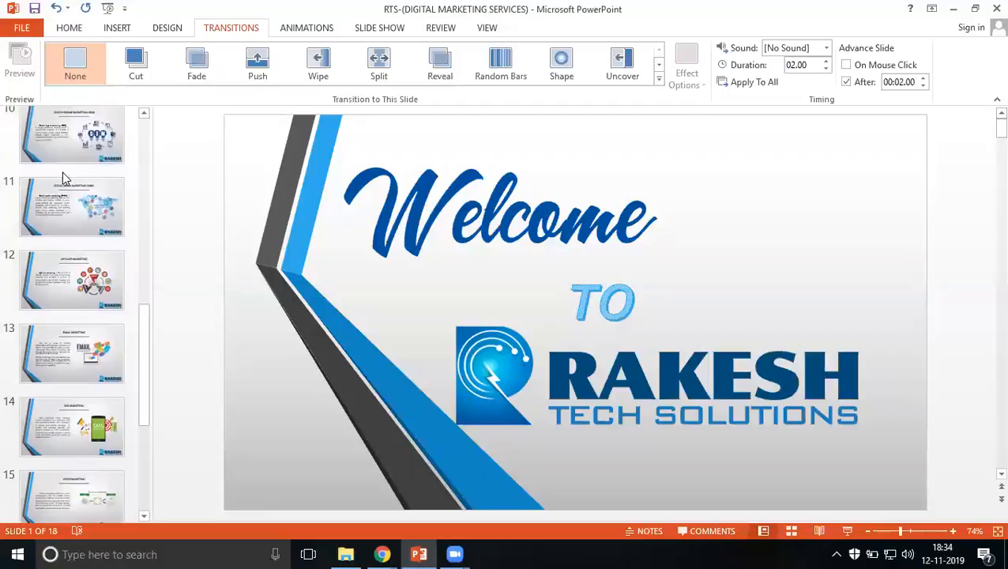
{"action": "left_click", "coordinate": [71, 402]}
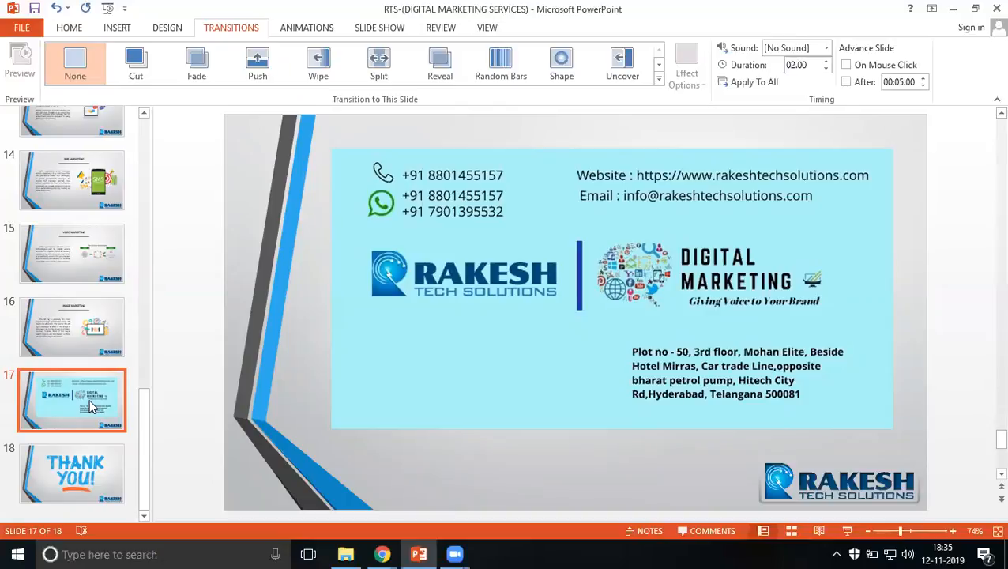
{"action": "mouse_move", "coordinate": [71, 355]}
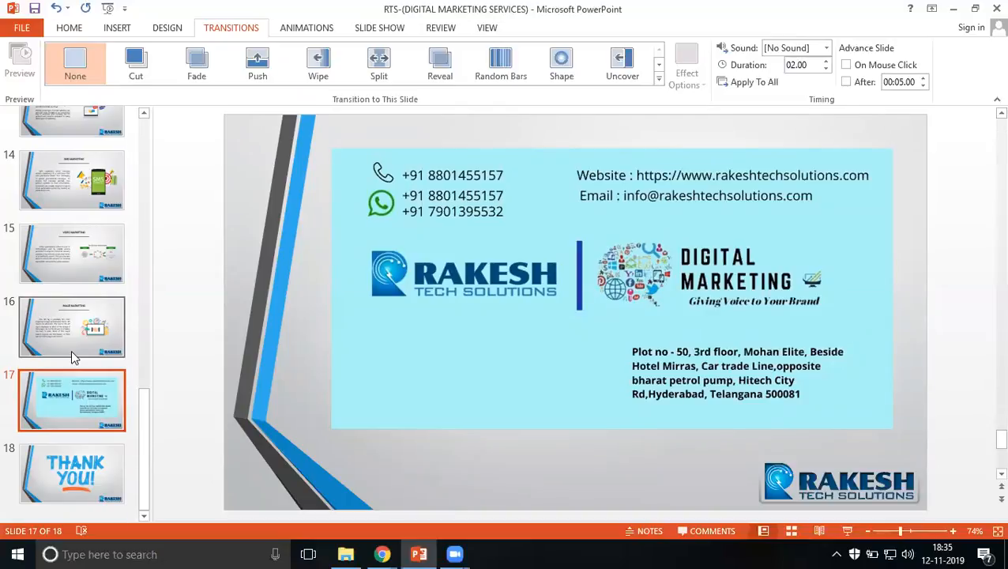
{"action": "scroll", "scroll_direction": "up", "scroll_amount": 3}
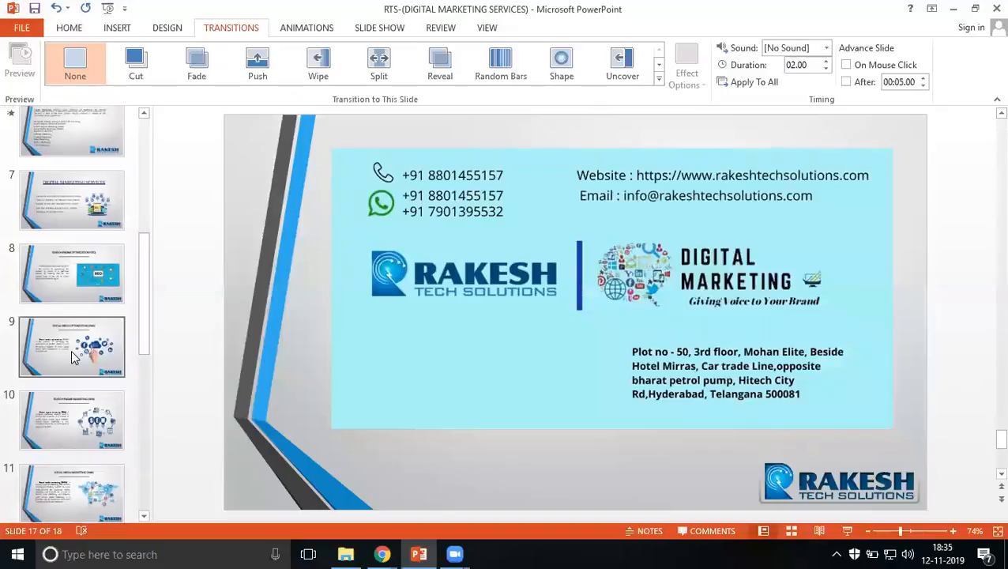
{"action": "scroll", "scroll_direction": "up", "scroll_amount": 3}
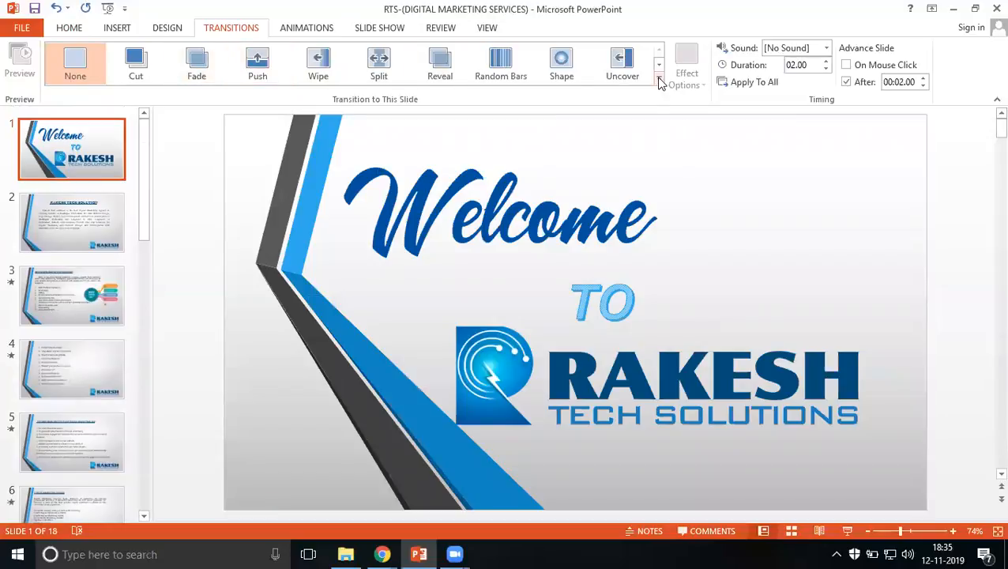
Apply the Fracture transition to the Welcome title slide
{"action": "left_click", "coordinate": [658, 65]}
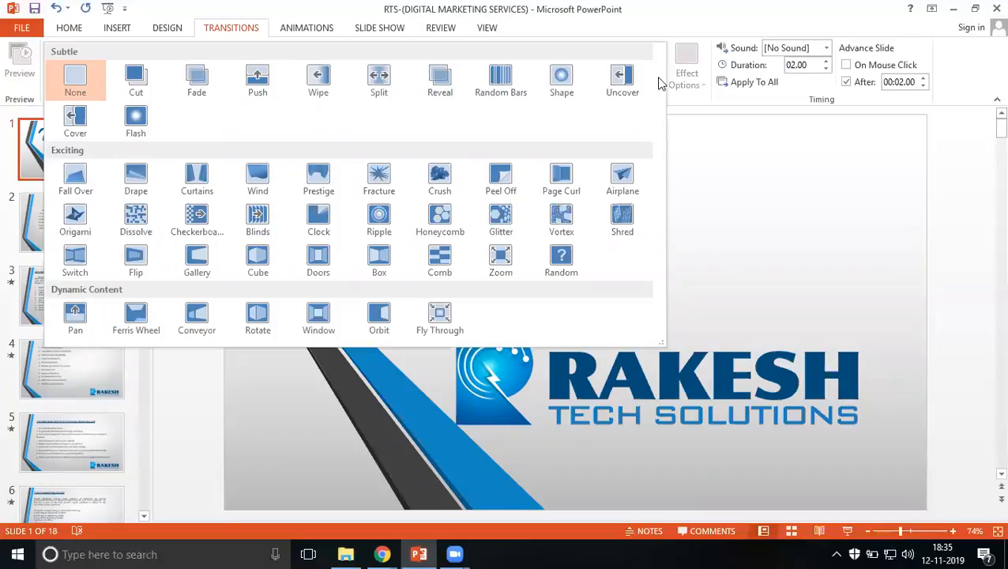
{"action": "mouse_move", "coordinate": [379, 180]}
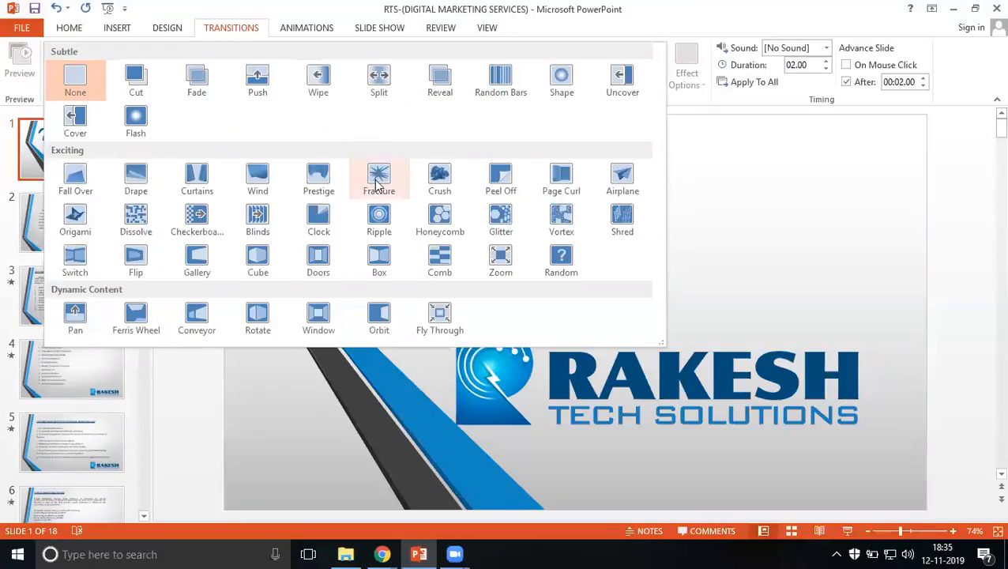
{"action": "left_click", "coordinate": [380, 177]}
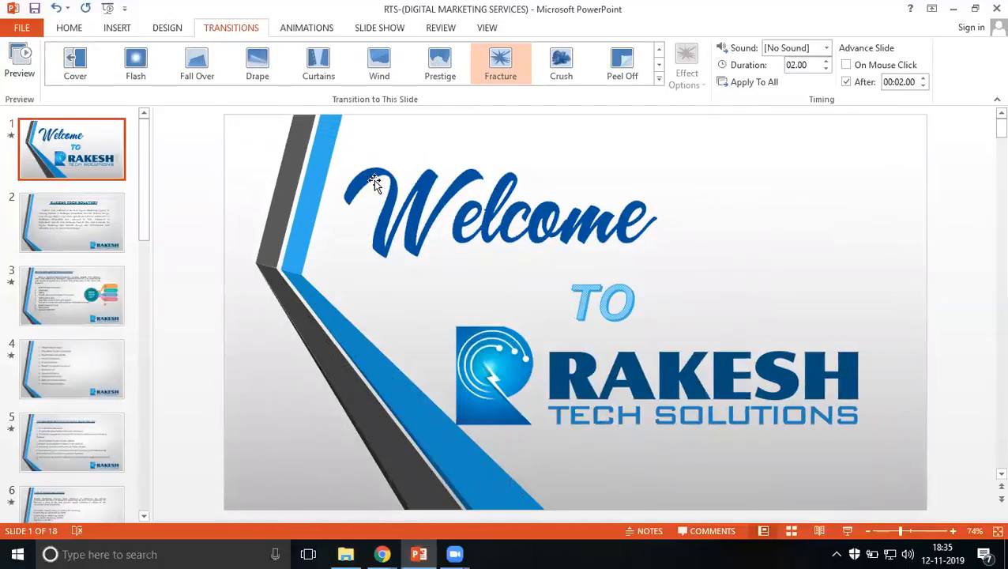
Apply the Split transition to content slides 2–16
{"action": "left_click", "coordinate": [72, 221]}
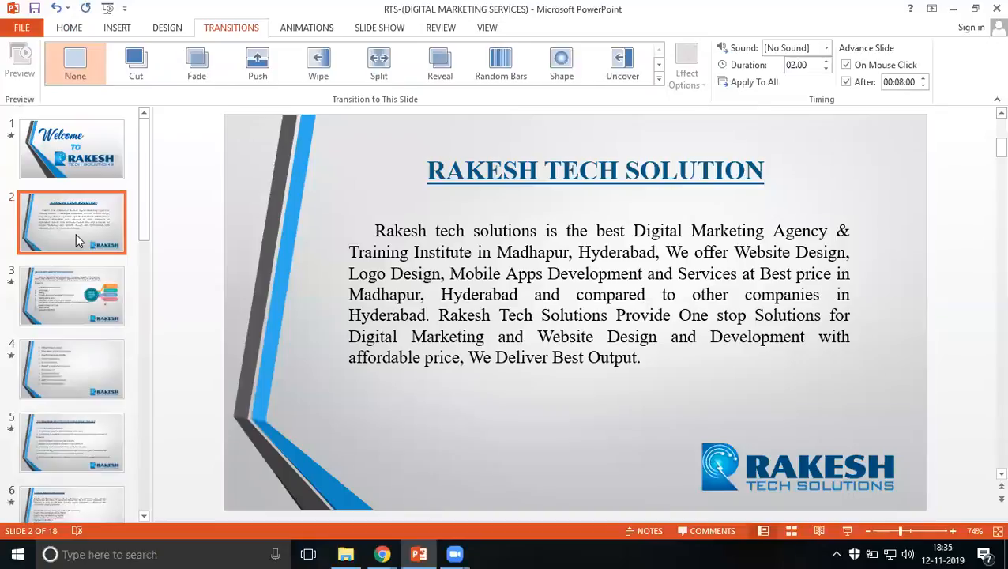
{"action": "scroll", "scroll_direction": "down", "scroll_amount": 3}
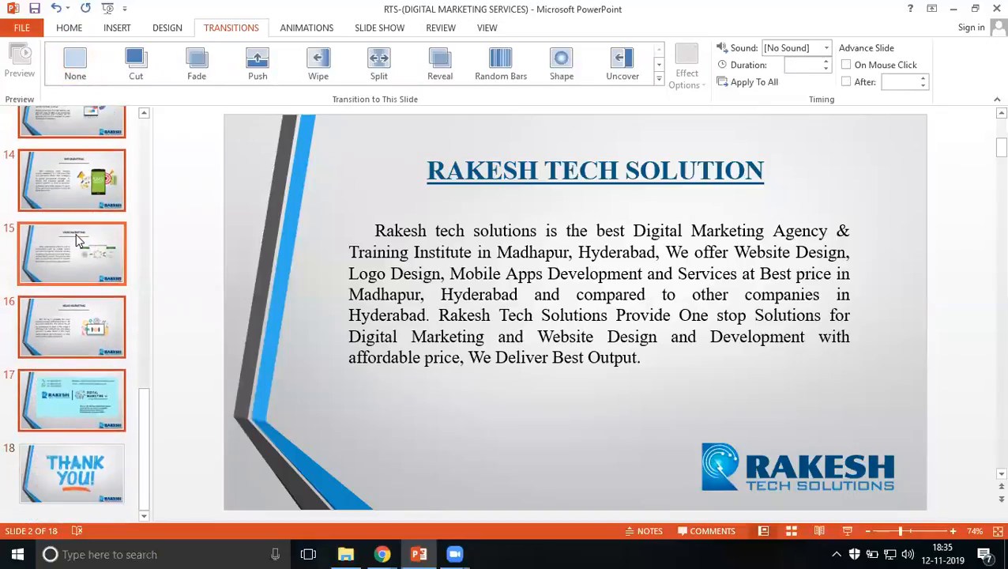
{"action": "left_click", "coordinate": [847, 82]}
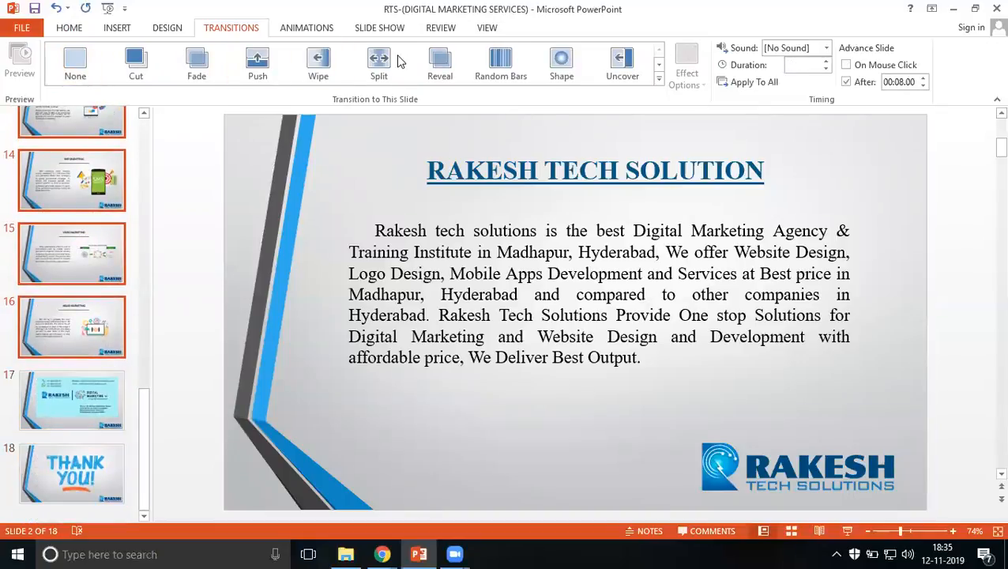
{"action": "left_click", "coordinate": [380, 63]}
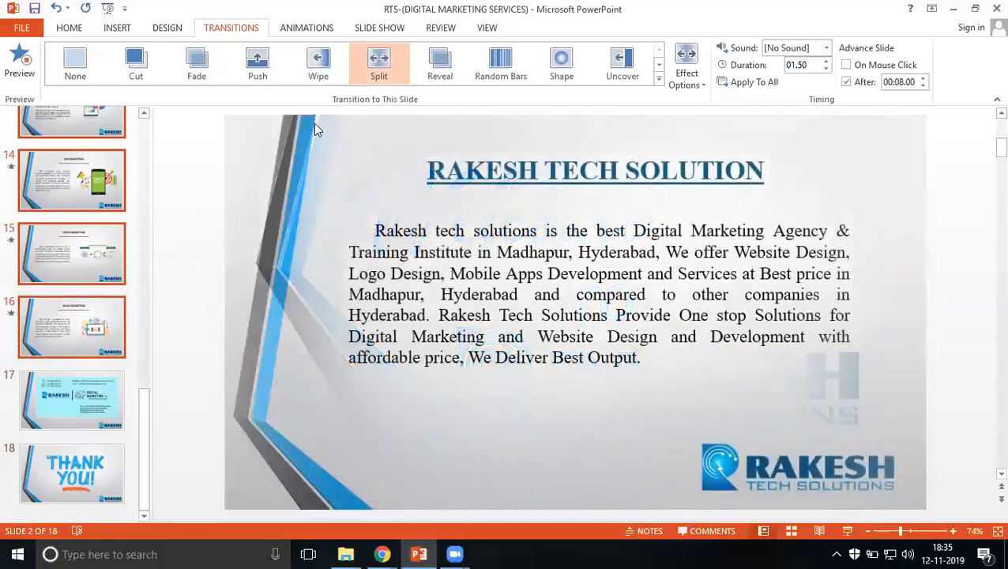
Apply Clock to the contact slide 17 and Wipe to the Thank You slide 18
{"action": "left_click", "coordinate": [71, 398]}
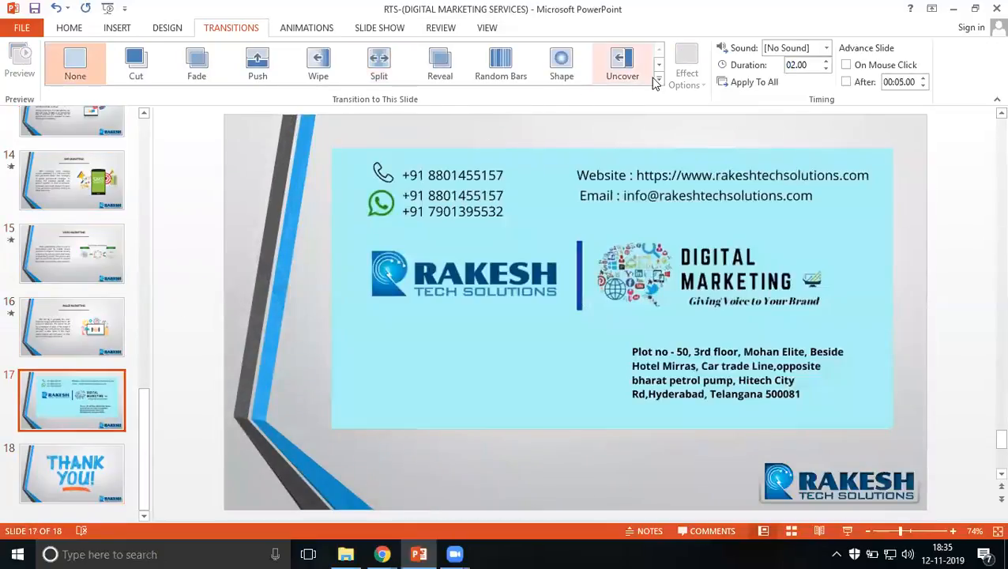
{"action": "left_click", "coordinate": [658, 85]}
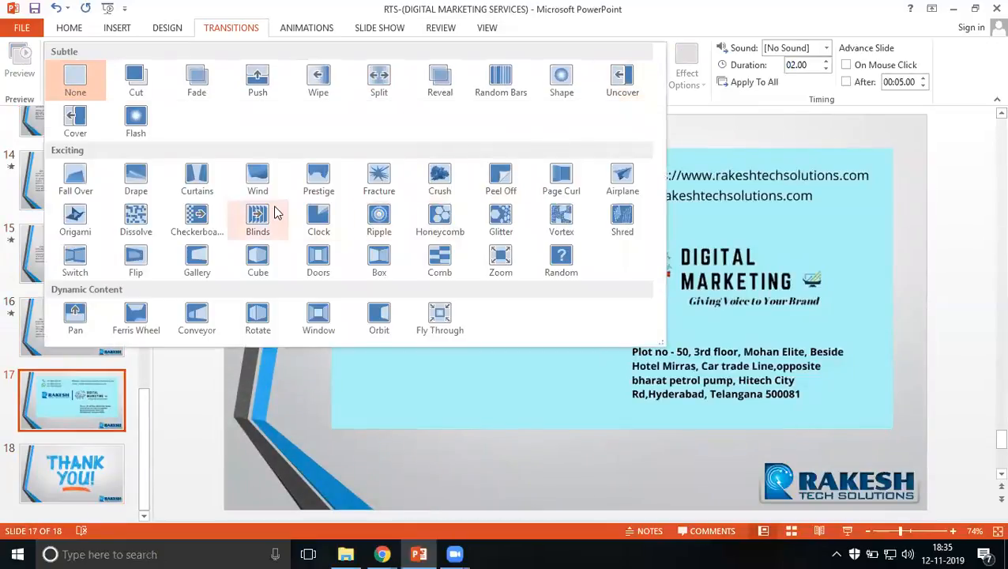
{"action": "left_click", "coordinate": [318, 218]}
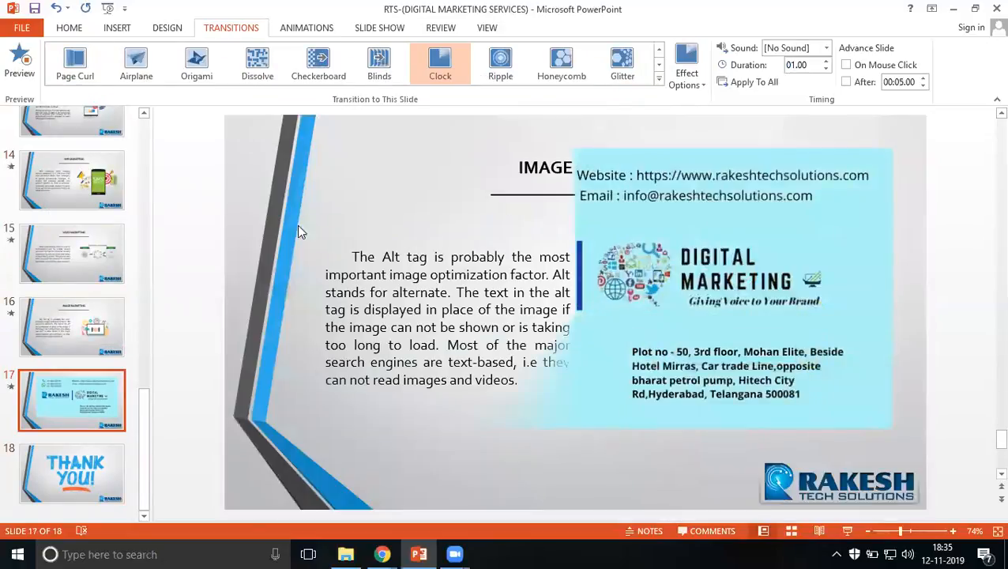
{"action": "left_click", "coordinate": [73, 474]}
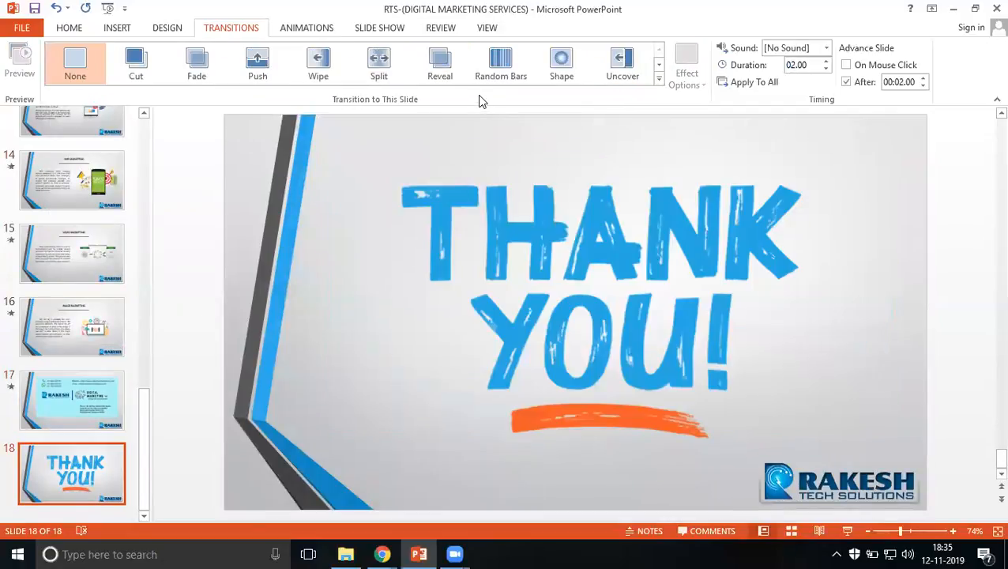
{"action": "left_click", "coordinate": [317, 63]}
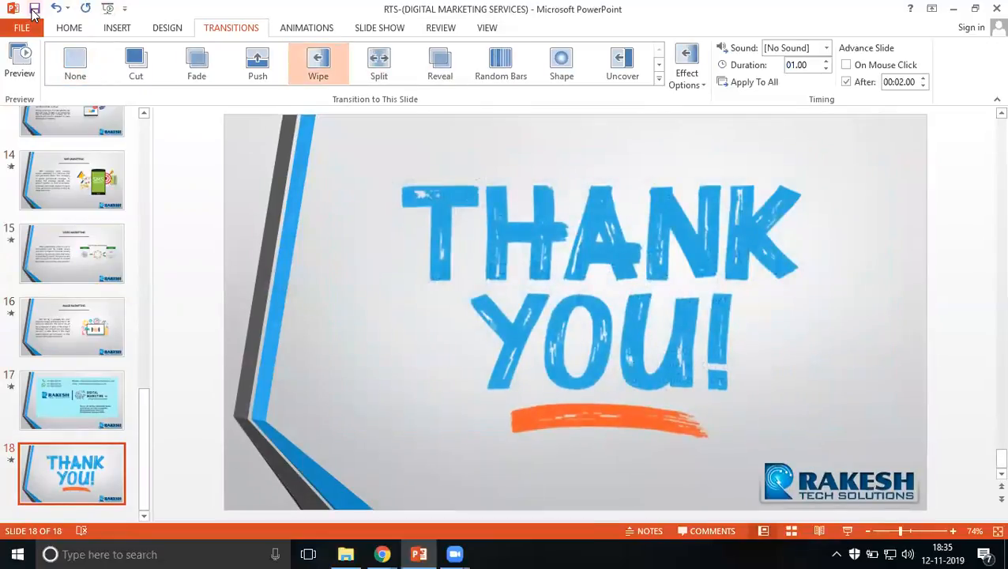
{"action": "mouse_move", "coordinate": [89, 386]}
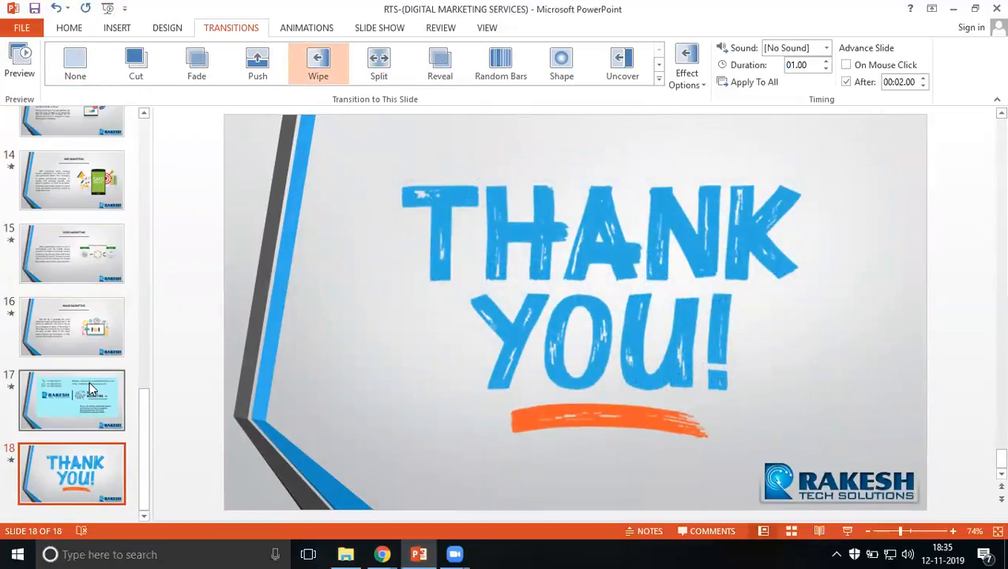
Check slide 16's transition and return to the title slide
{"action": "left_click", "coordinate": [71, 325]}
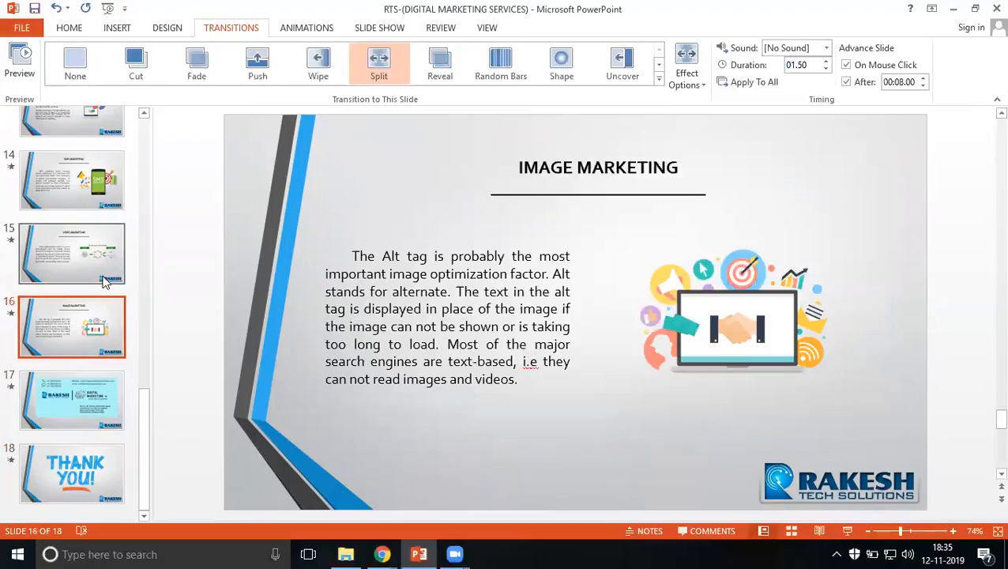
{"action": "scroll", "scroll_direction": "up", "scroll_amount": 3}
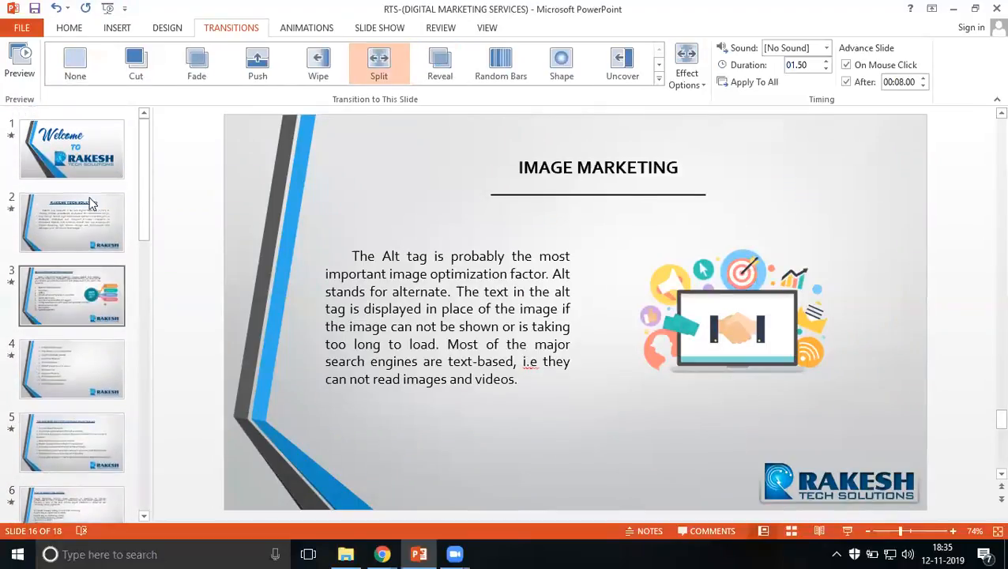
{"action": "left_click", "coordinate": [73, 148]}
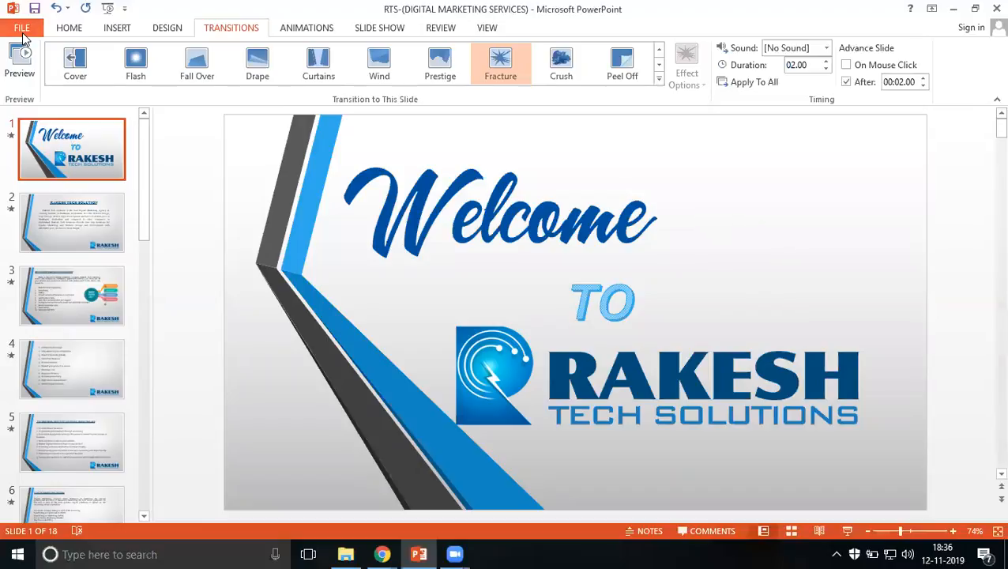
Export the deck as an MPEG-4 Video into the rts services 2019 folder via Save As
{"action": "left_click", "coordinate": [22, 28]}
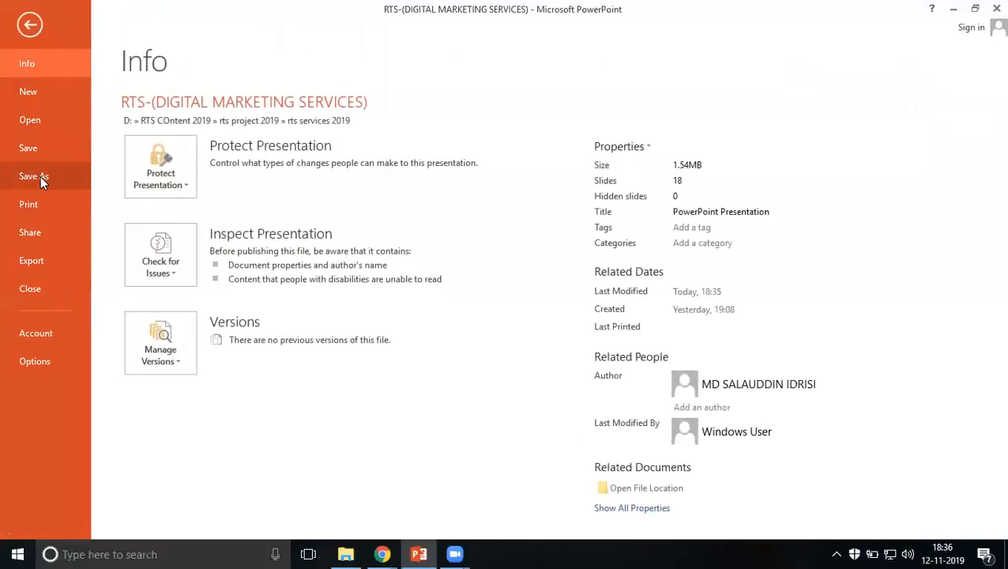
{"action": "left_click", "coordinate": [34, 175]}
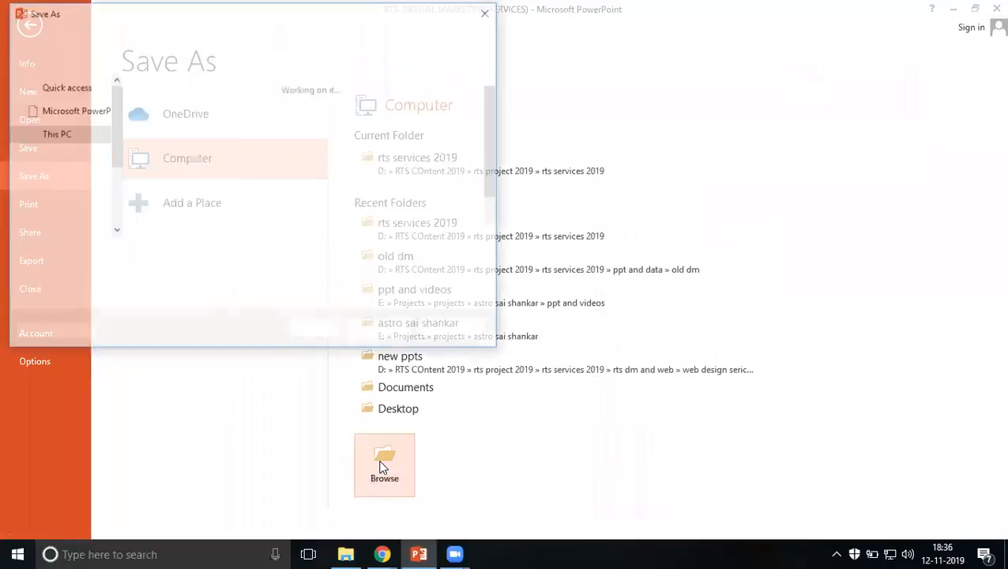
{"action": "left_click", "coordinate": [383, 464]}
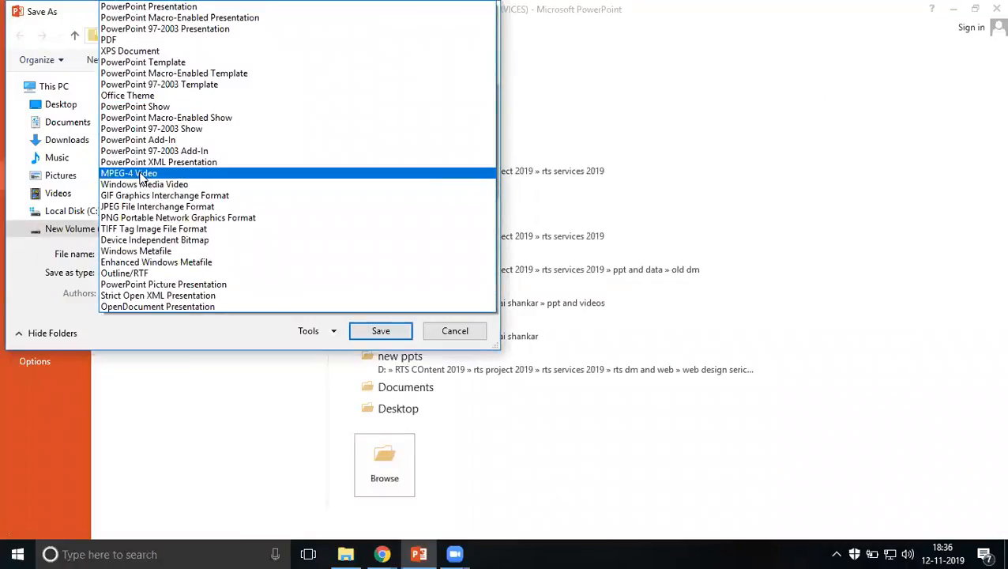
{"action": "left_click", "coordinate": [129, 172]}
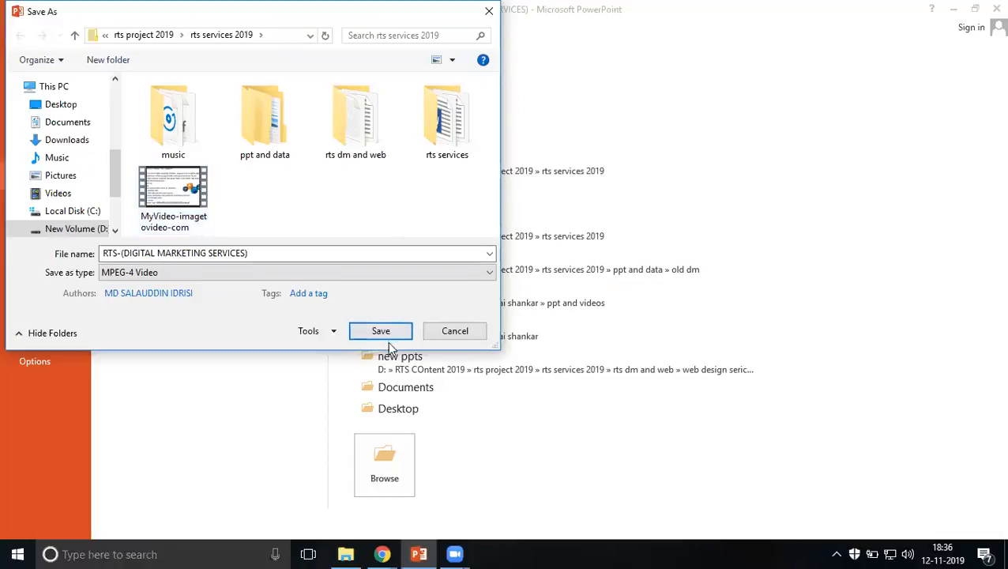
{"action": "mouse_move", "coordinate": [381, 330]}
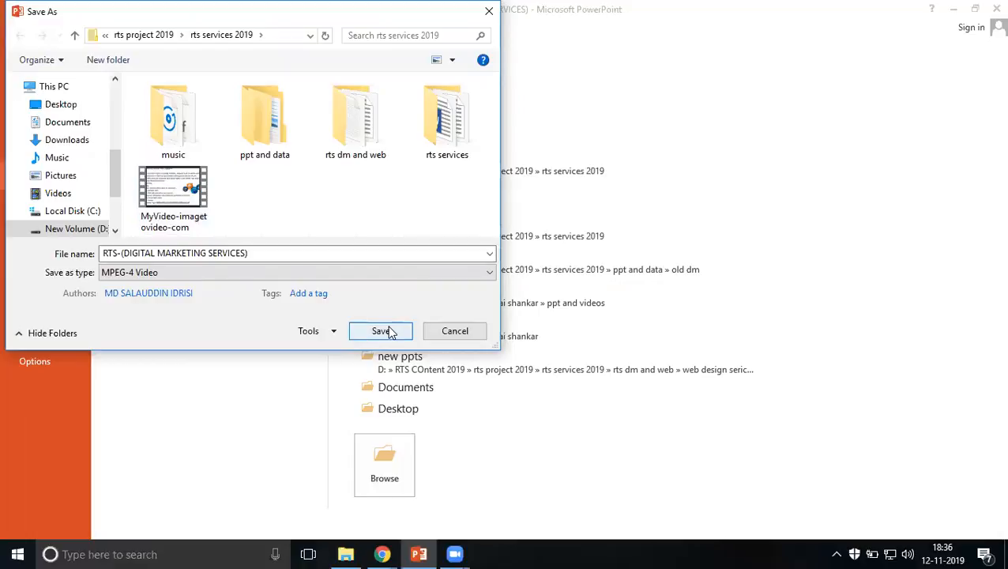
{"action": "left_click", "coordinate": [381, 330]}
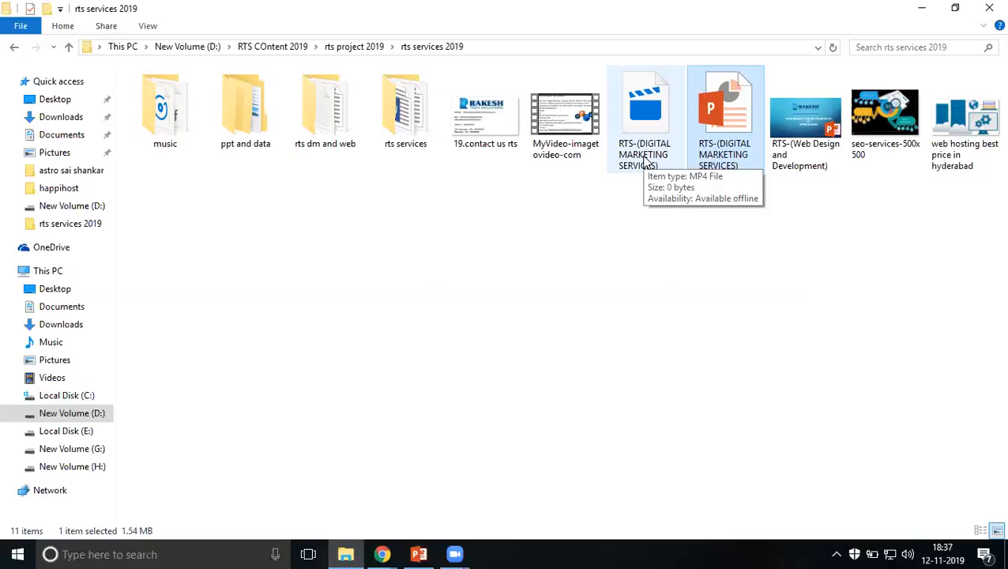
Check the Creating video status in PowerPoint, then minimize it to show the desktop
{"action": "left_click", "coordinate": [723, 110]}
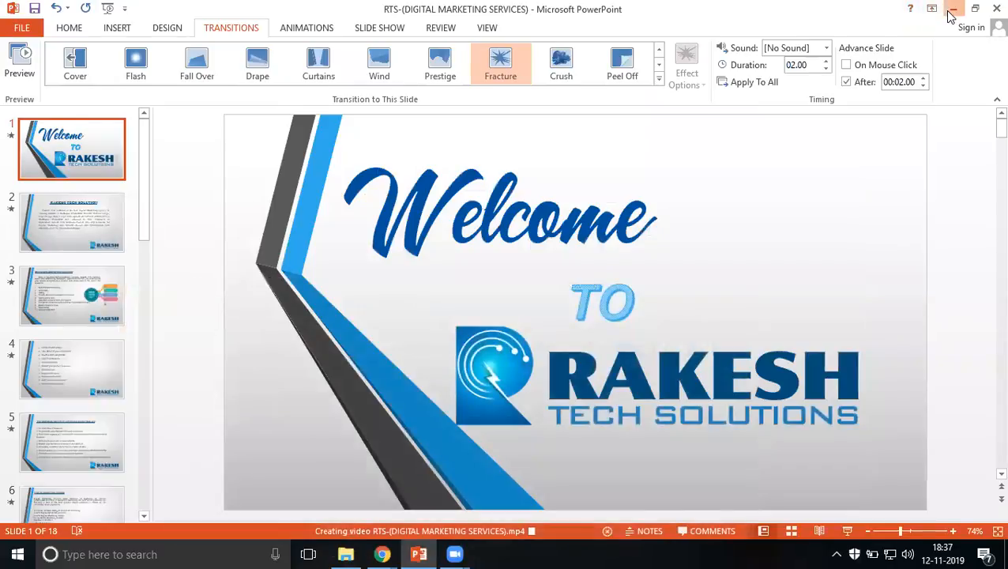
{"action": "left_click", "coordinate": [953, 10]}
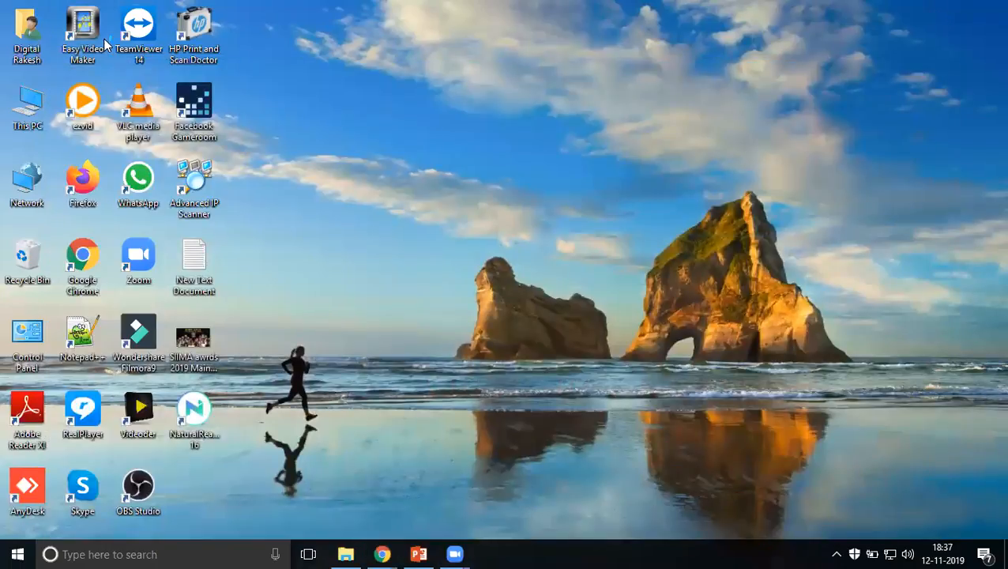
Launch Easy Video Maker in its free edition, declining the upgrade, and return to the project folder
{"action": "double_click", "coordinate": [82, 29]}
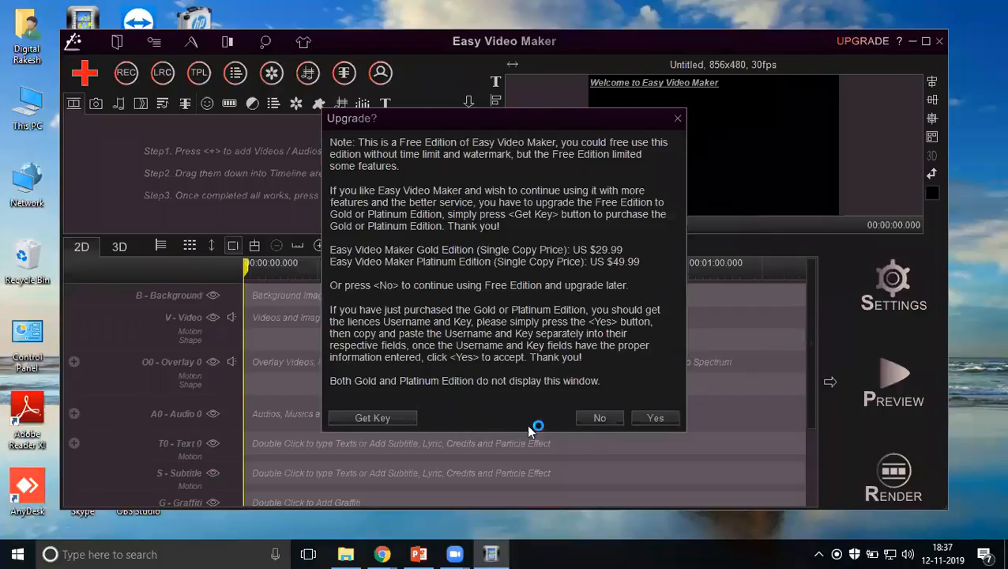
{"action": "left_click", "coordinate": [600, 417]}
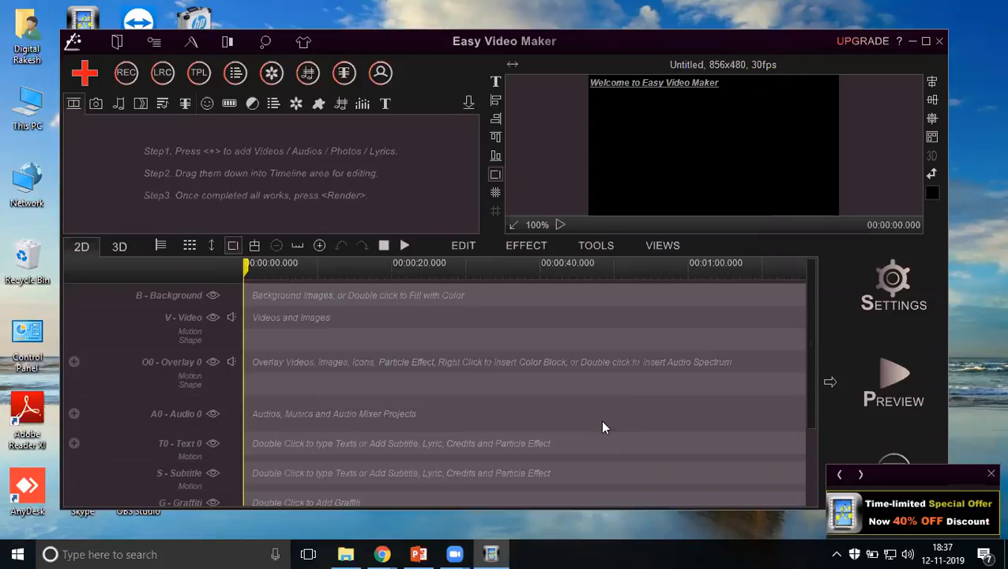
{"action": "mouse_move", "coordinate": [528, 518]}
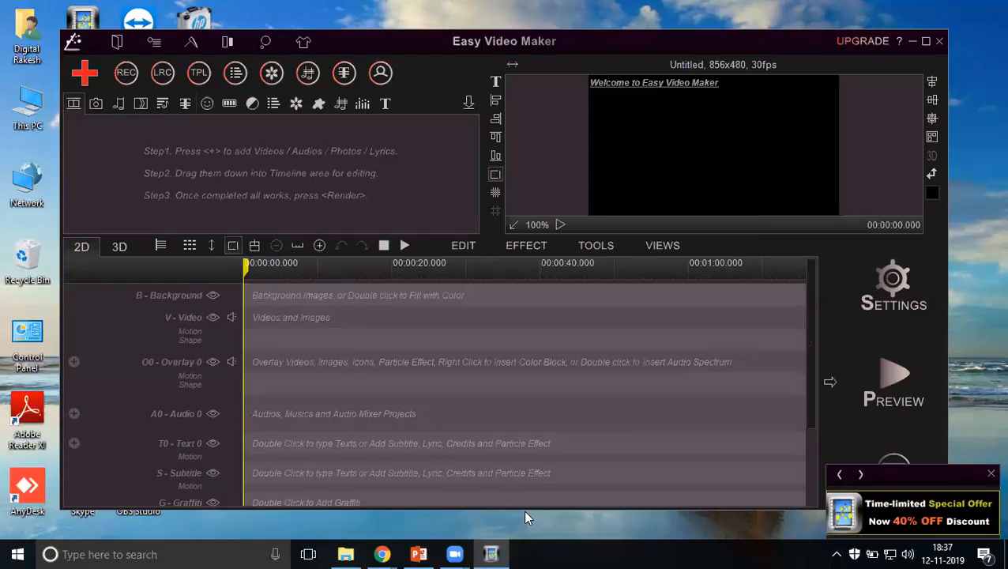
{"action": "left_click", "coordinate": [346, 553]}
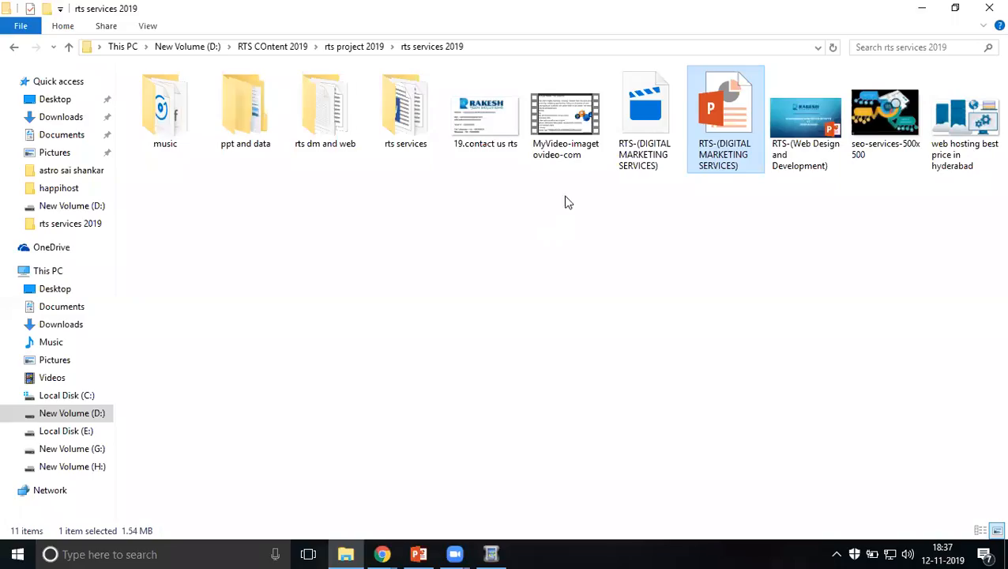
{"action": "mouse_move", "coordinate": [603, 291]}
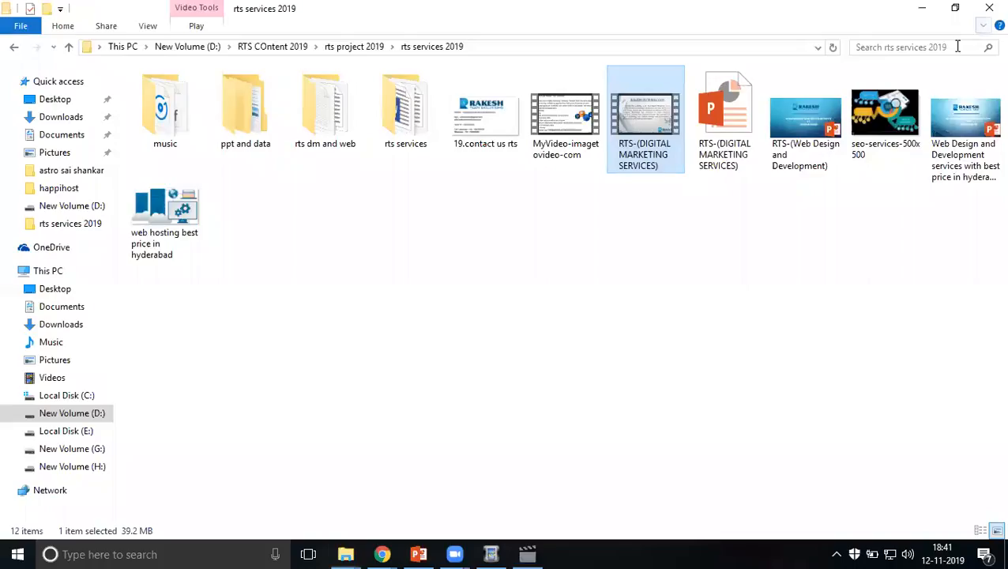
{"action": "mouse_move", "coordinate": [644, 150]}
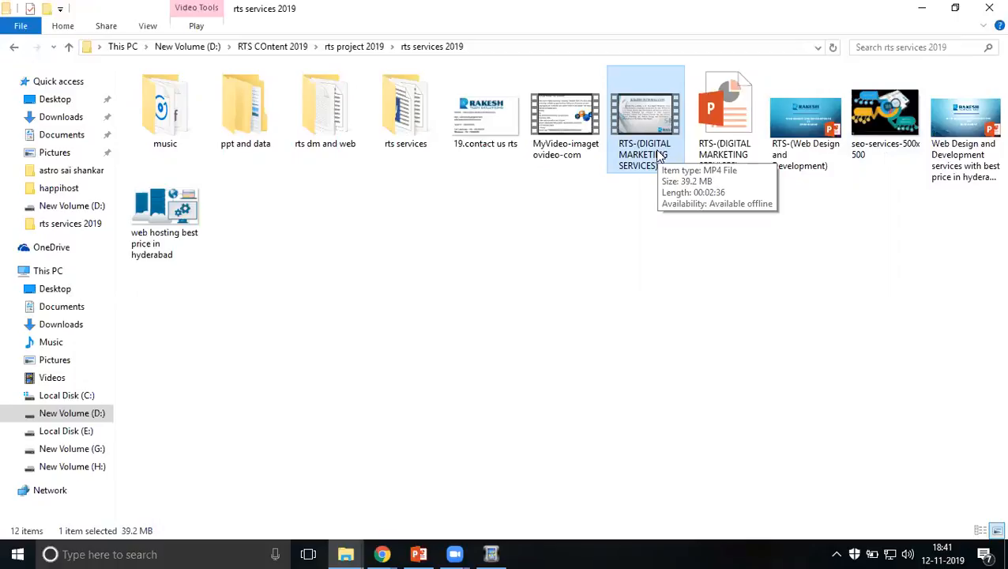
{"action": "mouse_move", "coordinate": [626, 152]}
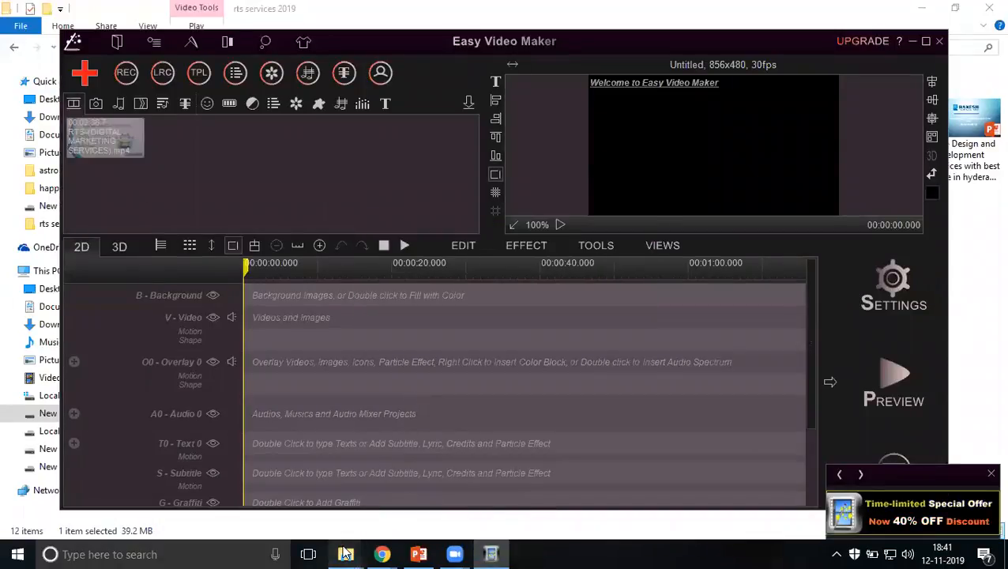
Minimize the Easy Video Maker window so the desktop is clear
{"action": "left_click", "coordinate": [346, 553]}
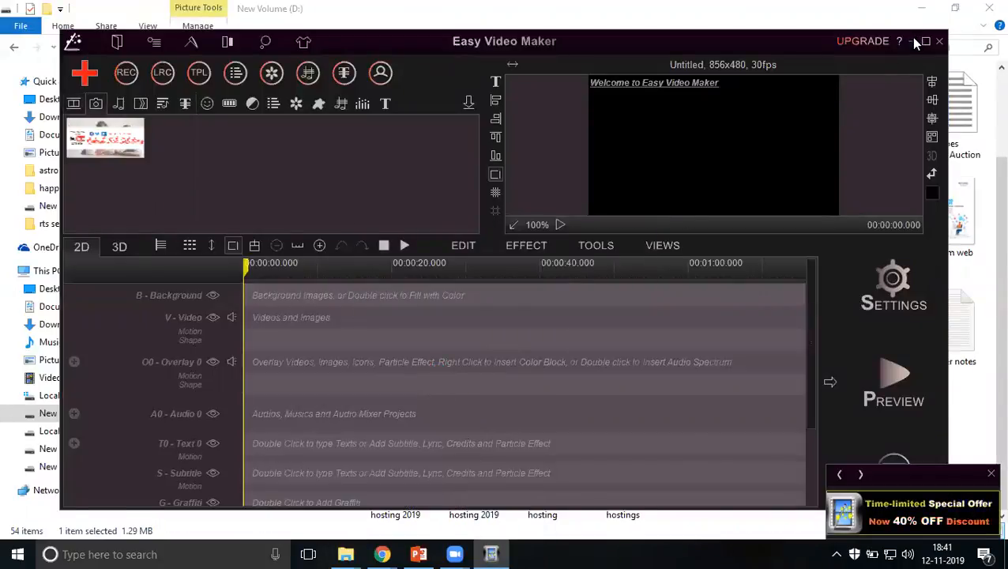
{"action": "left_click", "coordinate": [924, 41]}
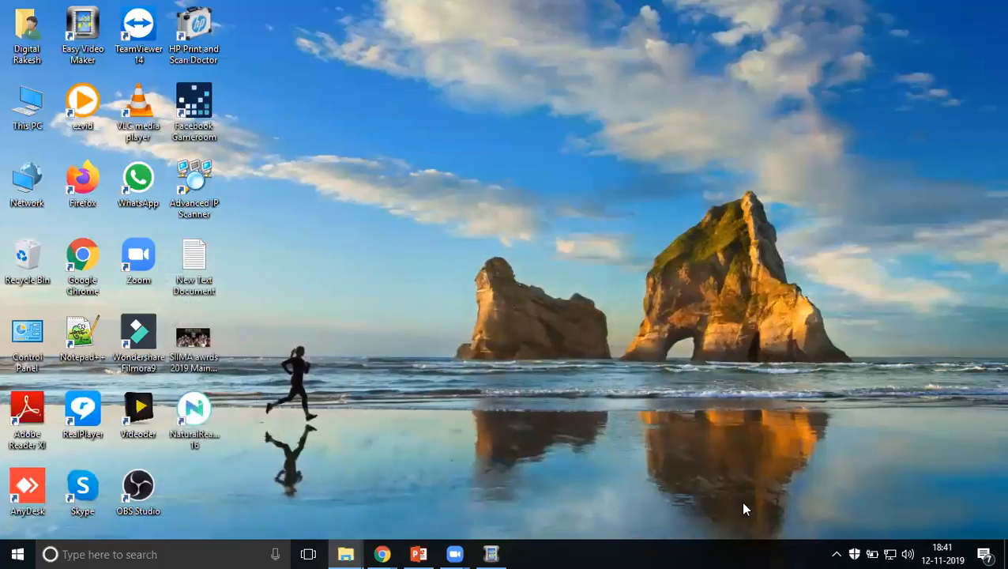
Start a new YouTube Thumbnail design on canva.com in Chrome
{"action": "left_click", "coordinate": [383, 553]}
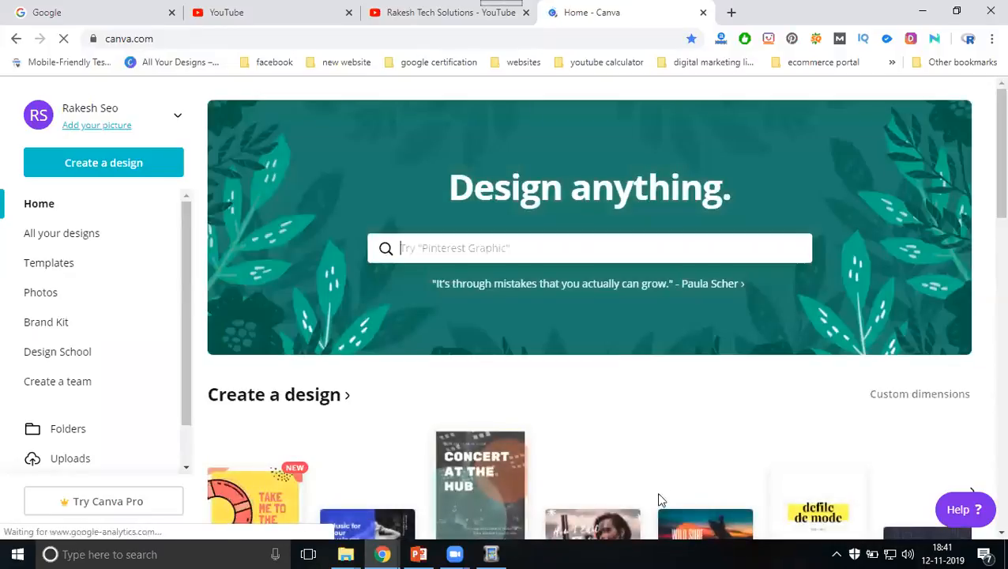
{"action": "scroll", "scroll_direction": "down", "scroll_amount": 3}
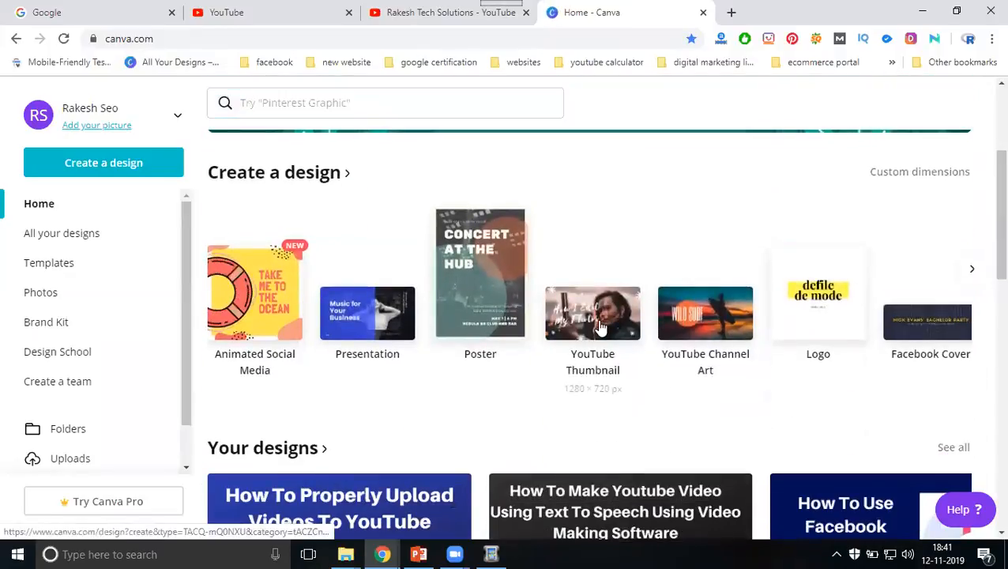
{"action": "left_click", "coordinate": [592, 313]}
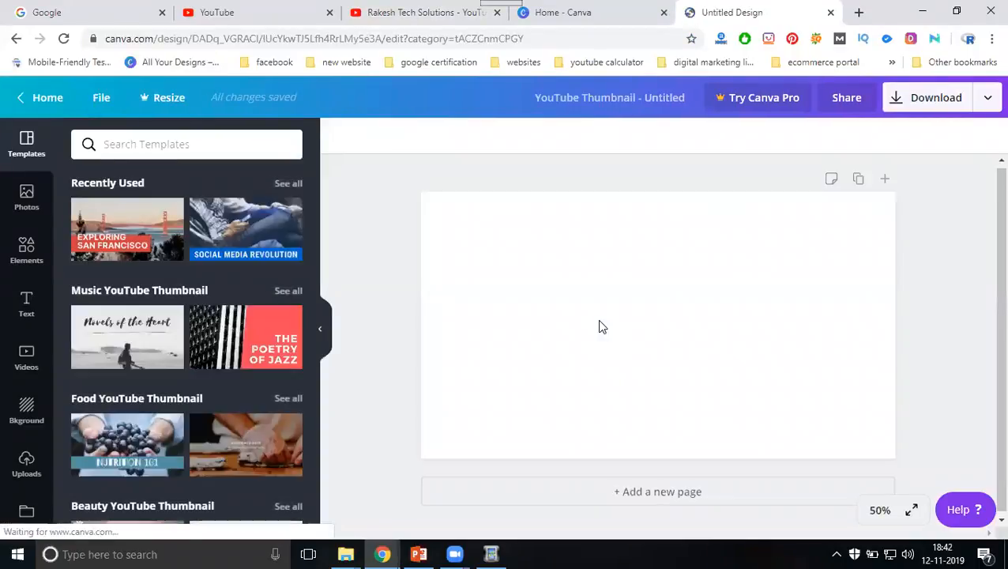
{"action": "mouse_move", "coordinate": [780, 497]}
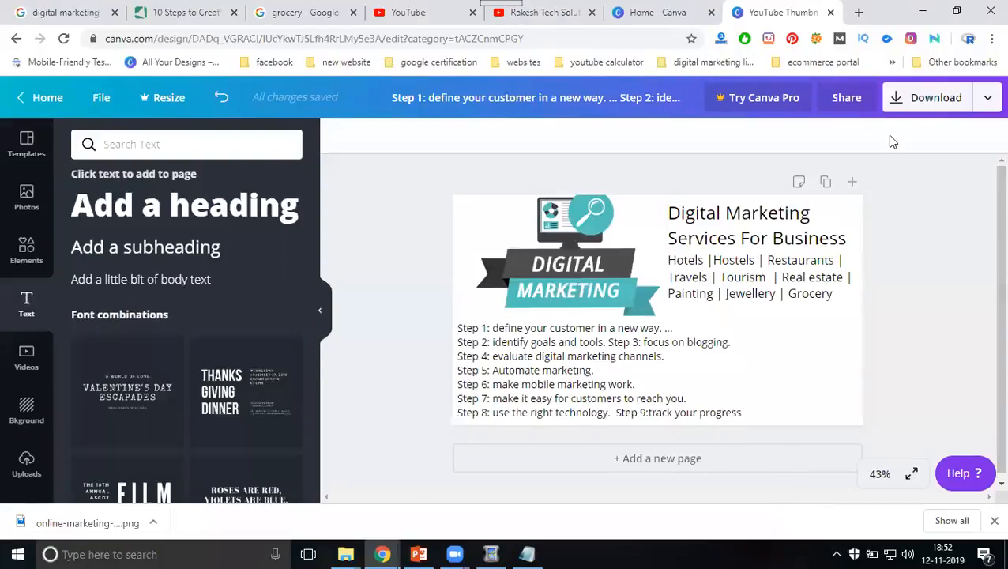
Download the thumbnail as JPG, keep editing past the Pro offer, and show it in its folder
{"action": "left_click", "coordinate": [935, 98]}
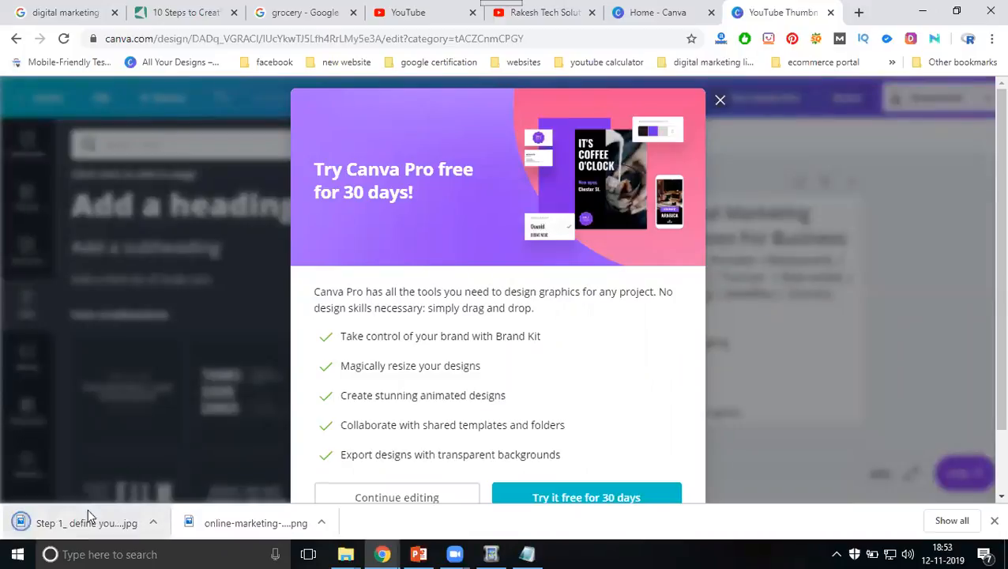
{"action": "left_click", "coordinate": [720, 100]}
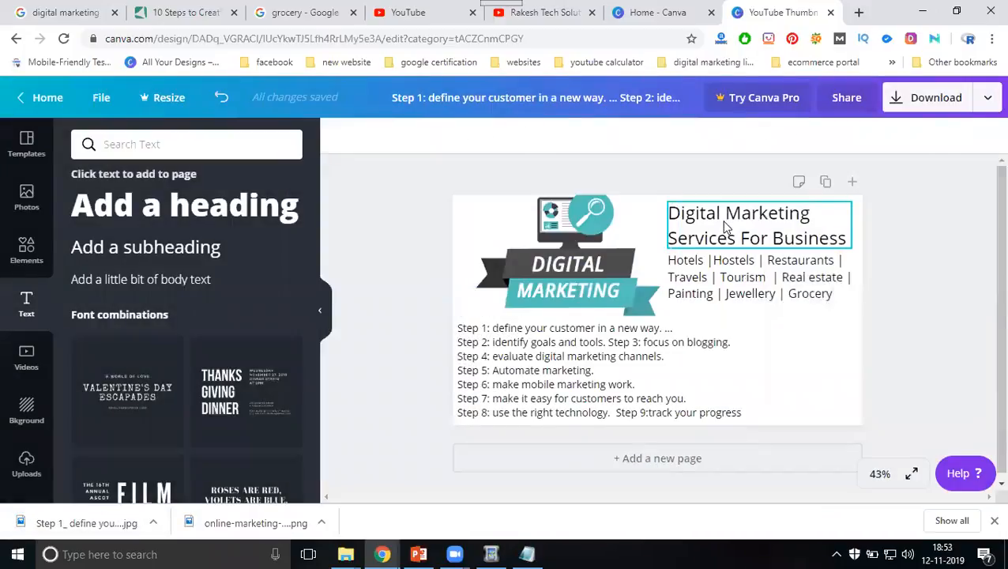
{"action": "right_click", "coordinate": [85, 523]}
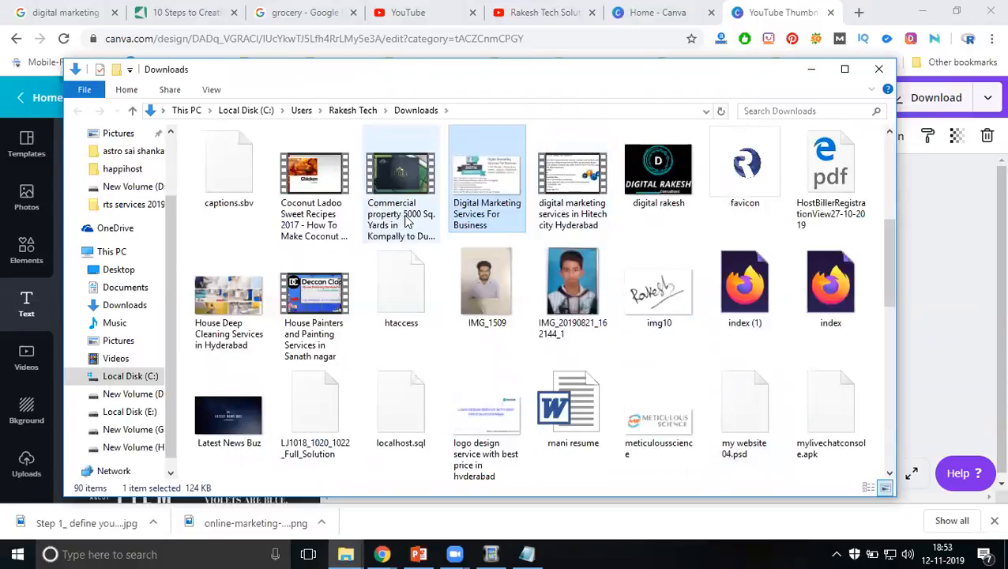
Select the downloaded thumbnail image and switch to the rts services 2019 window
{"action": "left_click", "coordinate": [486, 173]}
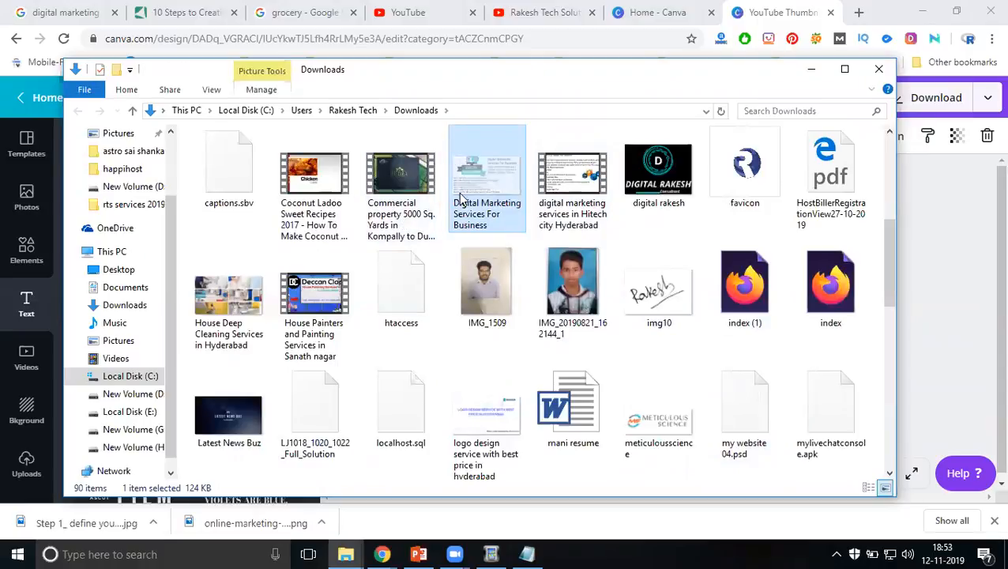
{"action": "mouse_move", "coordinate": [346, 553]}
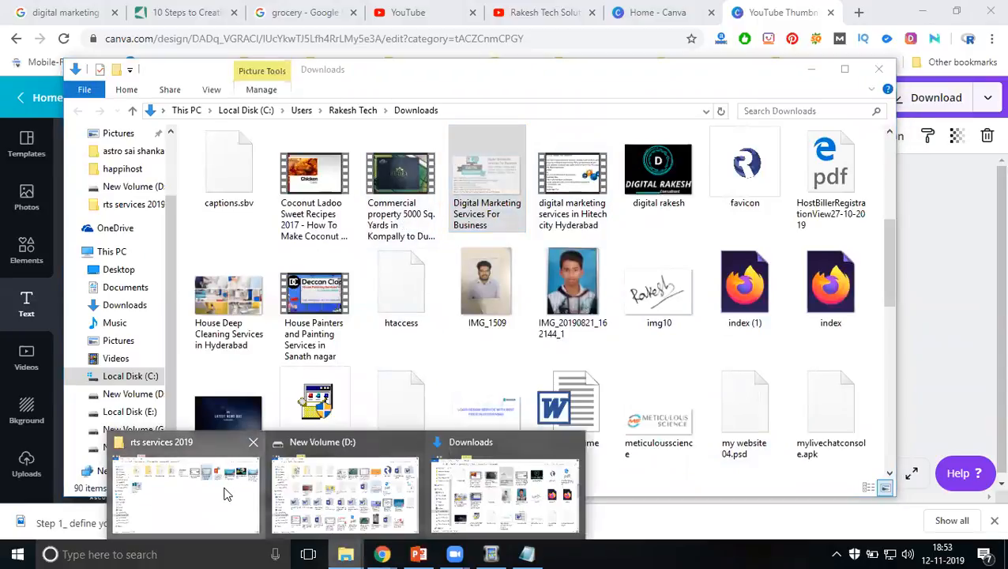
{"action": "left_click", "coordinate": [186, 493]}
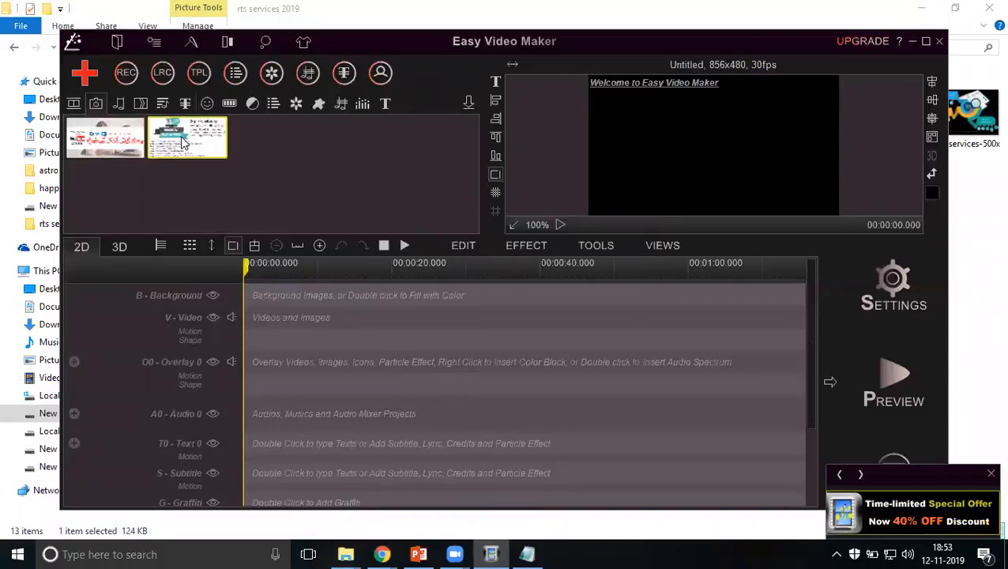
Add the RTS-(DIGITAL MARKETING SERVICES).mp4 media item to the video track and check its end near 2:44
{"action": "right_click", "coordinate": [186, 139]}
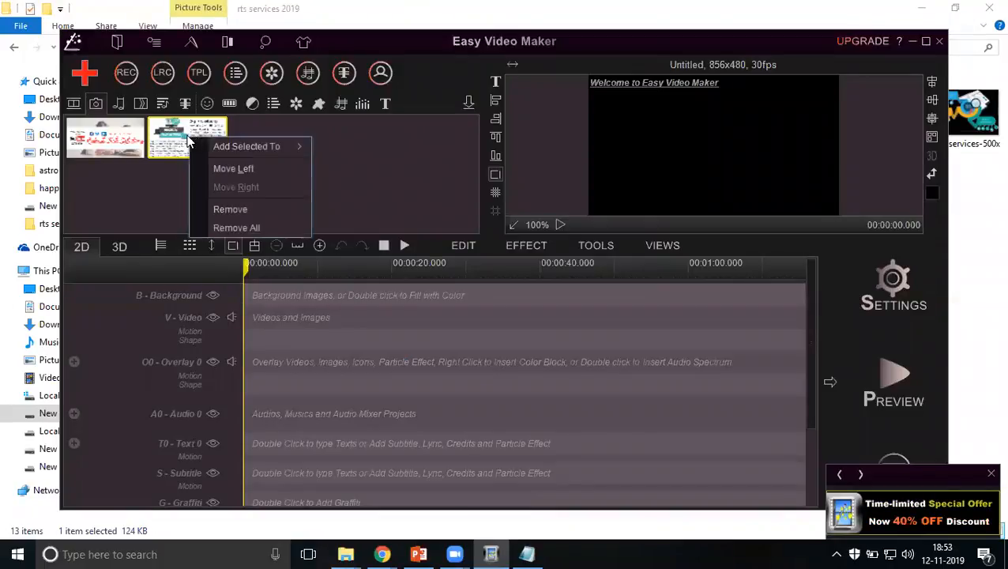
{"action": "left_click", "coordinate": [246, 145]}
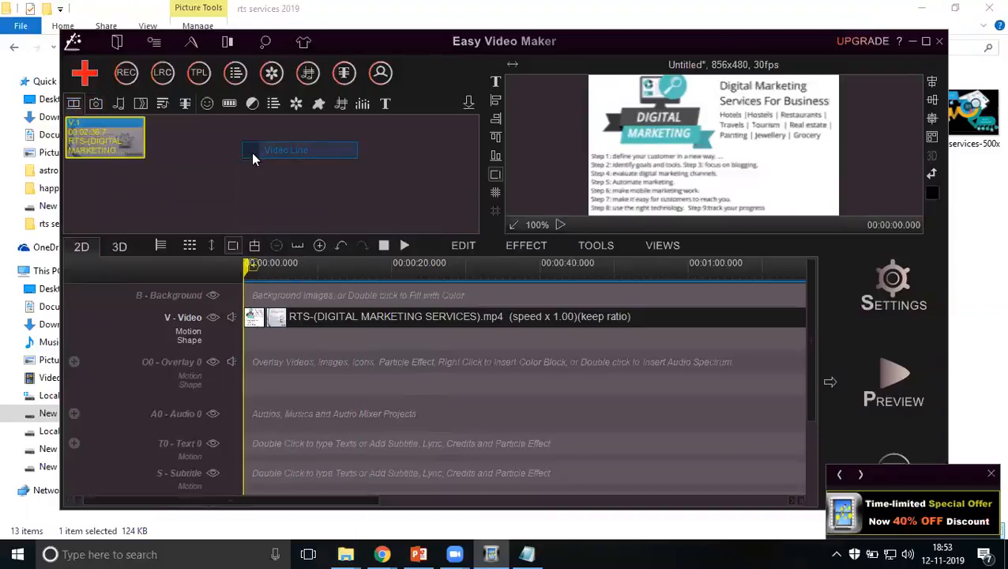
{"action": "right_click", "coordinate": [104, 136]}
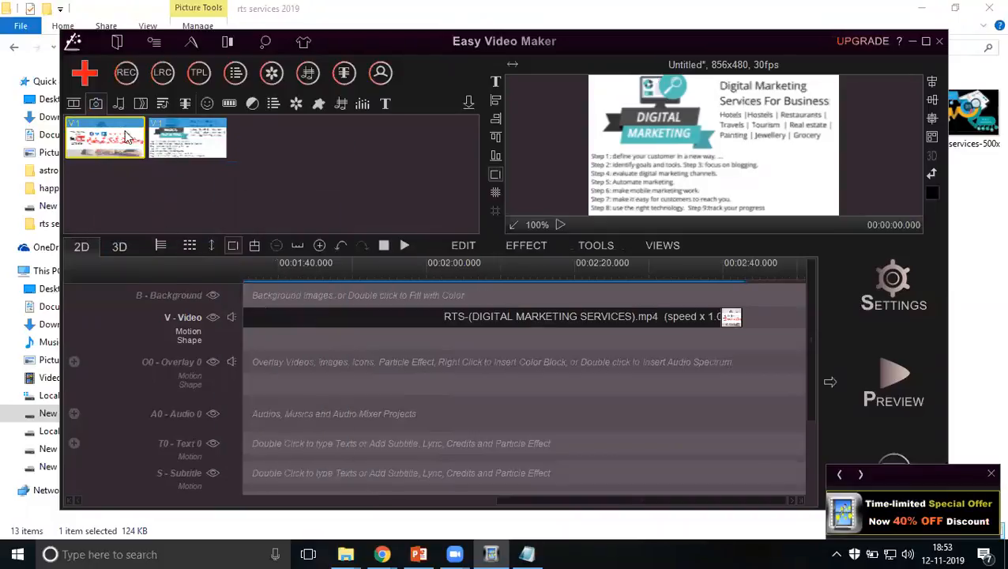
{"action": "mouse_move", "coordinate": [199, 142]}
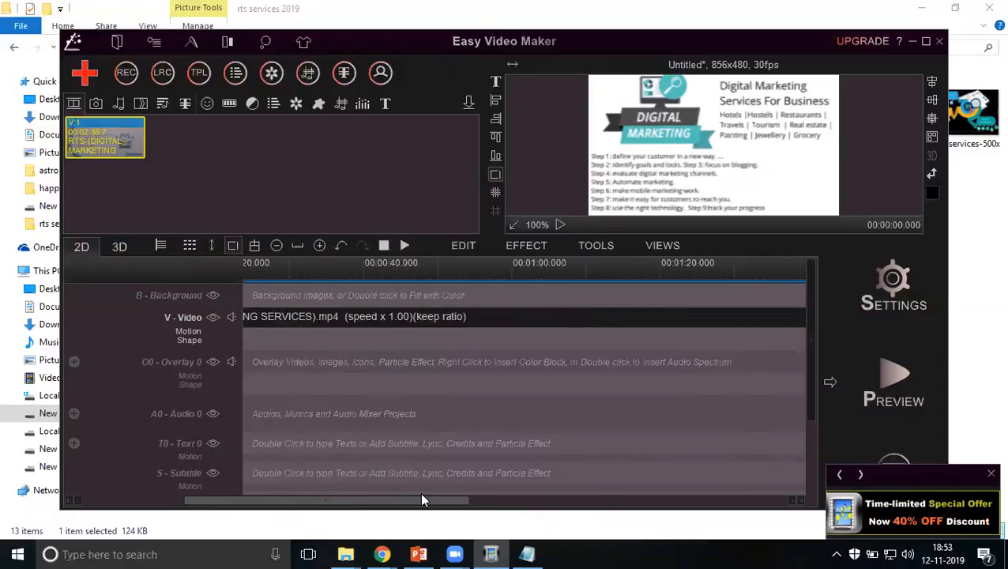
{"action": "scroll", "scroll_direction": "right", "scroll_amount": 3}
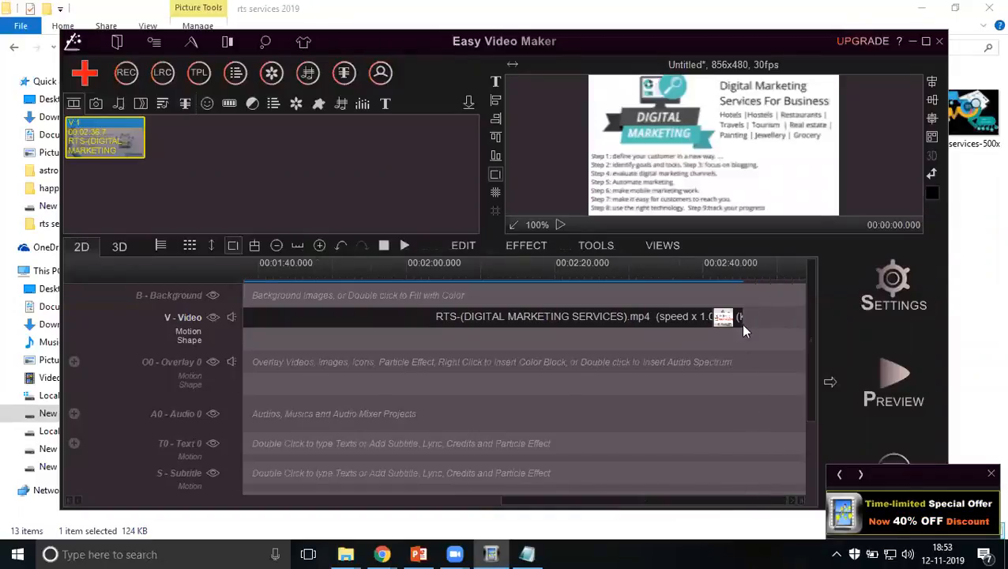
{"action": "mouse_move", "coordinate": [736, 296]}
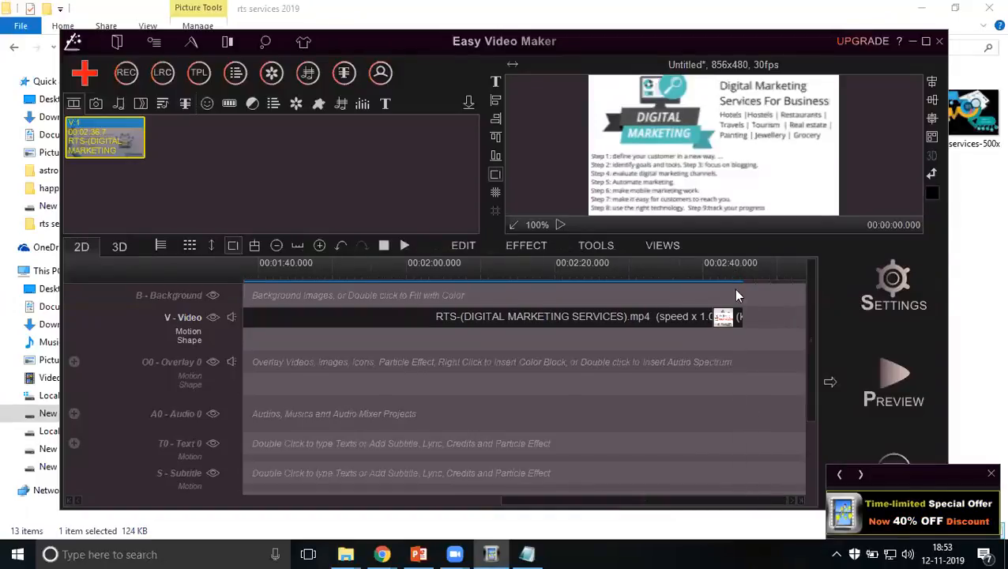
{"action": "mouse_move", "coordinate": [733, 284]}
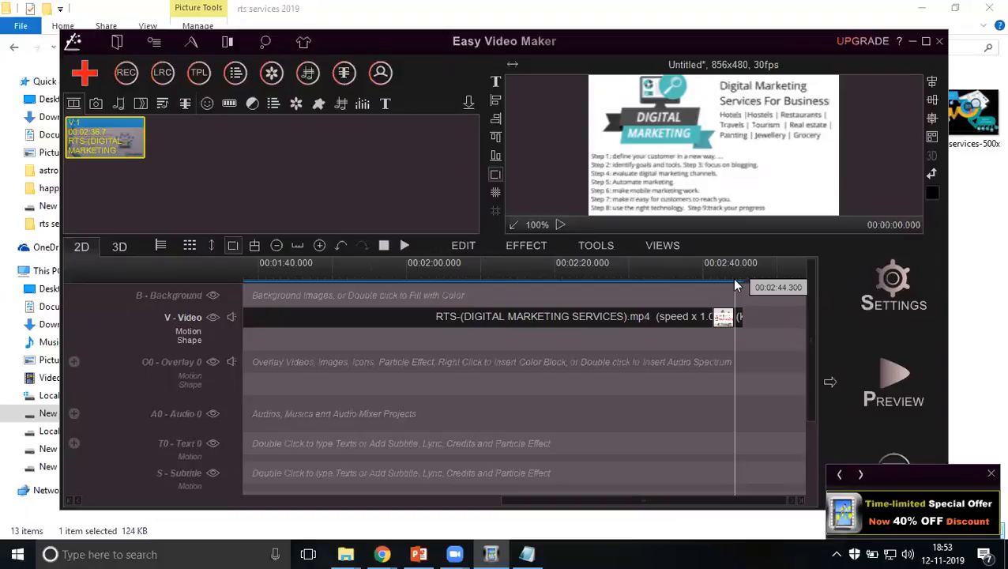
{"action": "mouse_move", "coordinate": [382, 553]}
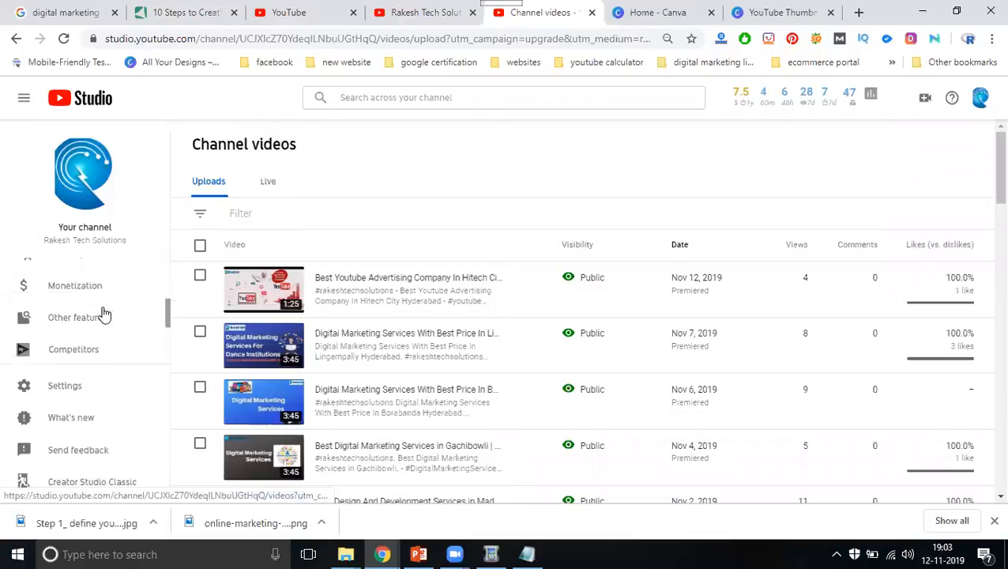
Open the Audio Library under Other features, then bring up the Downloads folder
{"action": "left_click", "coordinate": [74, 316]}
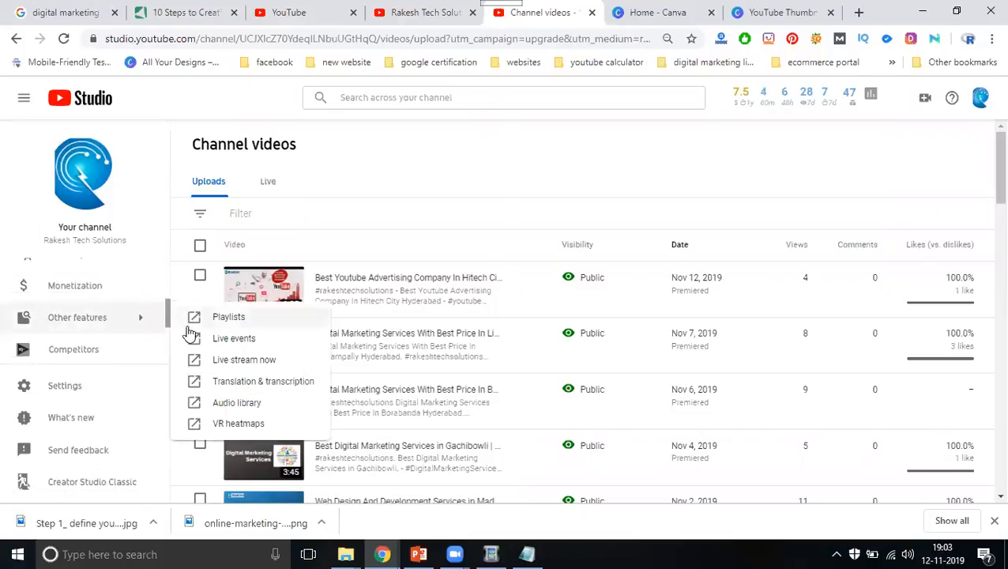
{"action": "left_click", "coordinate": [237, 402]}
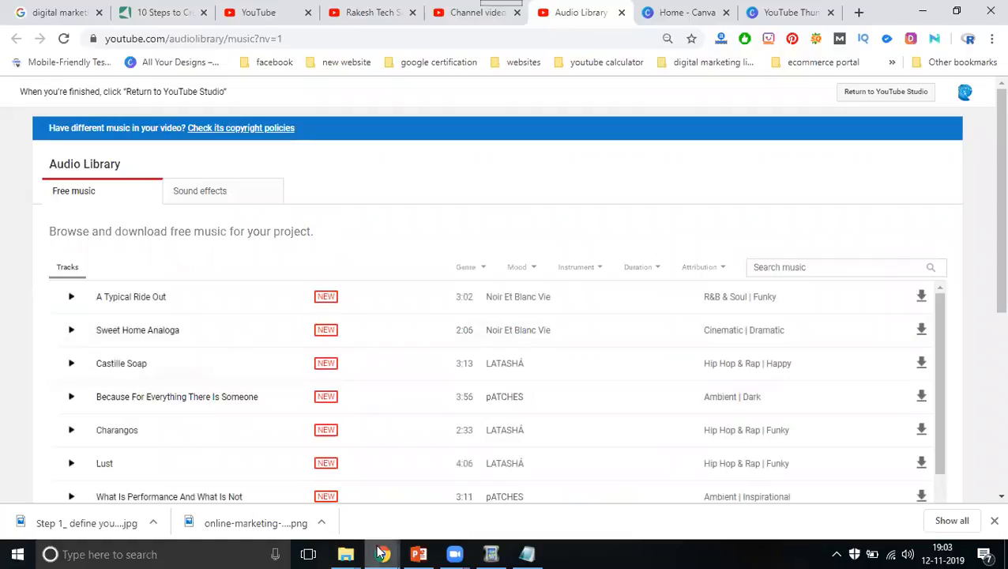
{"action": "mouse_move", "coordinate": [346, 553]}
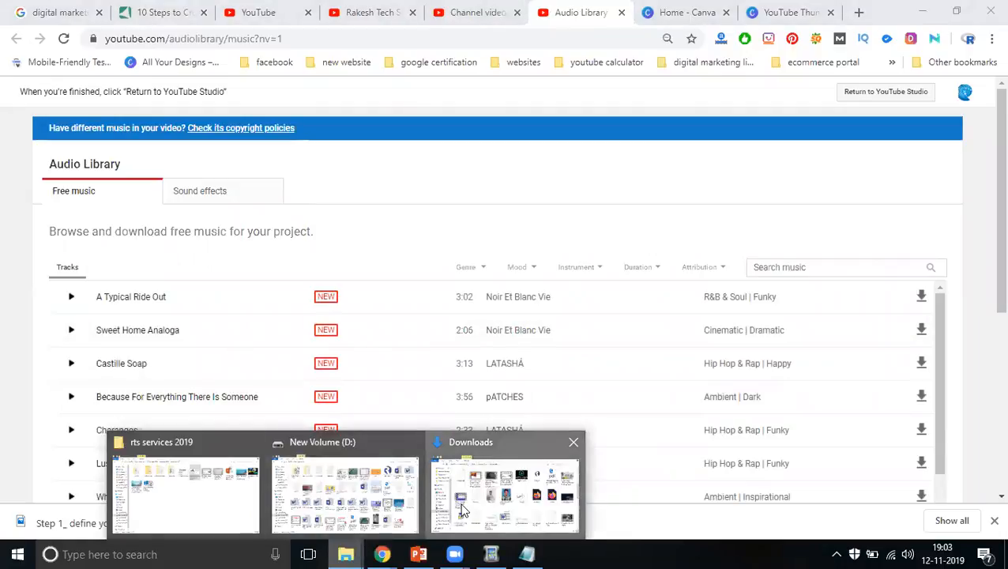
{"action": "left_click", "coordinate": [504, 493]}
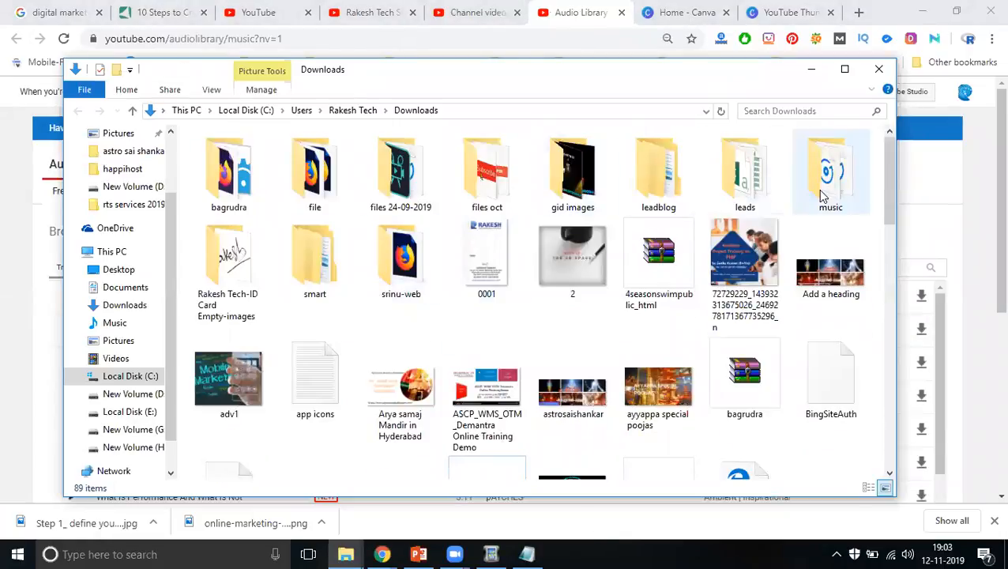
Play Barely_Small and Stranger_Danger from the music folder, then minimize back to the editor
{"action": "double_click", "coordinate": [831, 171]}
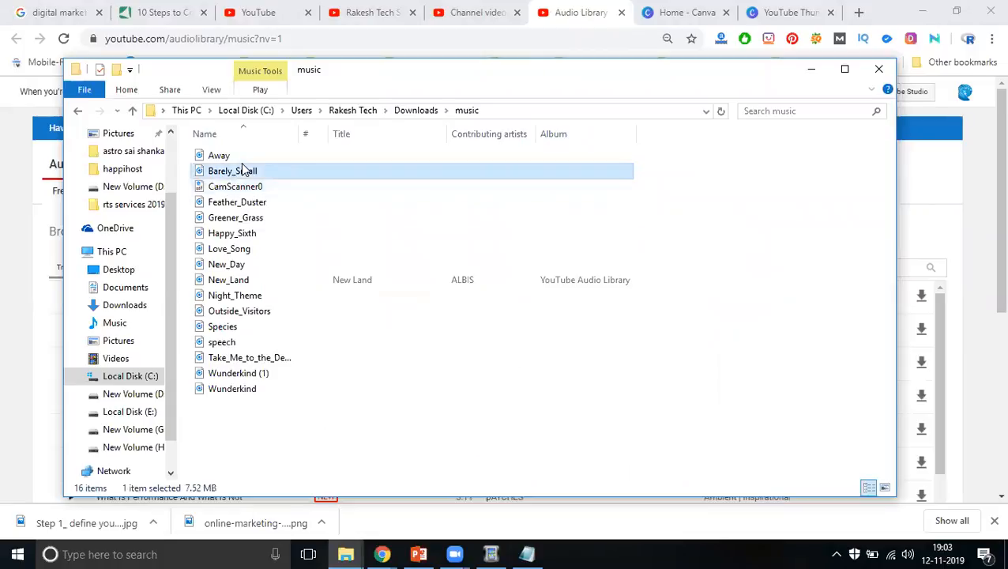
{"action": "double_click", "coordinate": [232, 171]}
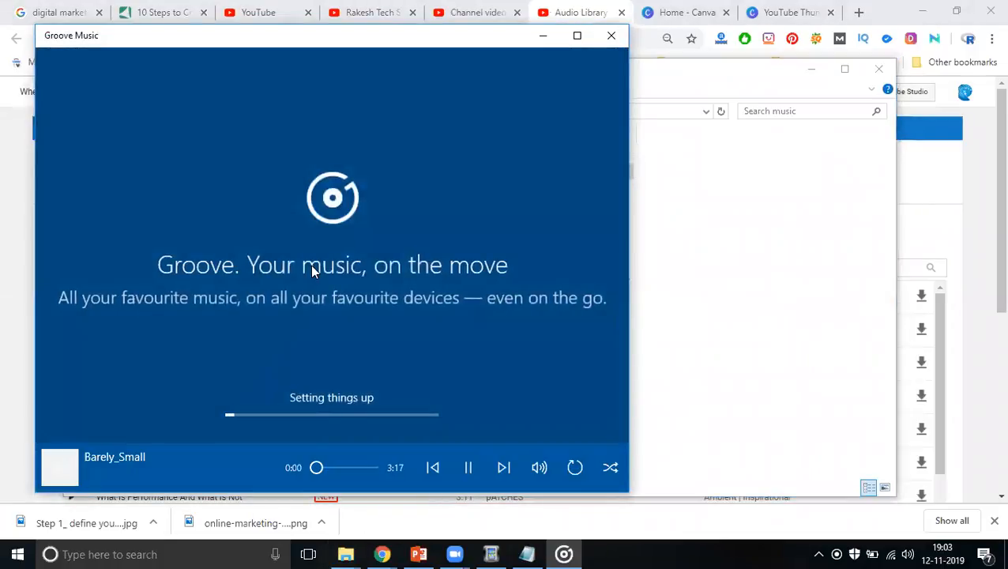
{"action": "mouse_move", "coordinate": [315, 420]}
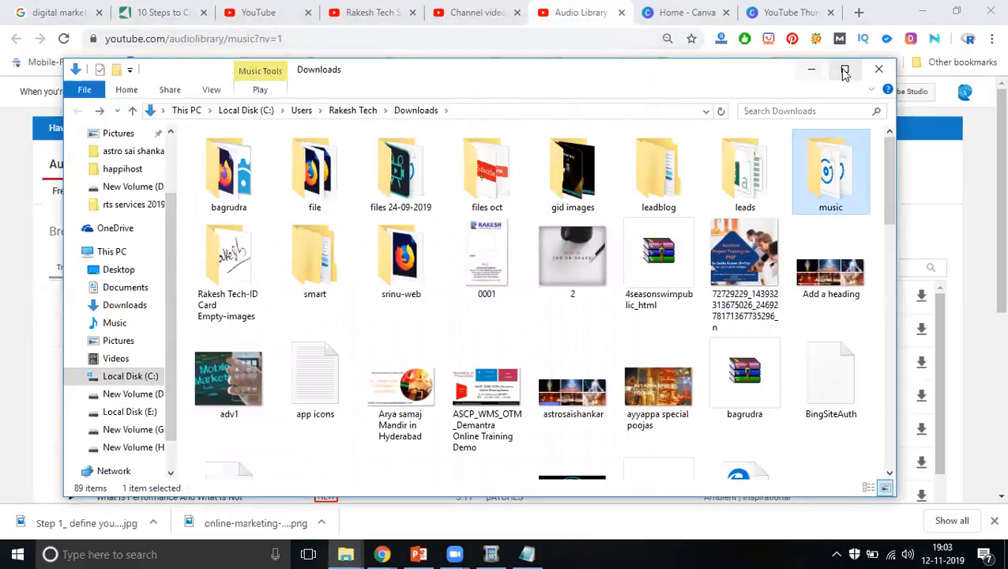
{"action": "left_click", "coordinate": [843, 69]}
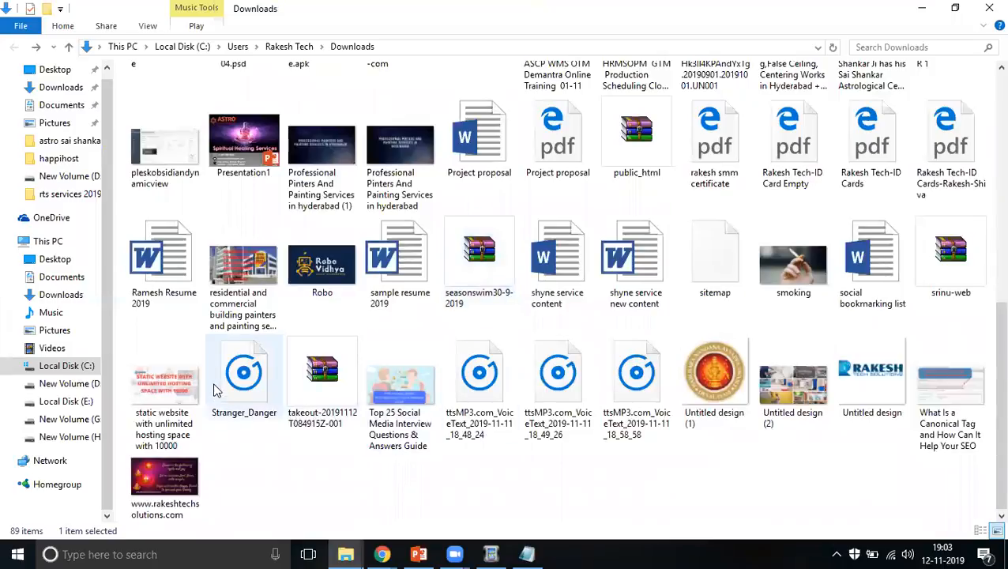
{"action": "double_click", "coordinate": [243, 373]}
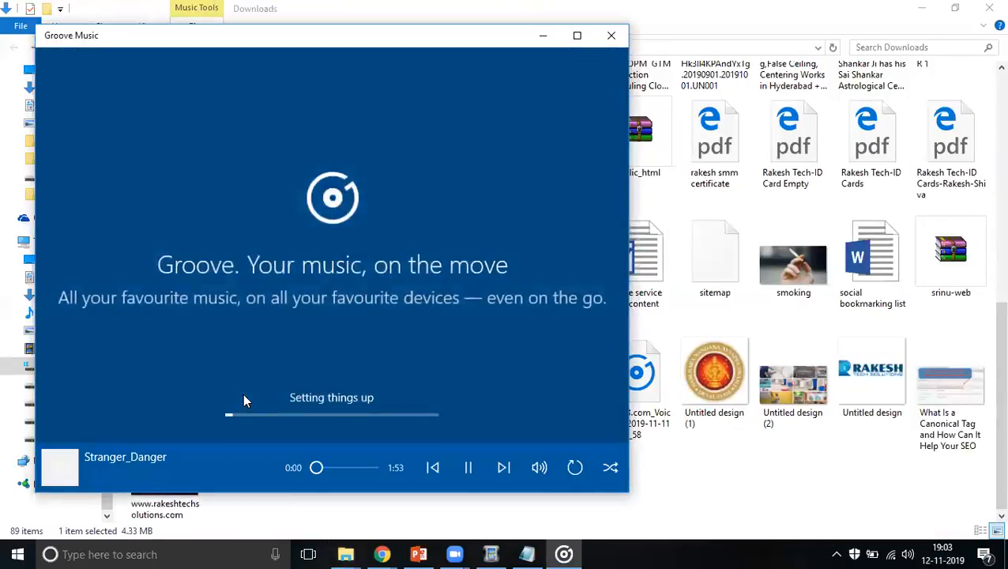
{"action": "mouse_move", "coordinate": [549, 233]}
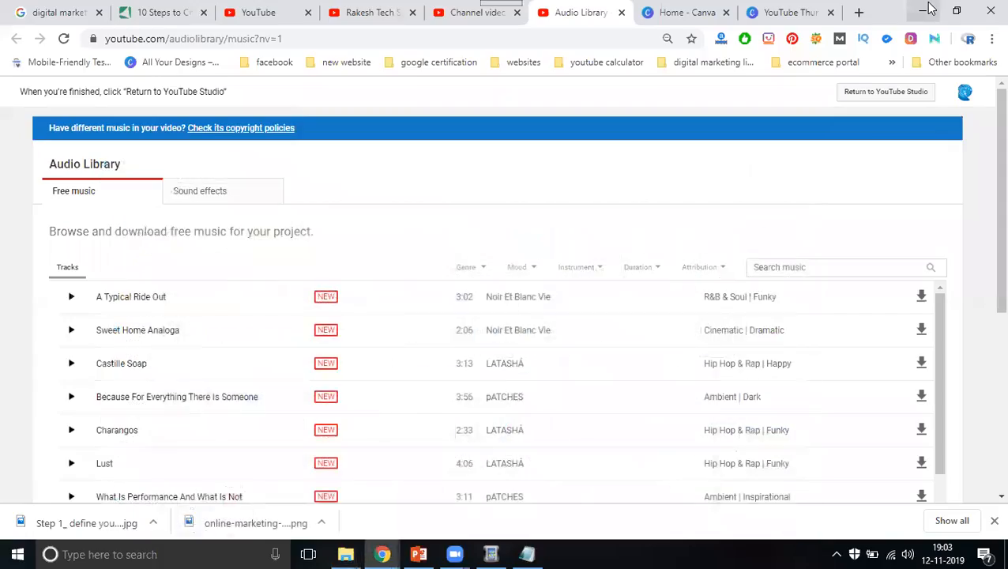
{"action": "left_click", "coordinate": [929, 10]}
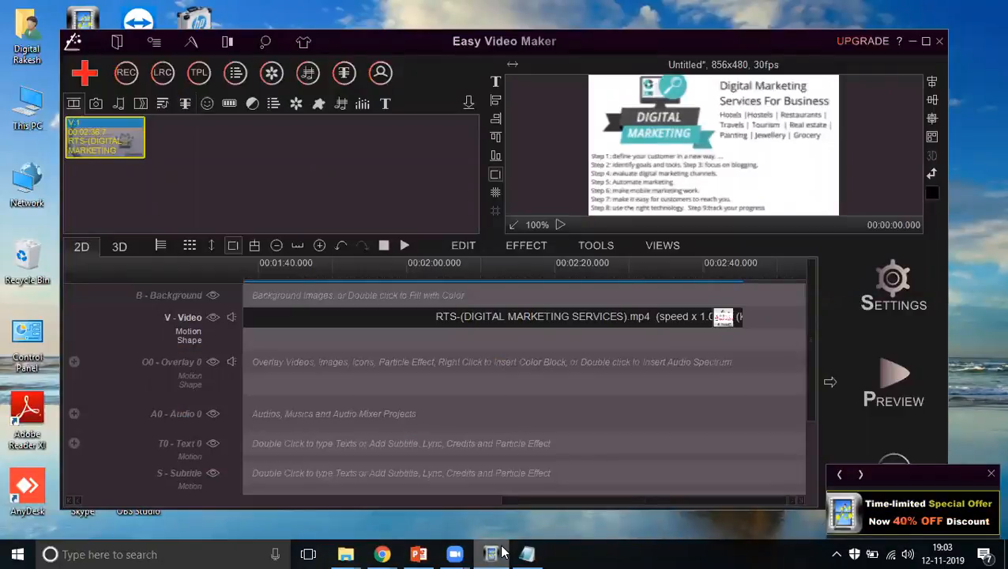
{"action": "mouse_move", "coordinate": [129, 182]}
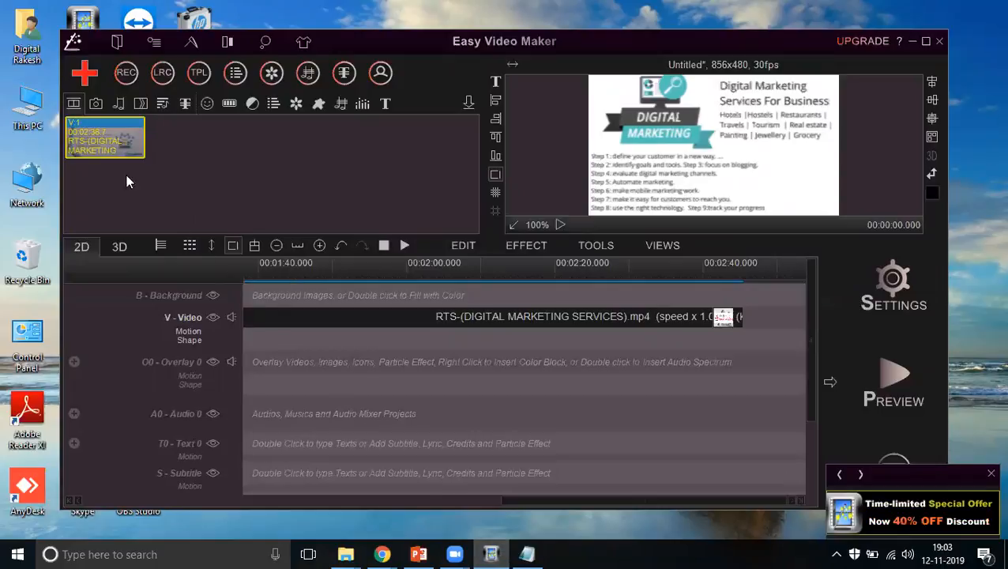
Add Stranger_Danger from Downloads as audio and place it on the Audio 0 line
{"action": "left_click", "coordinate": [84, 73]}
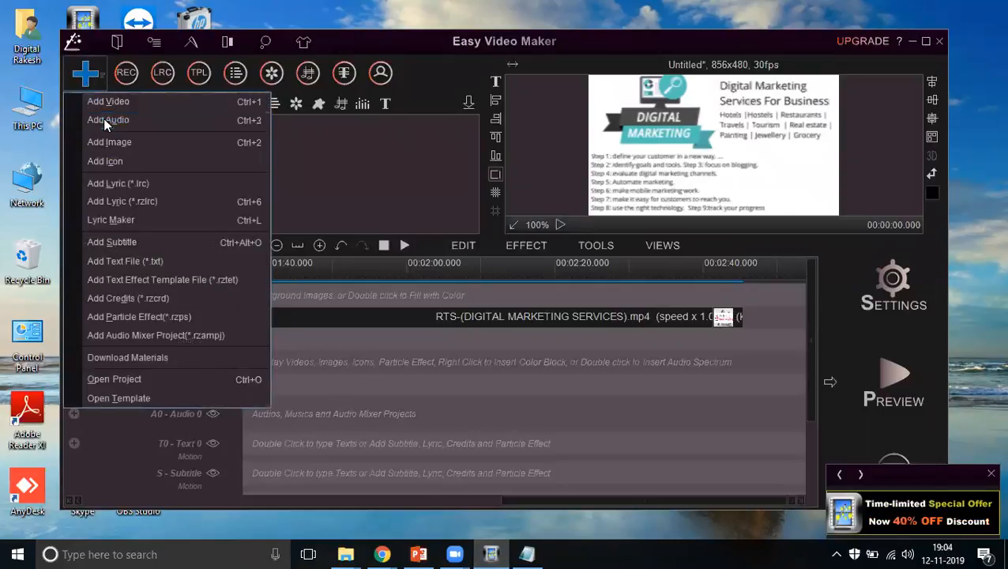
{"action": "left_click", "coordinate": [108, 120]}
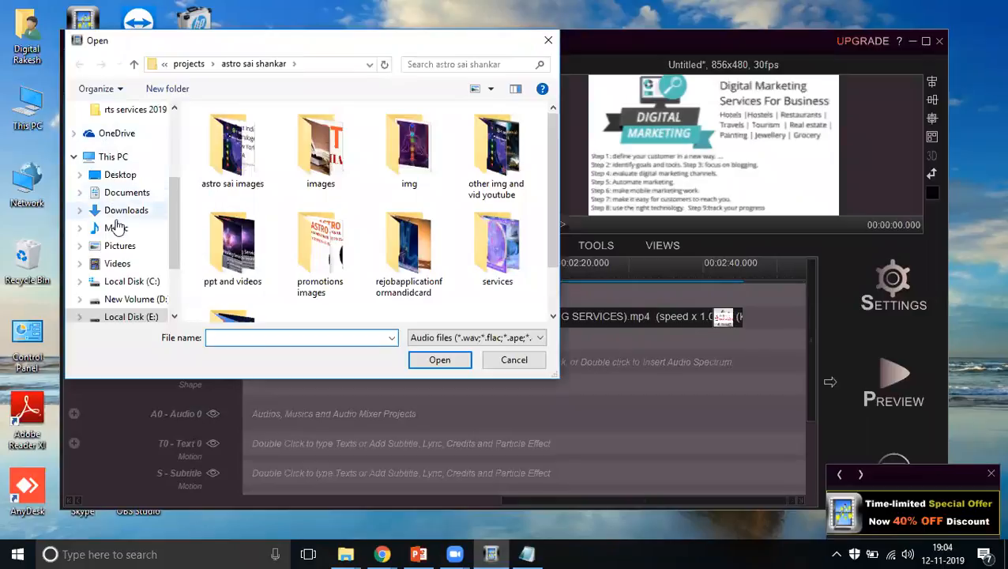
{"action": "left_click", "coordinate": [126, 210]}
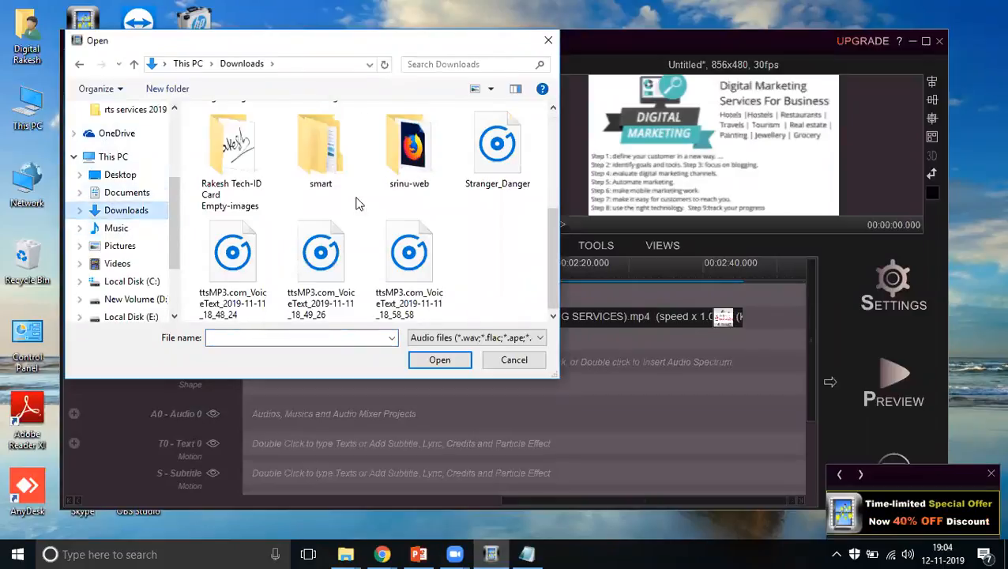
{"action": "left_click", "coordinate": [439, 360]}
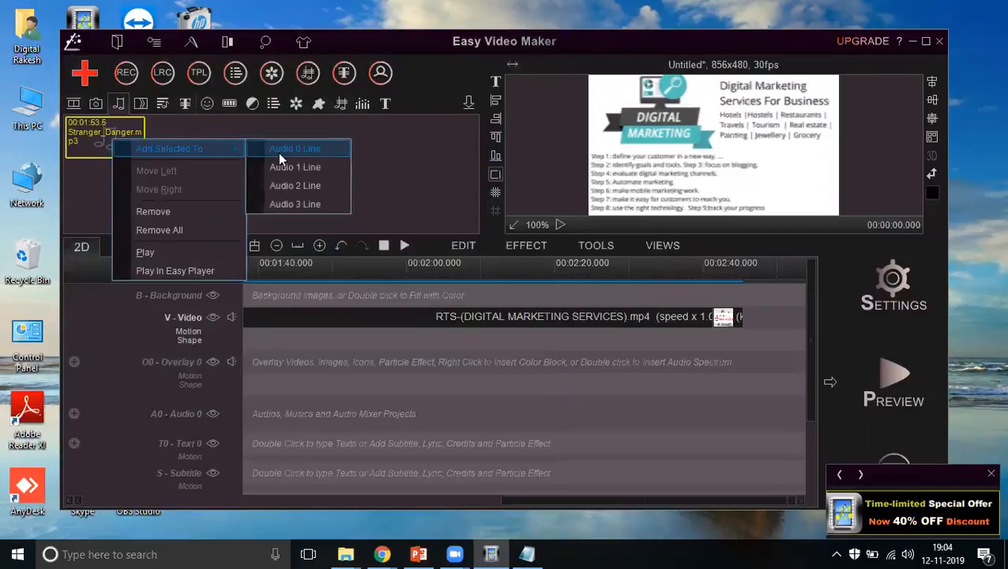
{"action": "left_click", "coordinate": [294, 149]}
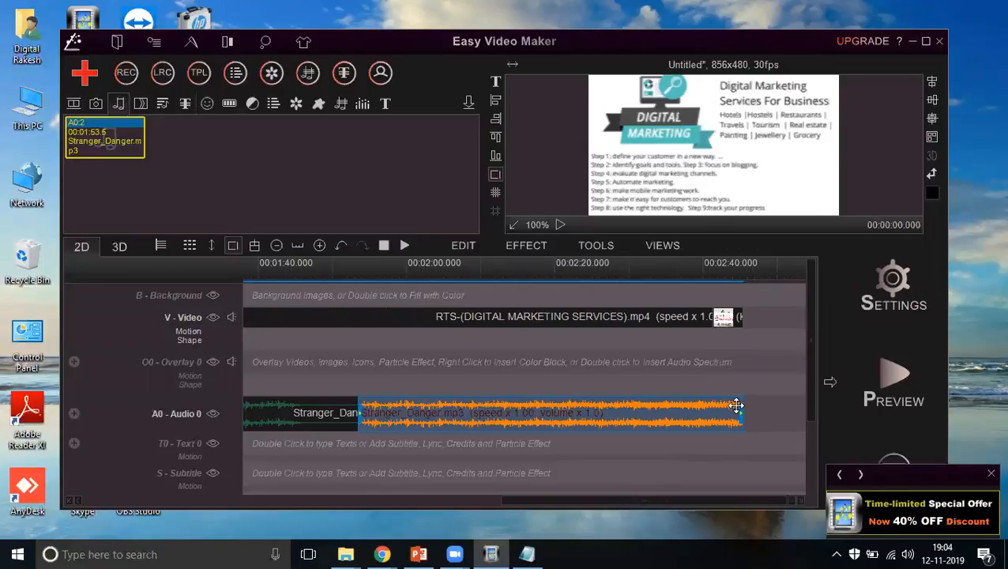
{"action": "mouse_move", "coordinate": [878, 439]}
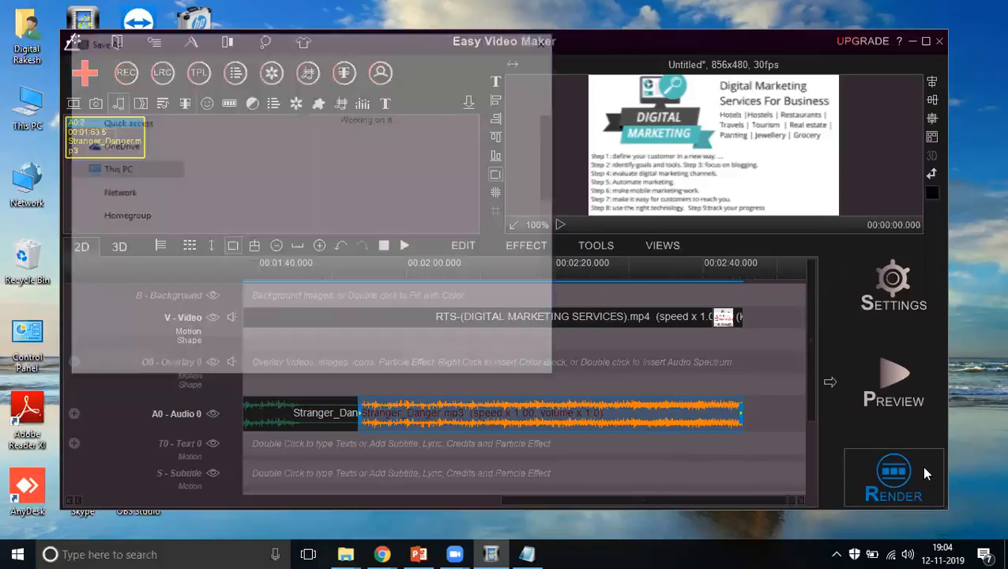
Render to D: > rts services 2019 with file name 'Digital Marketing Services for business'
{"action": "left_click", "coordinate": [893, 474]}
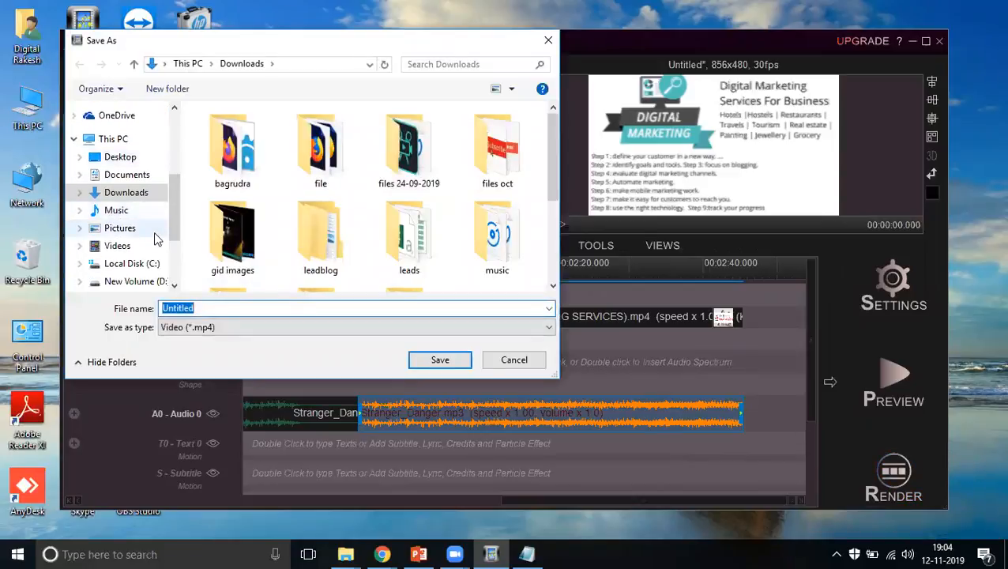
{"action": "left_click", "coordinate": [136, 281]}
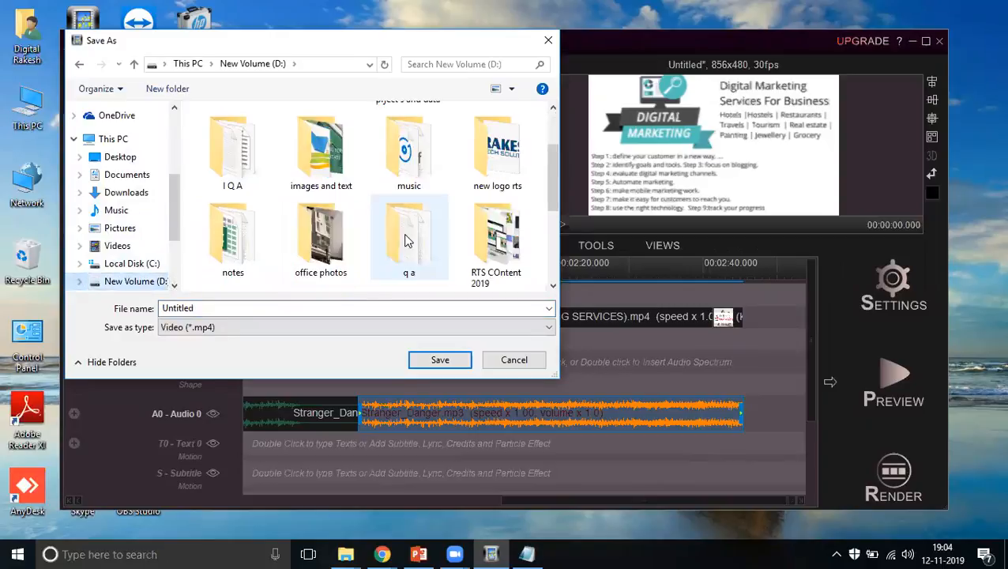
{"action": "double_click", "coordinate": [496, 236]}
{"action": "type", "text": "Digital Marketing Se"}
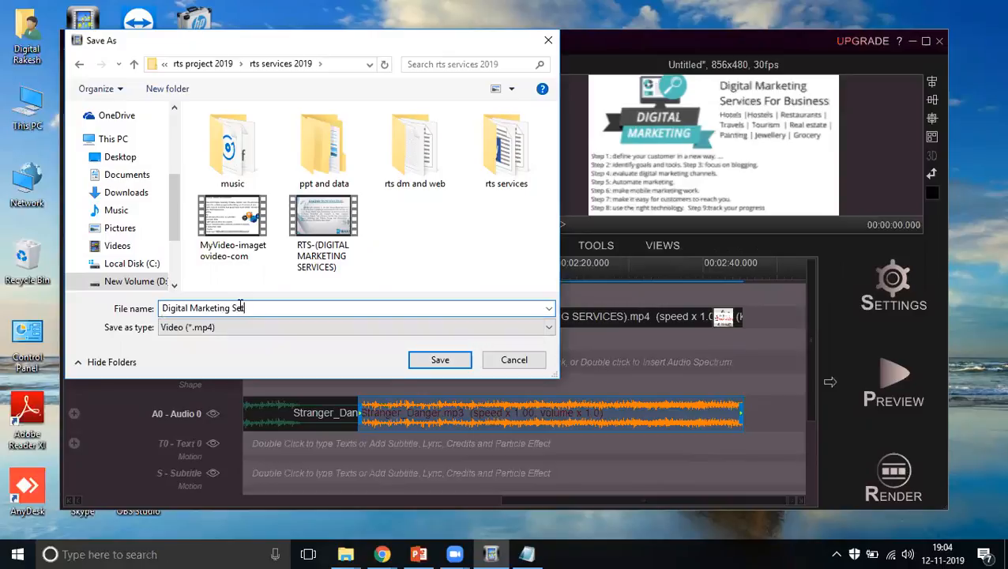
{"action": "left_click", "coordinate": [356, 306]}
{"action": "type", "text": "rvices for"}
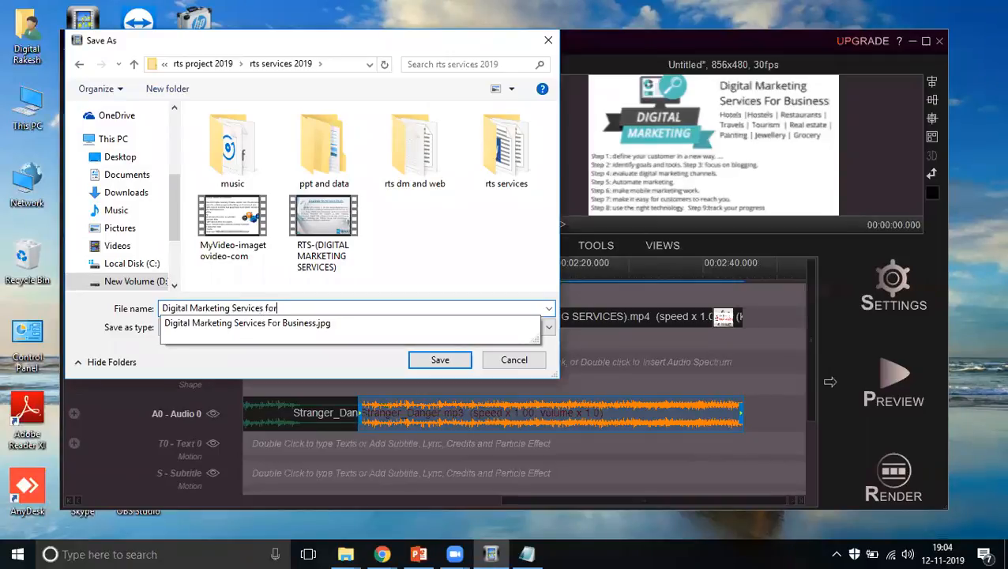
{"action": "type", "text": "business"}
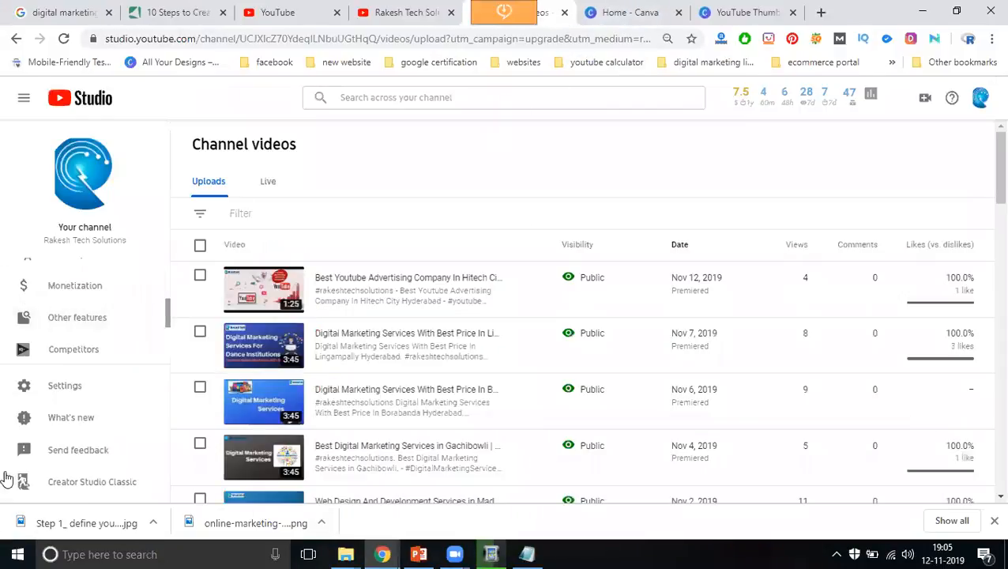
Switch to Creator Studio Classic, giving 'Other' as the reason and submitting the feedback
{"action": "left_click", "coordinate": [91, 480]}
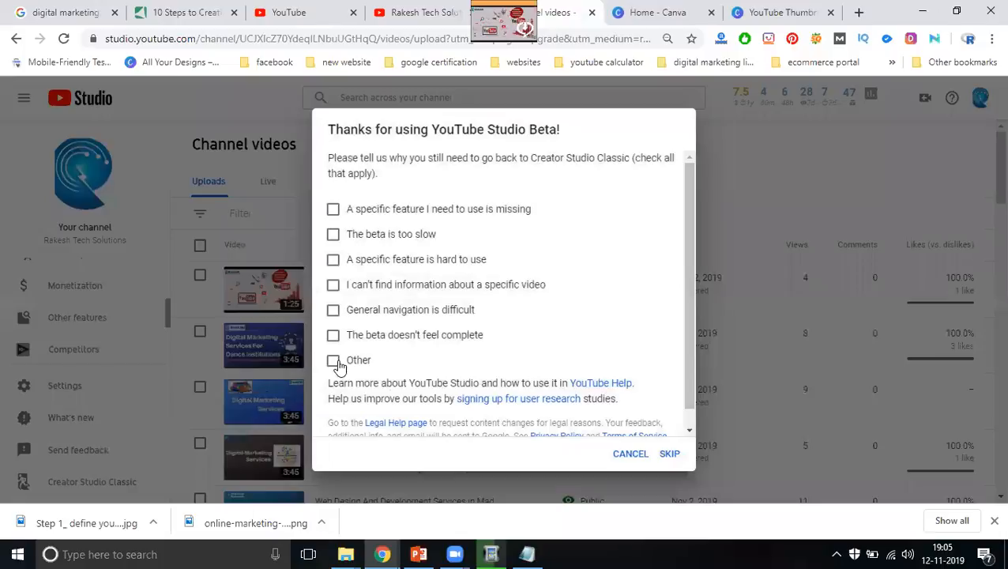
{"action": "left_click", "coordinate": [333, 360]}
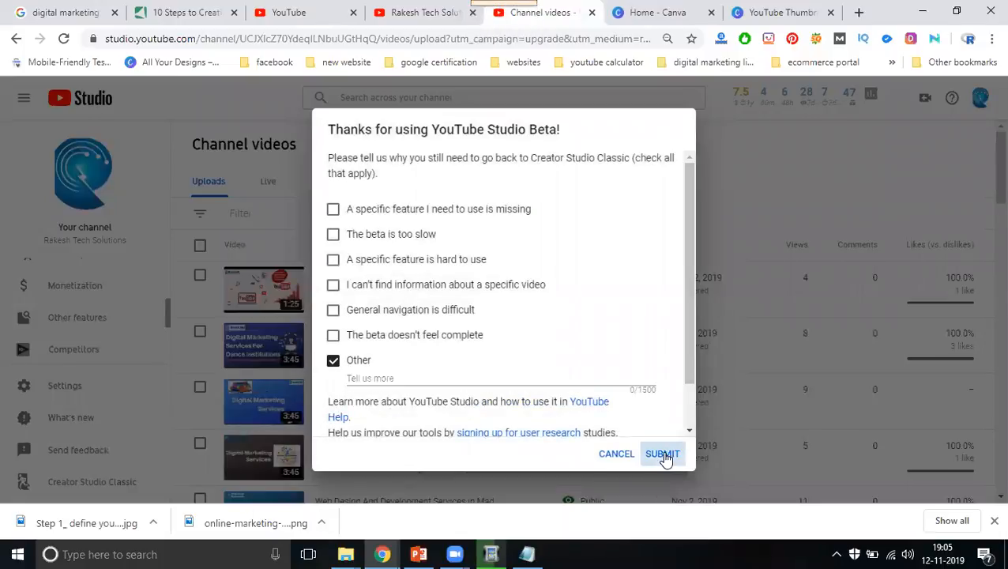
{"action": "left_click", "coordinate": [660, 453]}
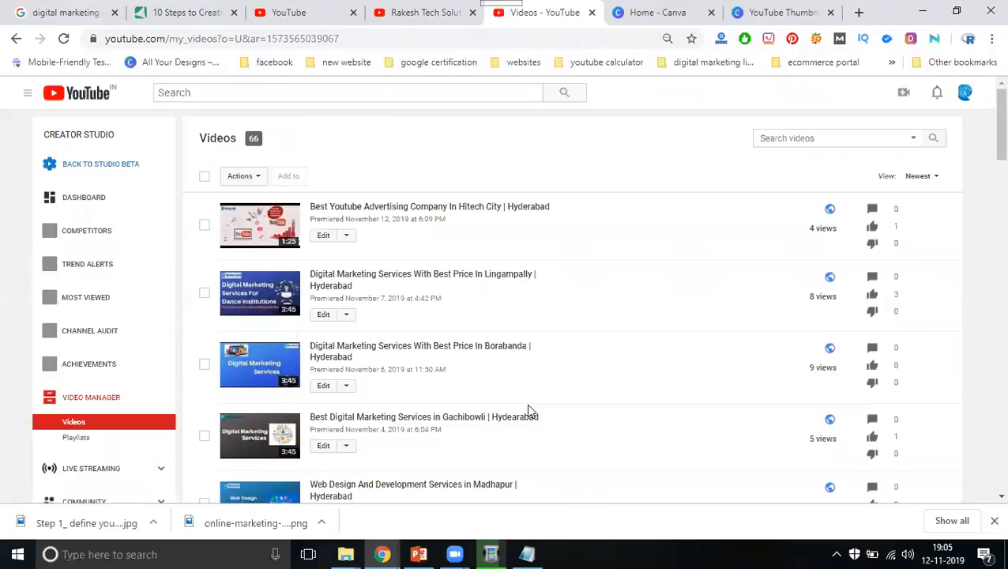
{"action": "scroll", "scroll_direction": "down", "scroll_amount": 3}
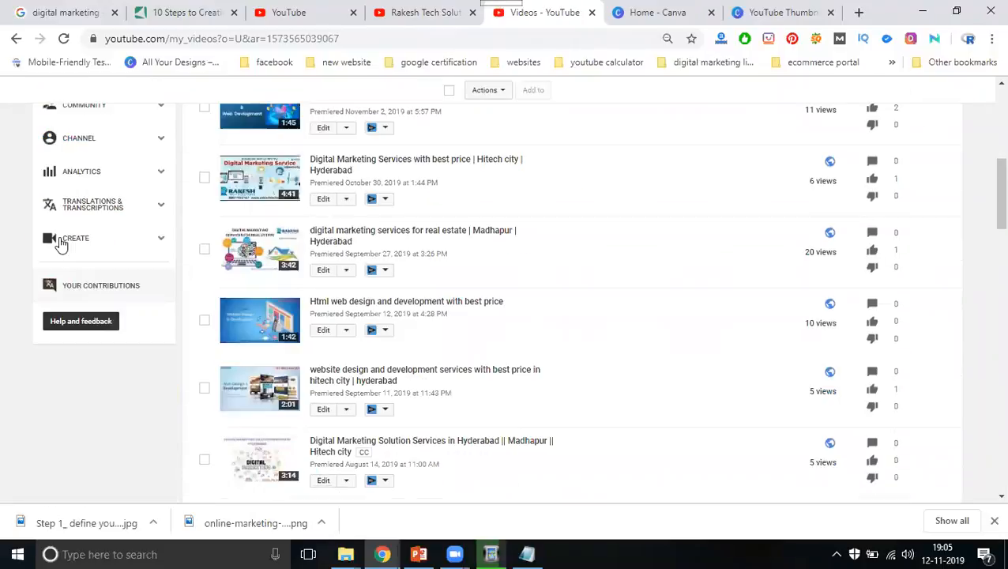
{"action": "mouse_move", "coordinate": [76, 237]}
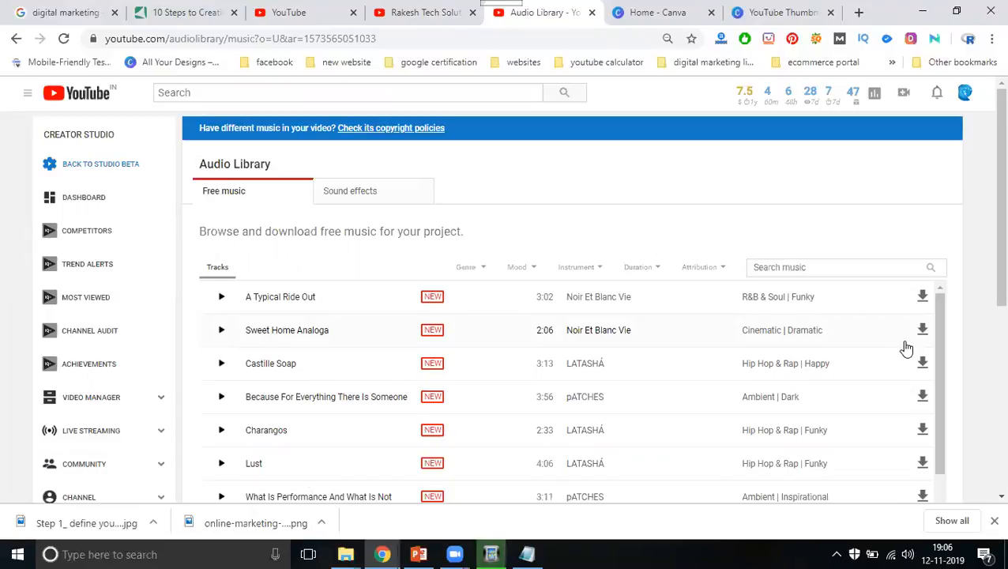
{"action": "mouse_move", "coordinate": [489, 553]}
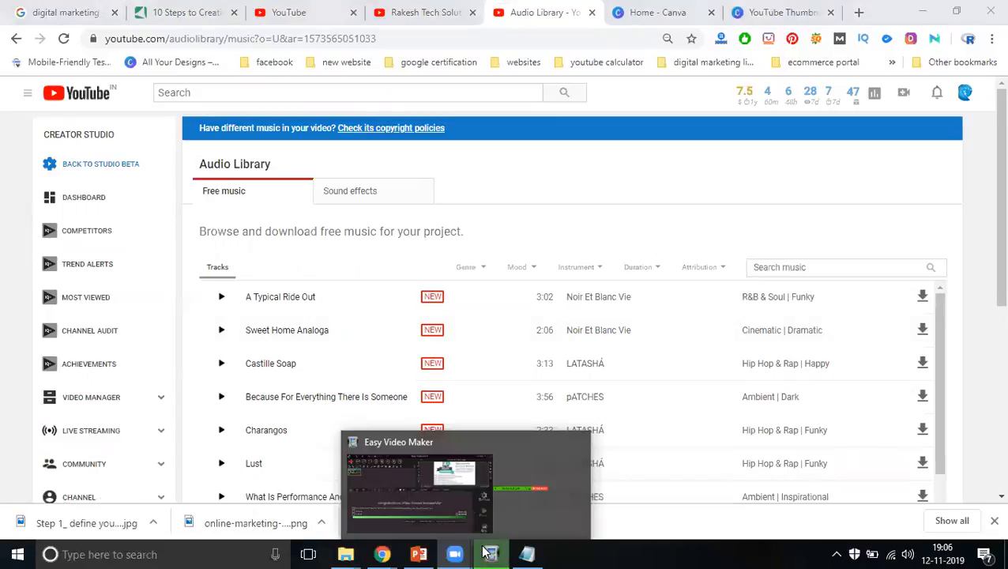
{"action": "mouse_move", "coordinate": [426, 71]}
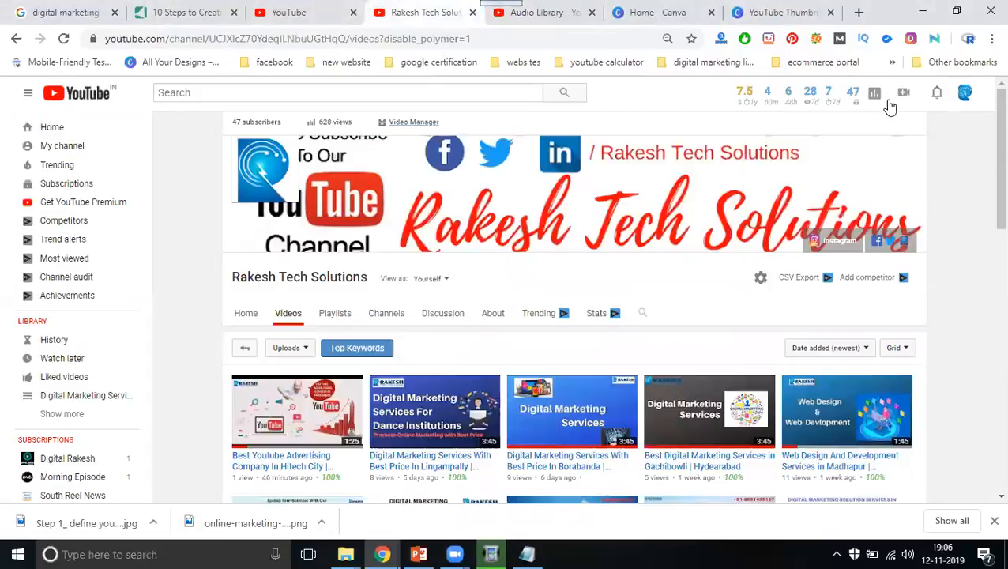
Start a new YouTube video upload set to Unlisted and bring up the file picker
{"action": "left_click", "coordinate": [904, 92]}
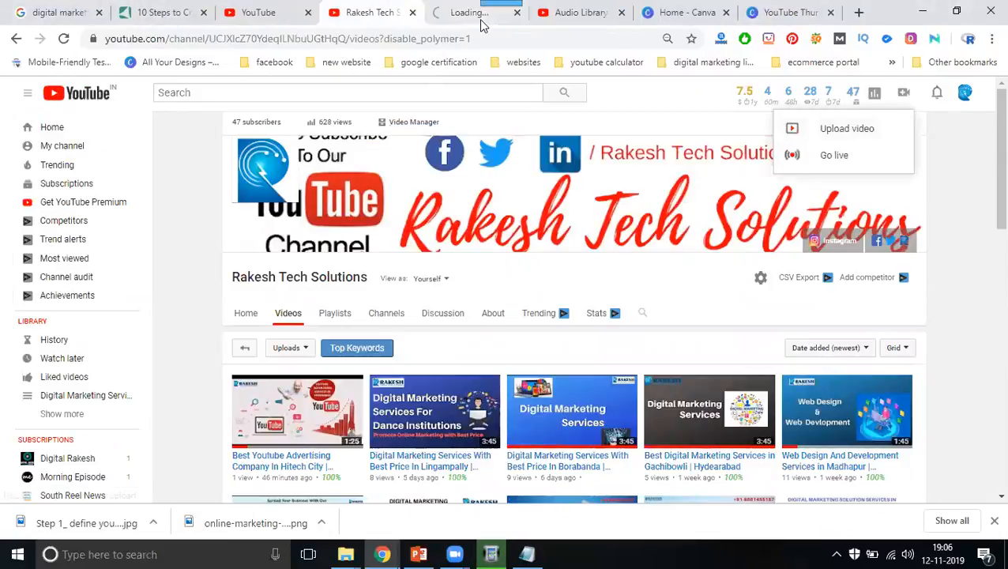
{"action": "left_click", "coordinate": [847, 128]}
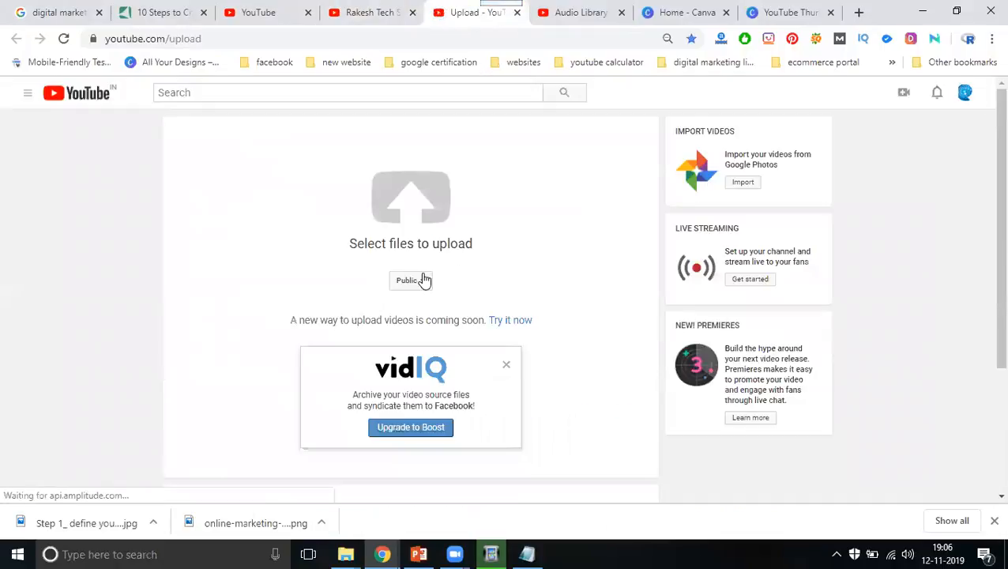
{"action": "left_click", "coordinate": [410, 279]}
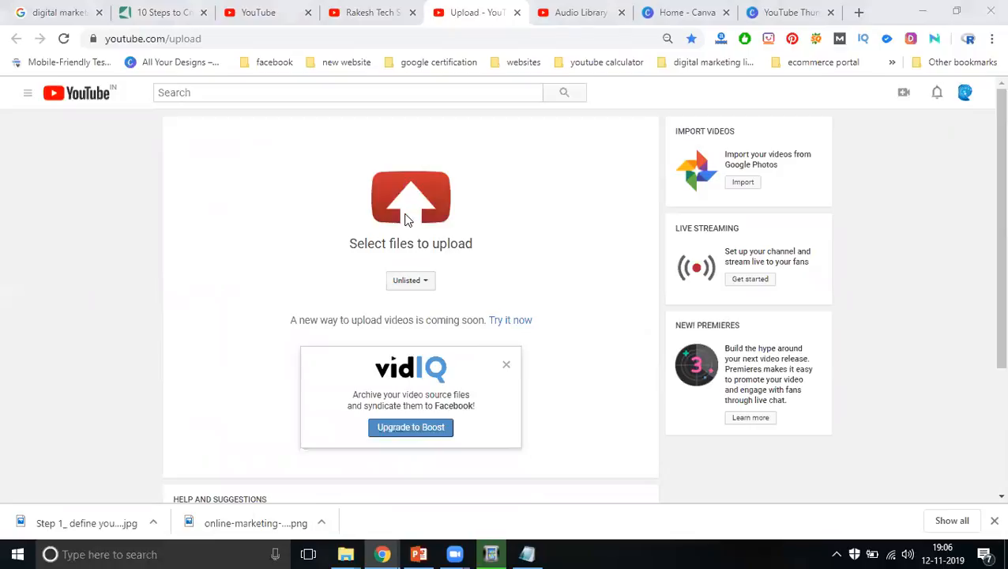
{"action": "left_click", "coordinate": [411, 196]}
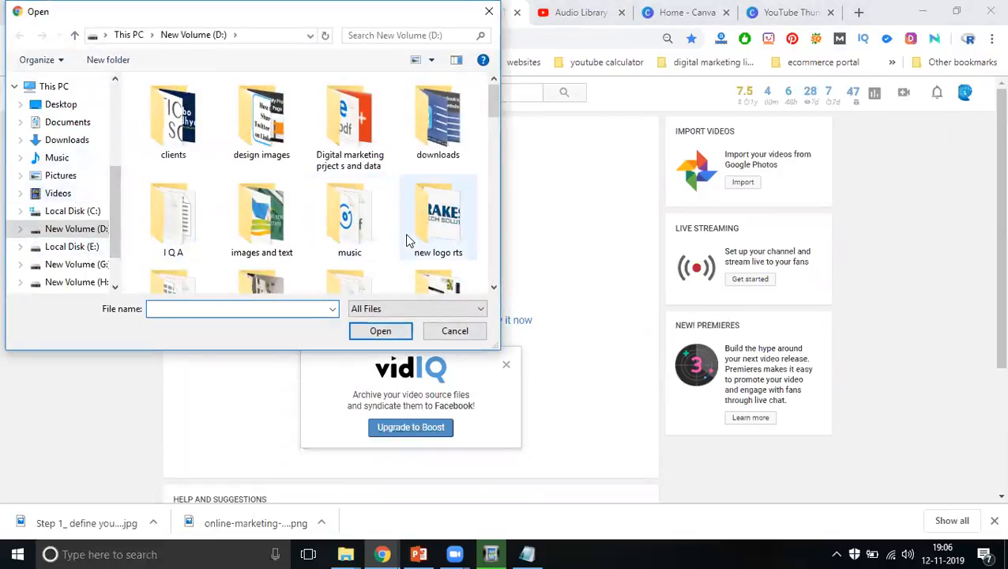
Navigate into D: > RTS COntent 2019 > rts project 2019 > rts services 2019
{"action": "double_click", "coordinate": [439, 218]}
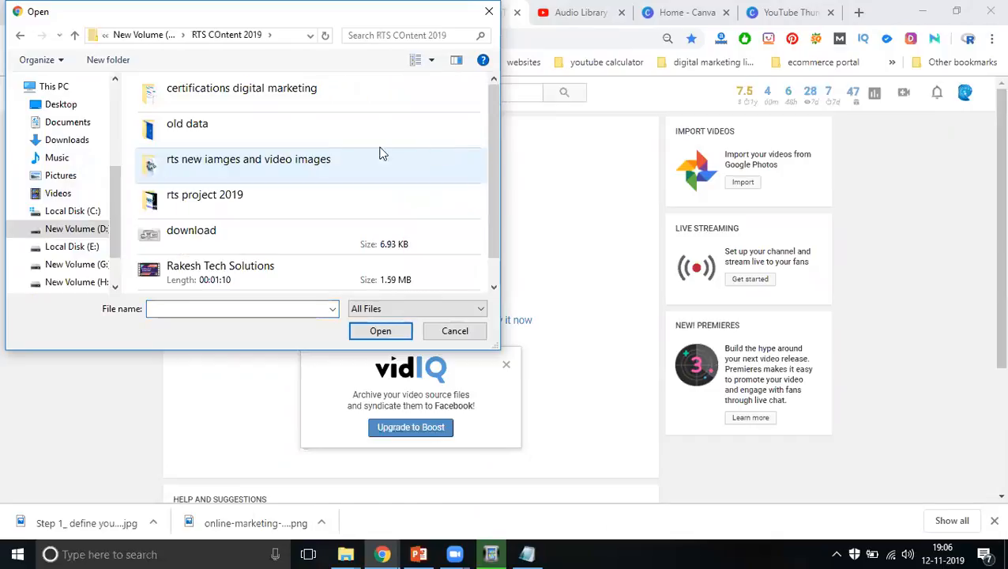
{"action": "double_click", "coordinate": [205, 194]}
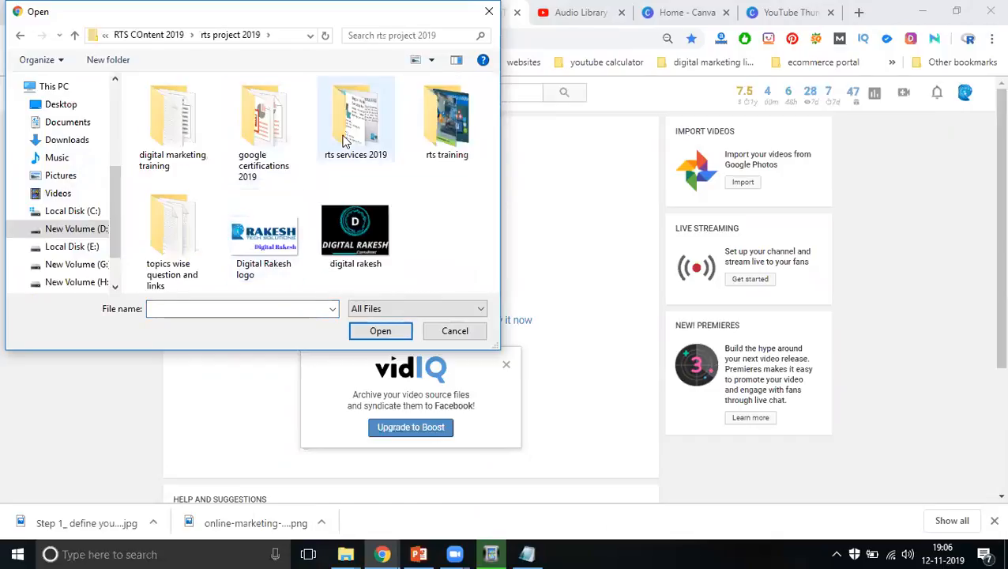
{"action": "double_click", "coordinate": [355, 118]}
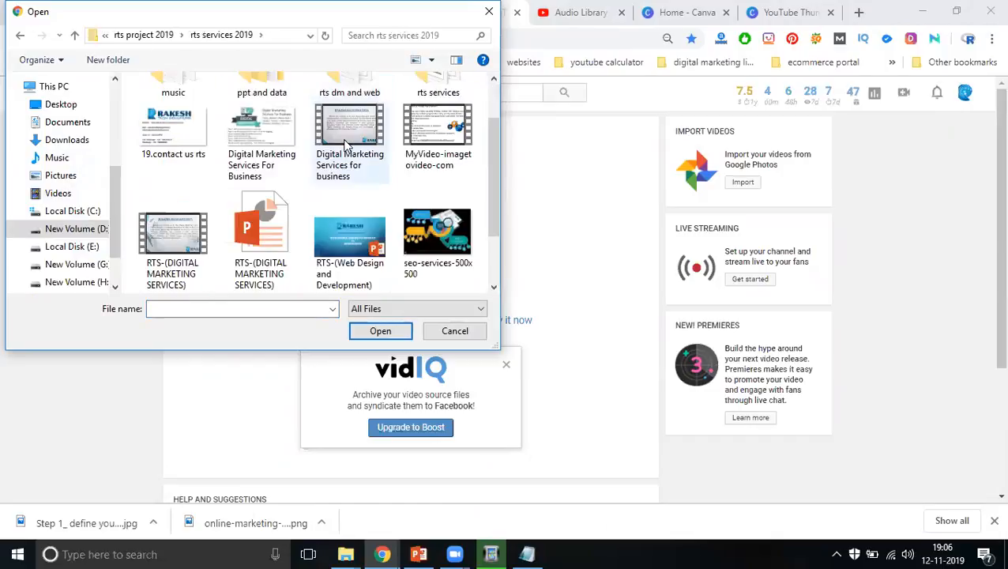
{"action": "mouse_move", "coordinate": [349, 129]}
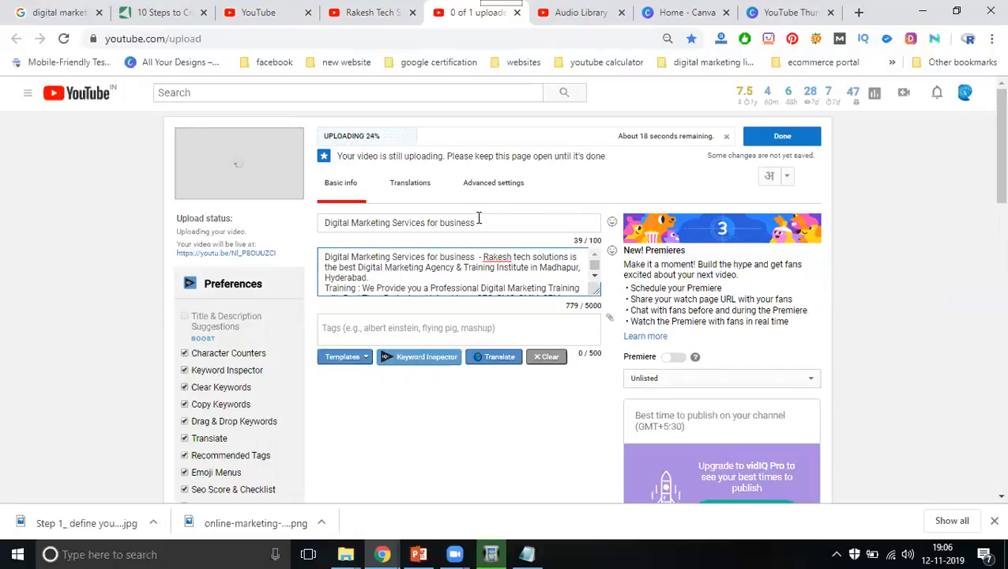
Set the Digital Marketing Services For Business image as the custom thumbnail under Advanced settings
{"action": "left_click", "coordinate": [493, 183]}
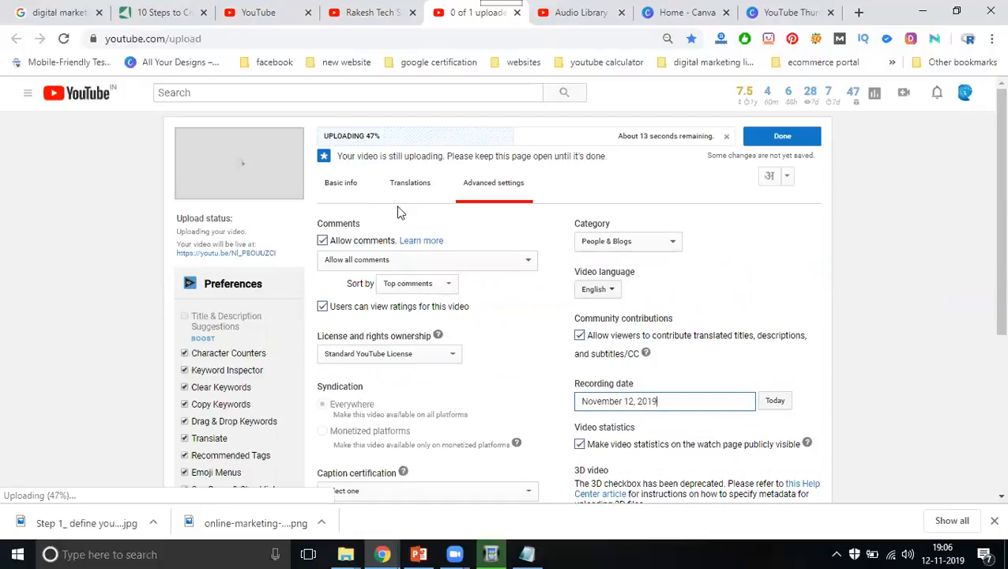
{"action": "scroll", "scroll_direction": "down", "scroll_amount": 3}
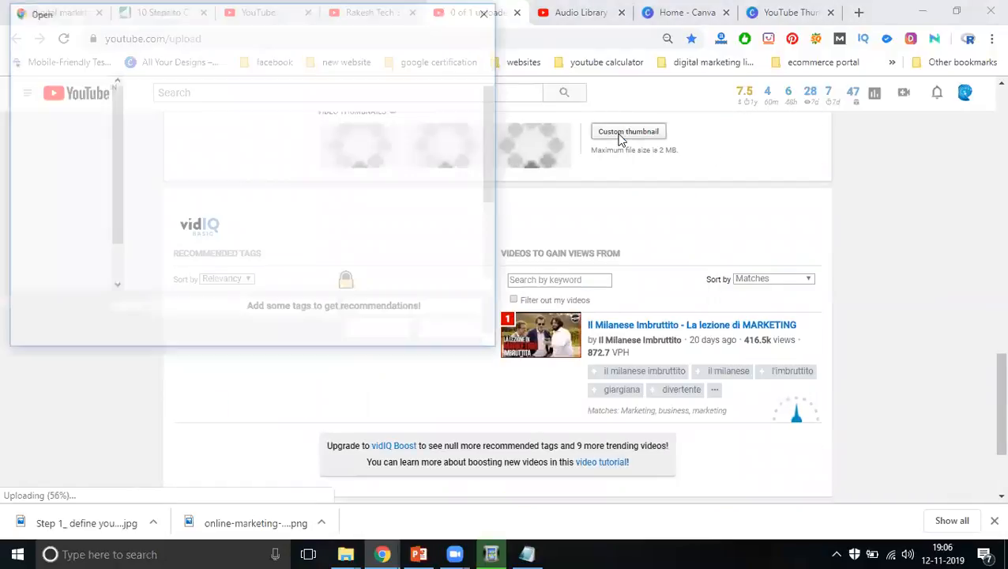
{"action": "left_click", "coordinate": [262, 190]}
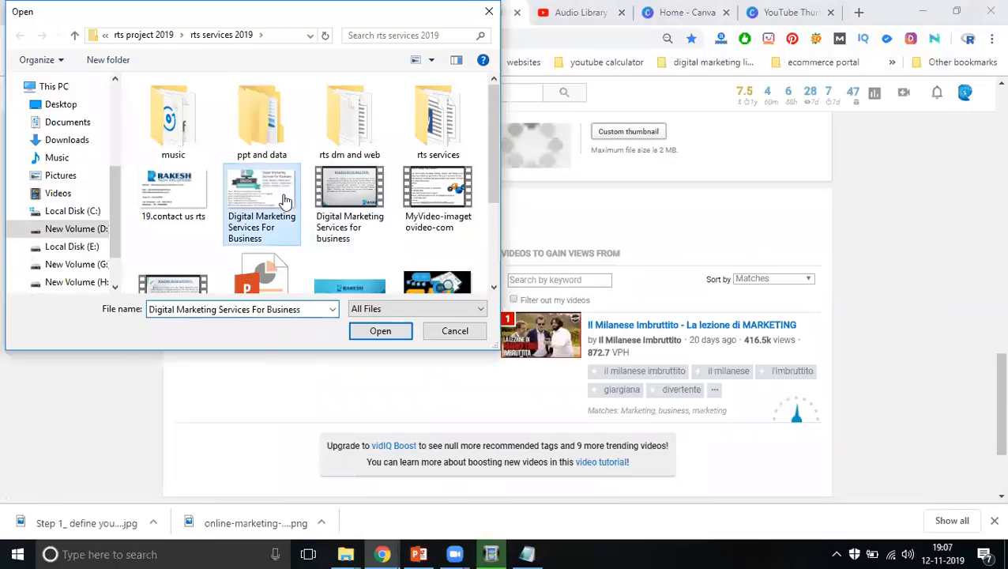
{"action": "left_click", "coordinate": [379, 330]}
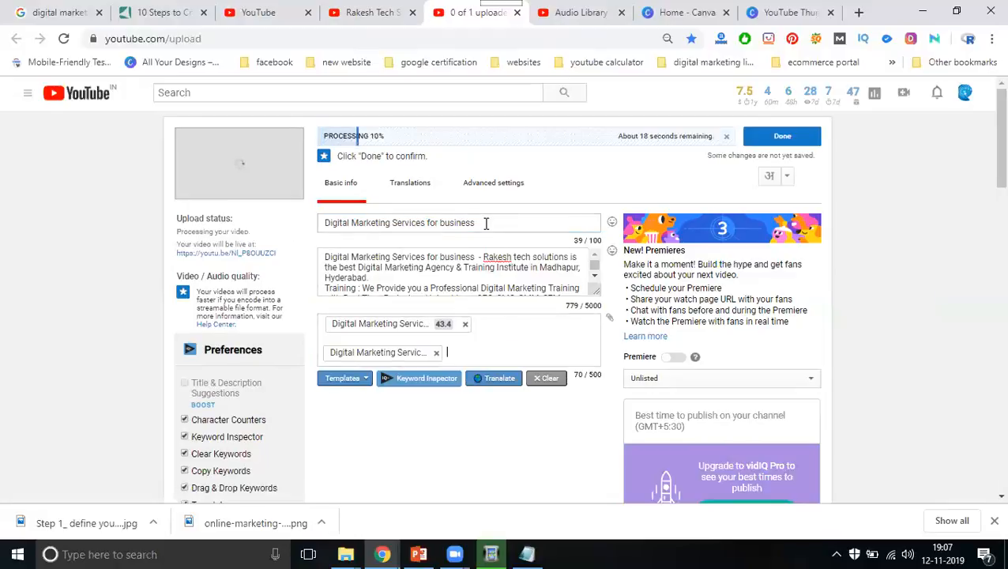
Extend the title with '| SEO | SMO | SEM | Video Marketing'
{"action": "double_click", "coordinate": [354, 221]}
{"action": "type", "text": "r"}
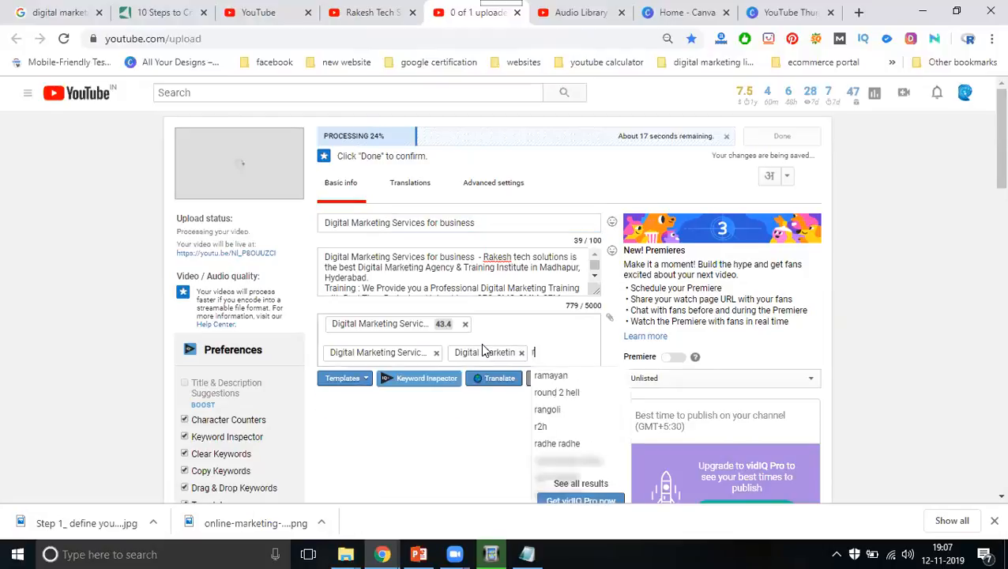
{"action": "type", "text": "akesh tech solutions"}
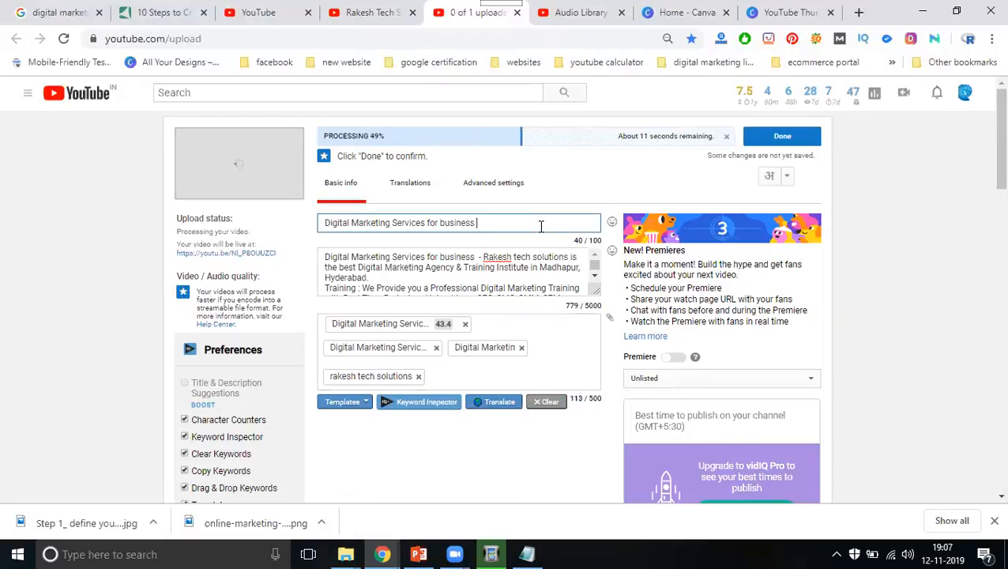
{"action": "type", "text": "| SEo"}
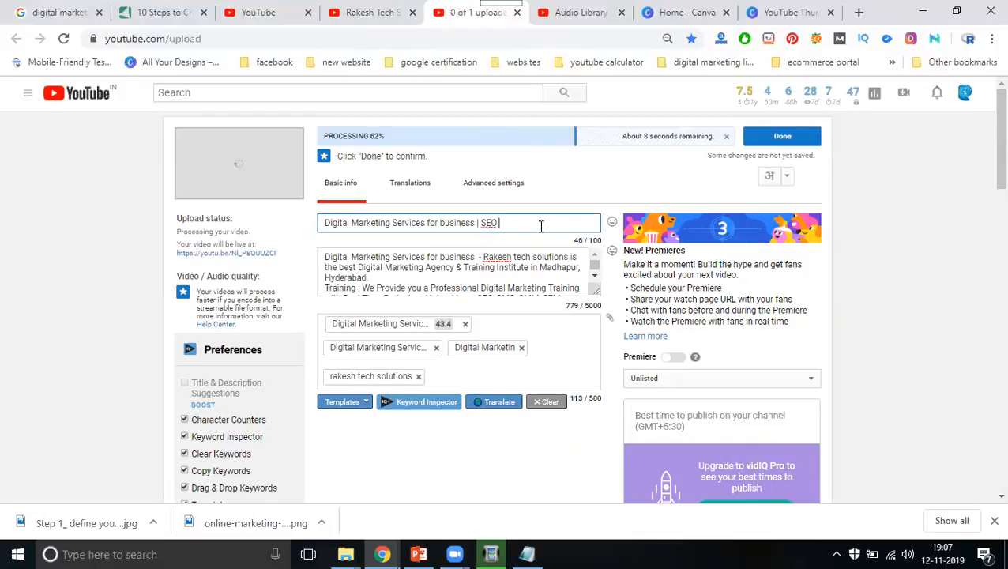
{"action": "type", "text": "S"}
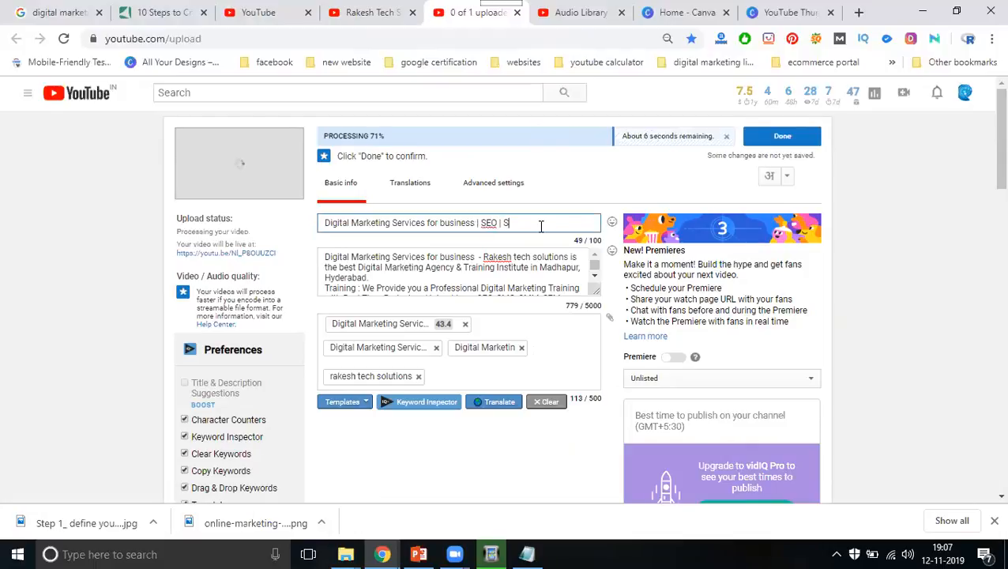
{"action": "type", "text": "MO | SEM"}
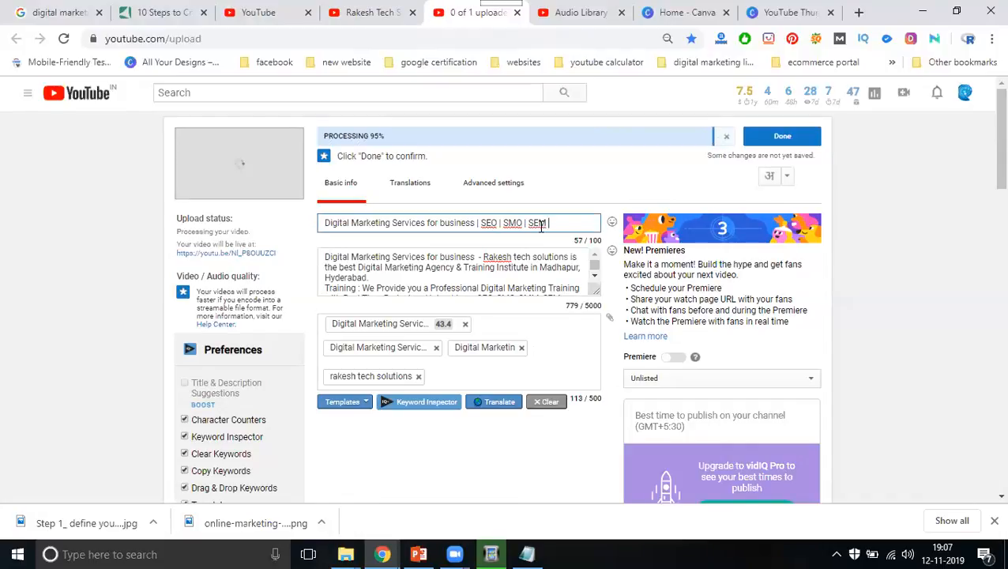
{"action": "type", "text": "| Video M"}
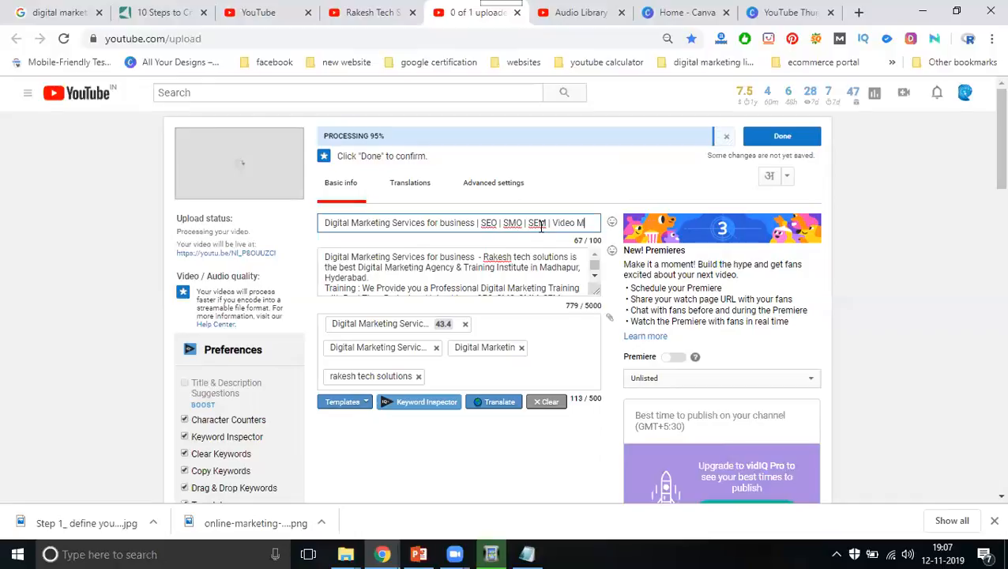
{"action": "type", "text": "arketing"}
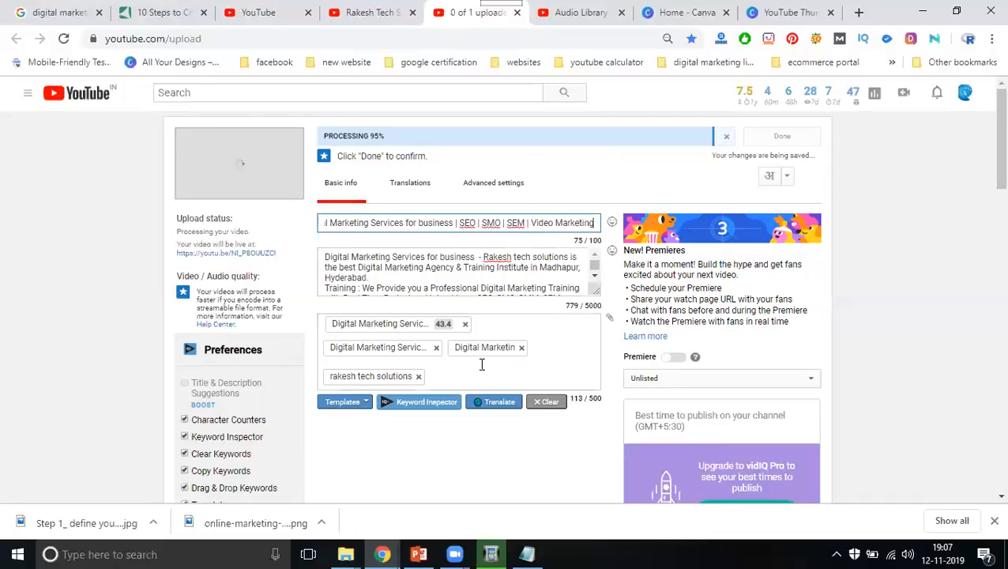
Add keyword tags seo, smo, video marketing and rakeshtechsolutions
{"action": "type", "text": "seo s"}
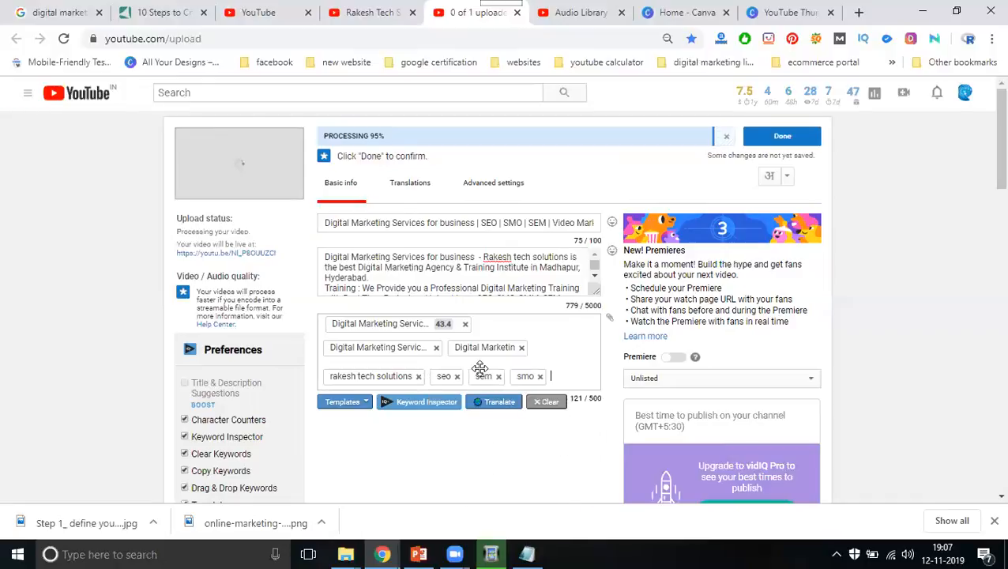
{"action": "type", "text": "video ma"}
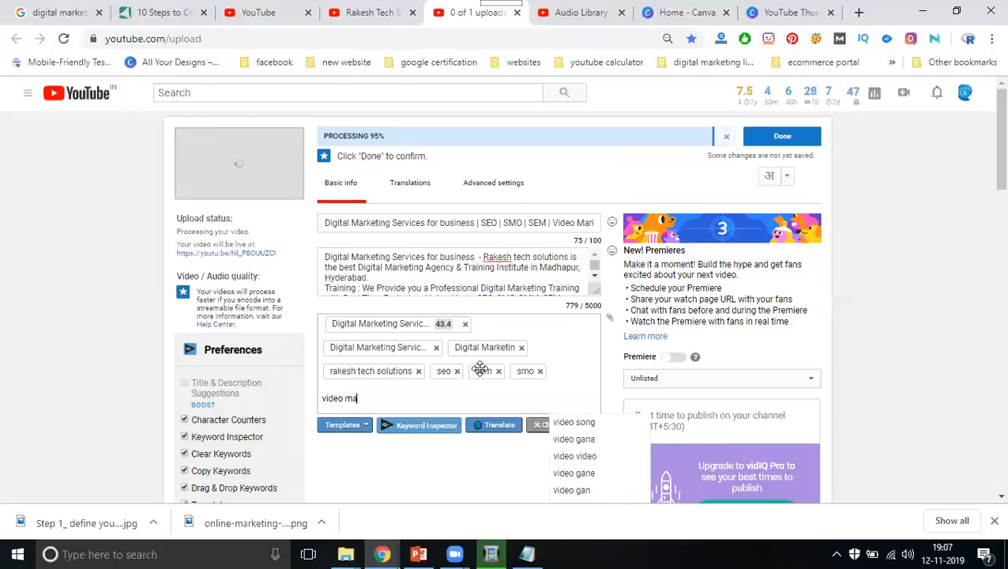
{"action": "type", "text": "rketing"}
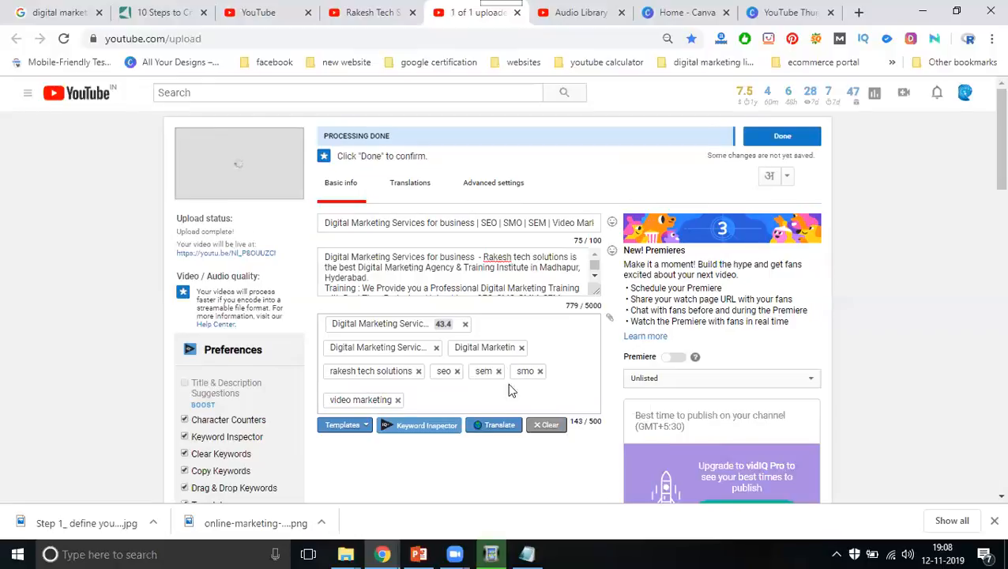
{"action": "type", "text": "rake"}
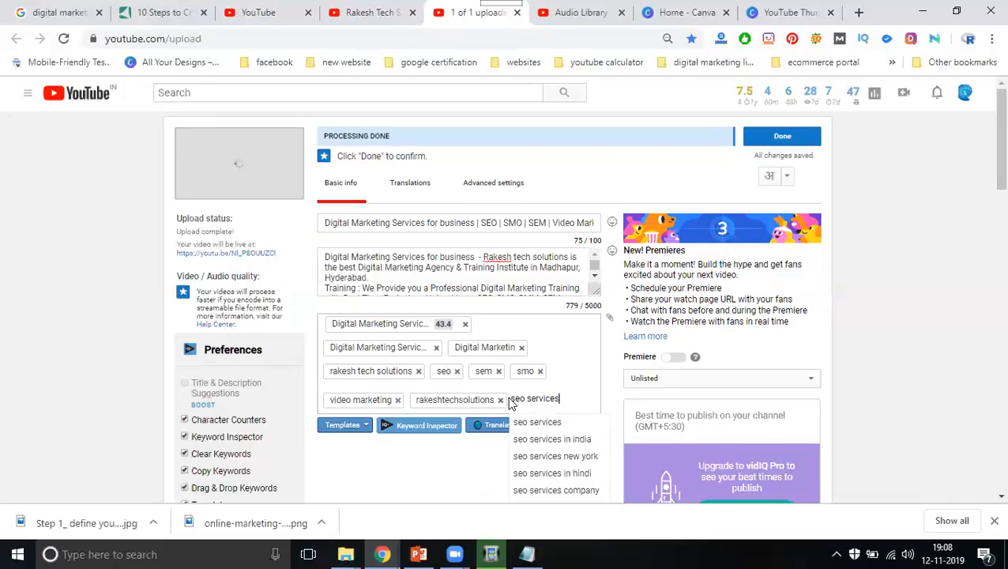
Scroll through the vidIQ SEO checklist down to the playlist options
{"action": "scroll", "scroll_direction": "down", "scroll_amount": 3}
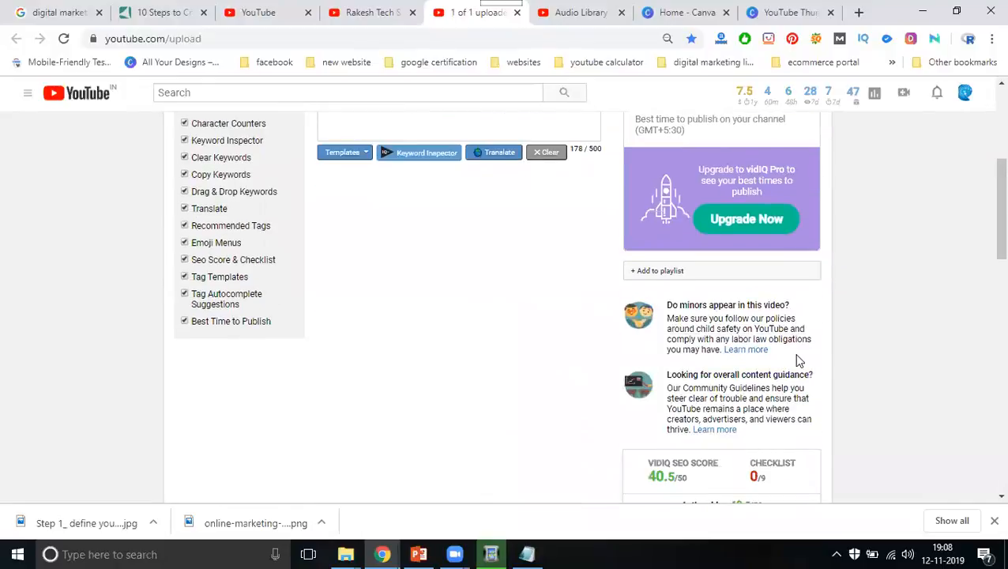
{"action": "scroll", "scroll_direction": "down", "scroll_amount": 3}
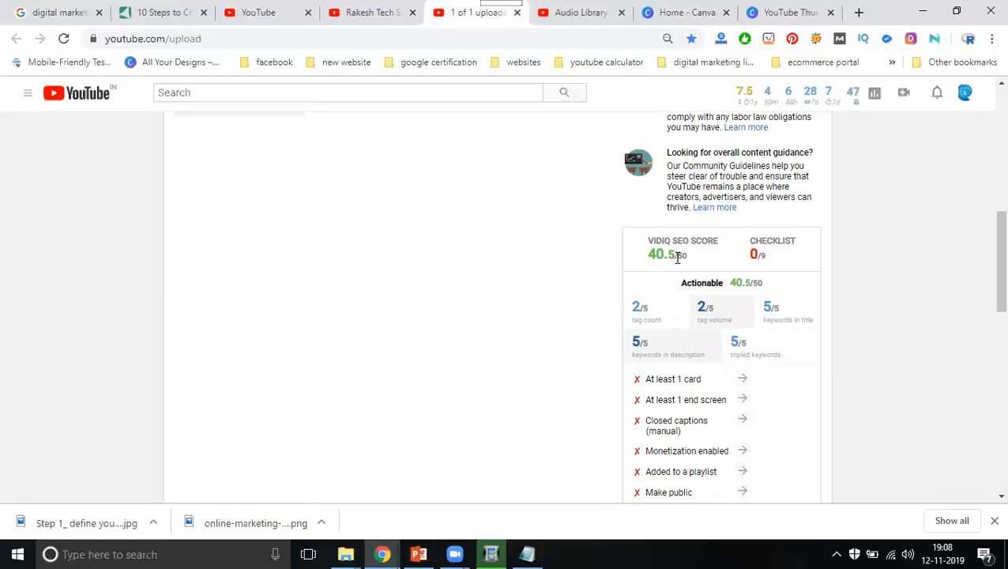
{"action": "scroll", "scroll_direction": "down", "scroll_amount": 3}
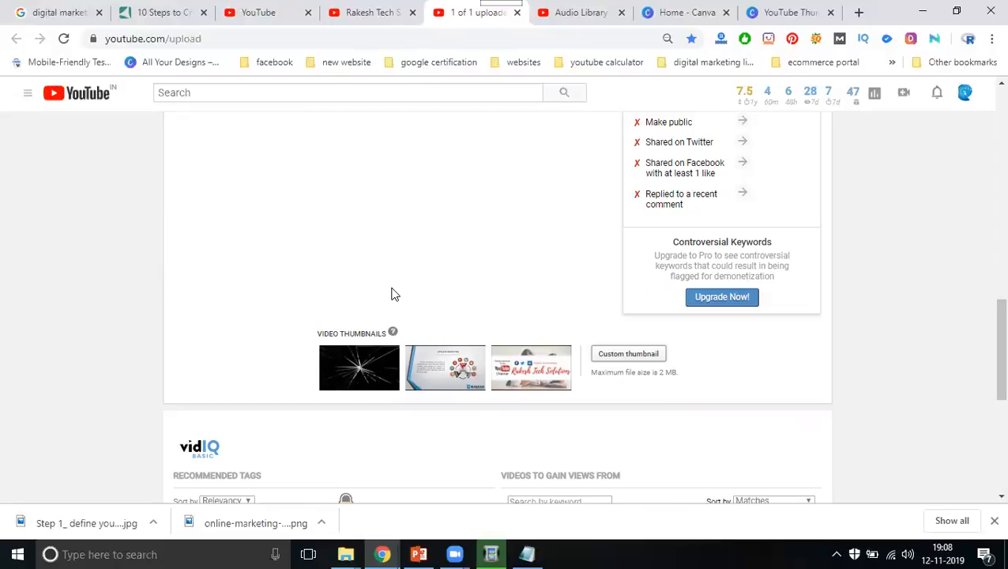
{"action": "scroll", "scroll_direction": "up", "scroll_amount": 3}
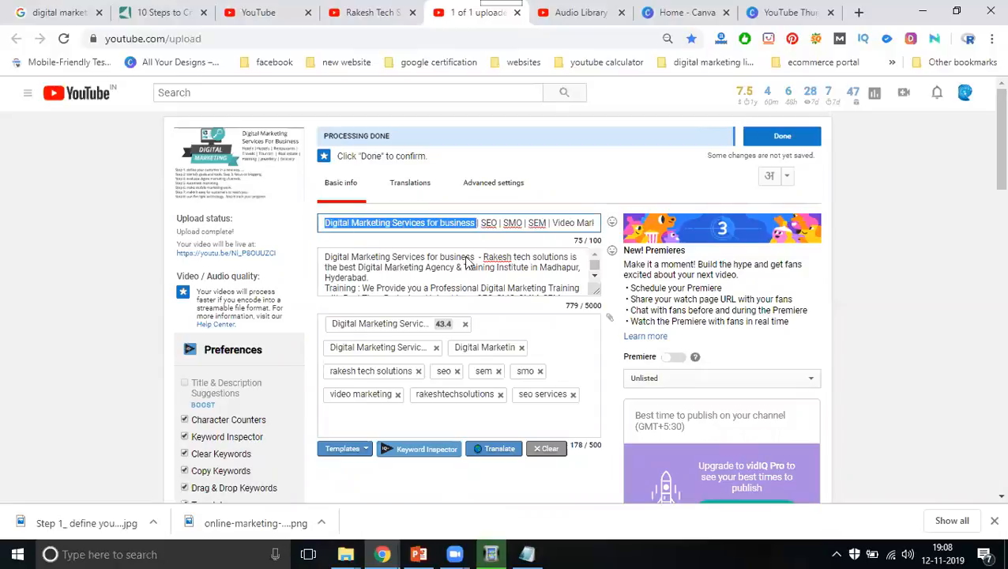
{"action": "scroll", "scroll_direction": "down", "scroll_amount": 3}
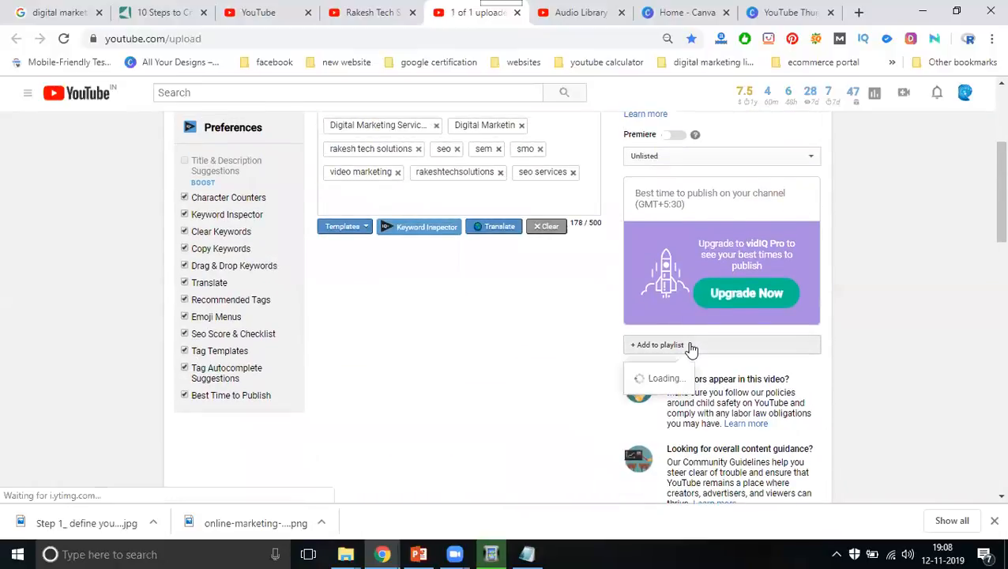
Create a new 'SEO Services for business' playlist from the Add to playlist dropdown
{"action": "left_click", "coordinate": [662, 344]}
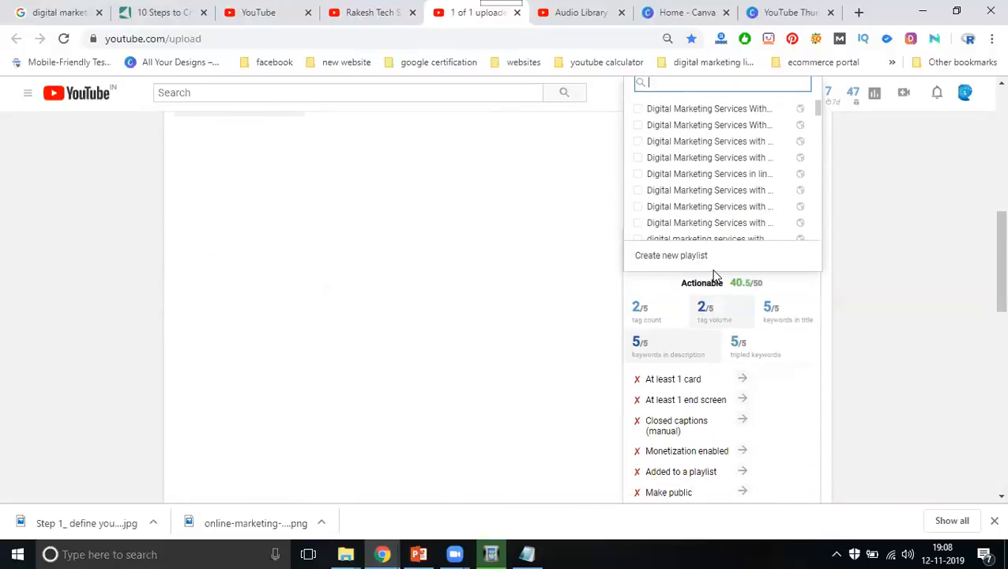
{"action": "left_click", "coordinate": [670, 254]}
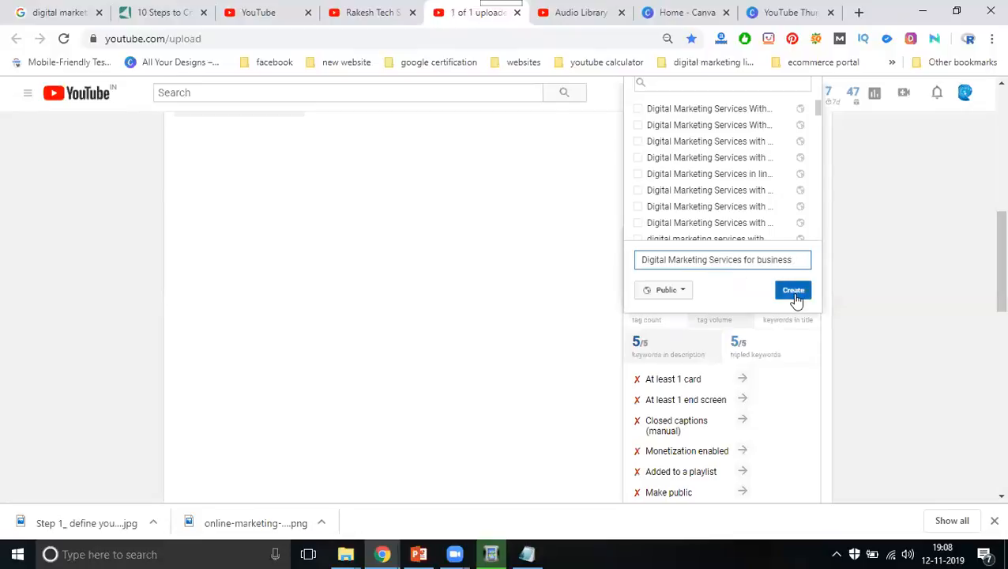
{"action": "left_click", "coordinate": [793, 290]}
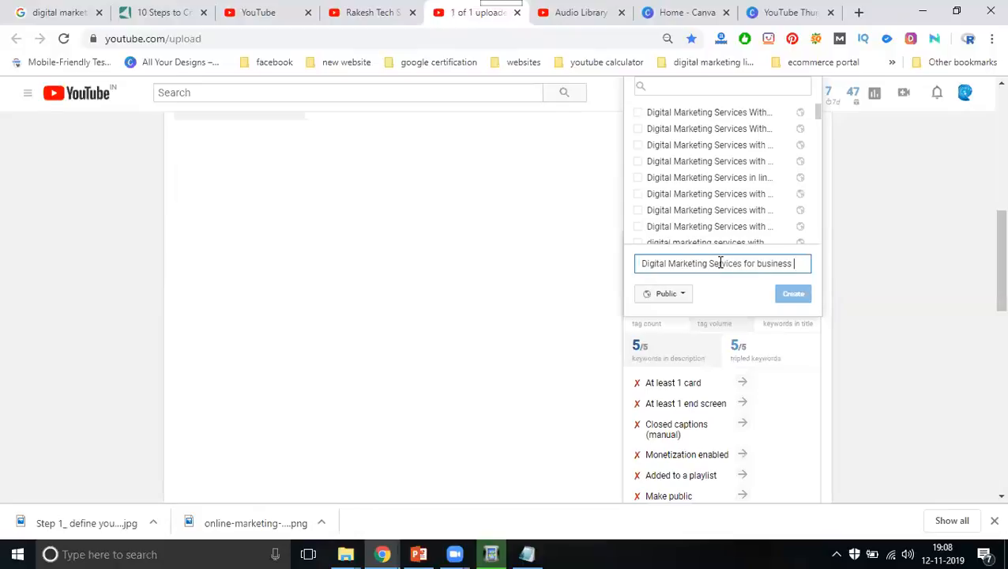
{"action": "double_click", "coordinate": [667, 262]}
{"action": "type", "text": "SEO"}
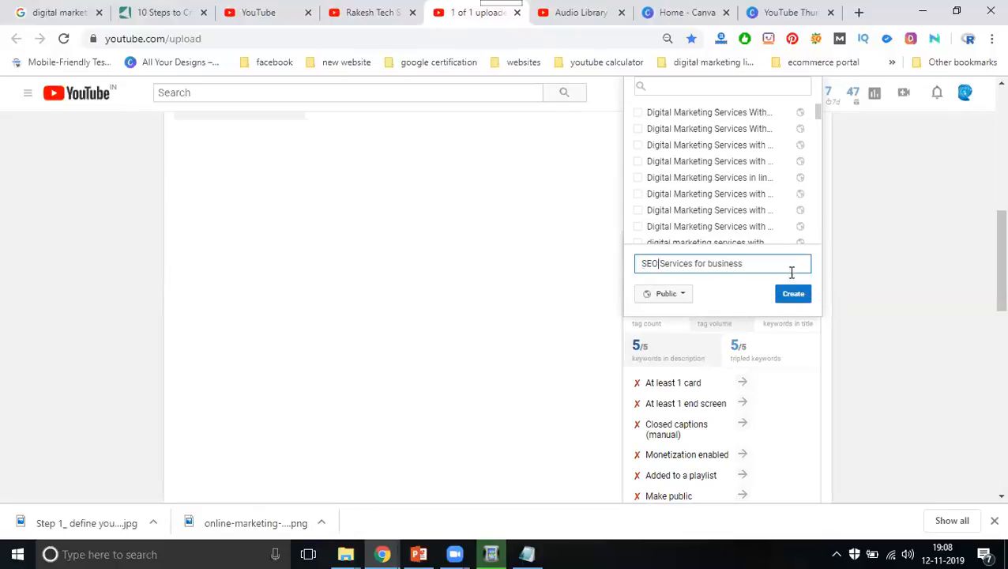
{"action": "left_click", "coordinate": [793, 292]}
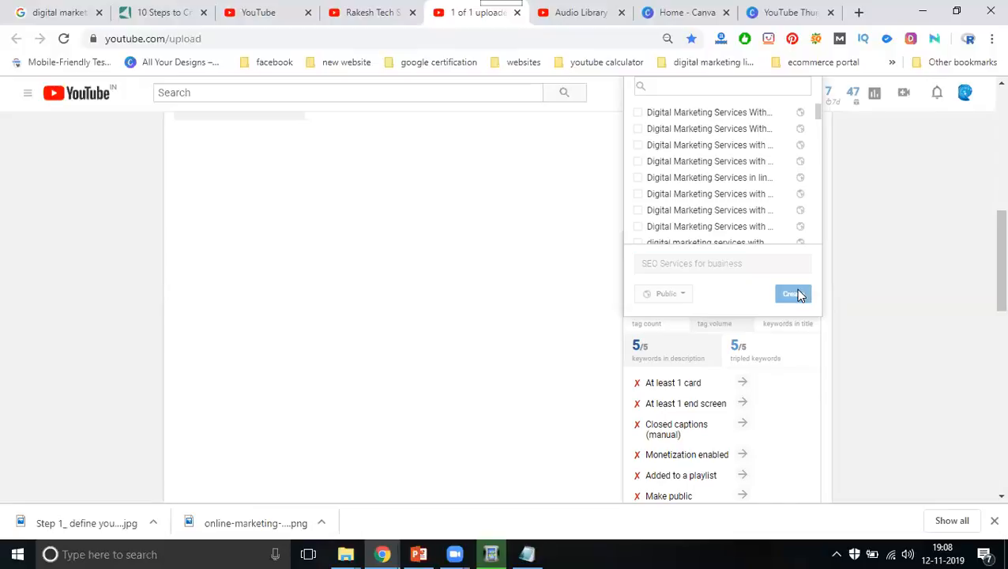
{"action": "left_click", "coordinate": [791, 292]}
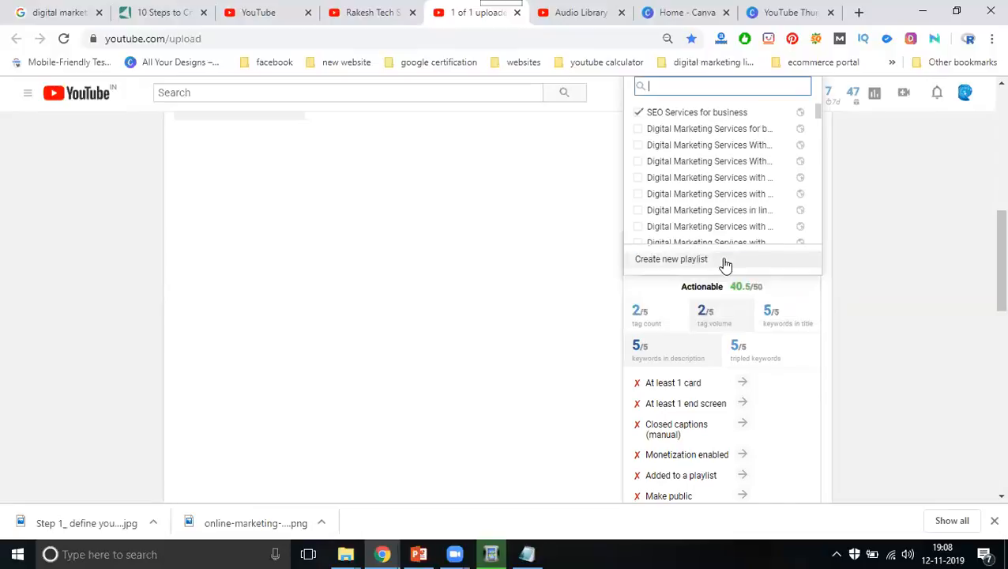
Create 'SMO Services for business' and 'SEM Services for business' playlists
{"action": "left_click", "coordinate": [669, 259]}
{"action": "type", "text": "SMO Services for business"}
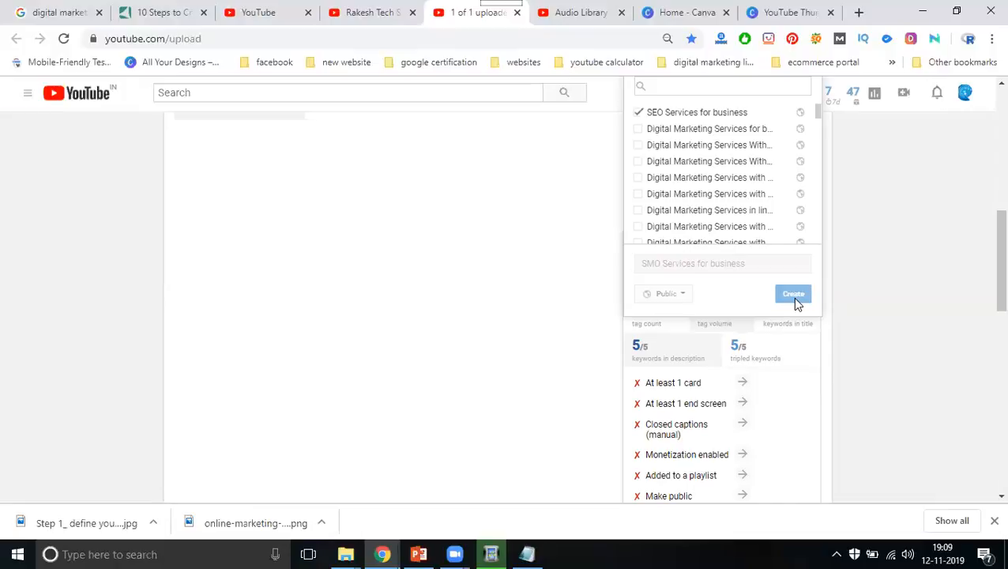
{"action": "left_click", "coordinate": [722, 263]}
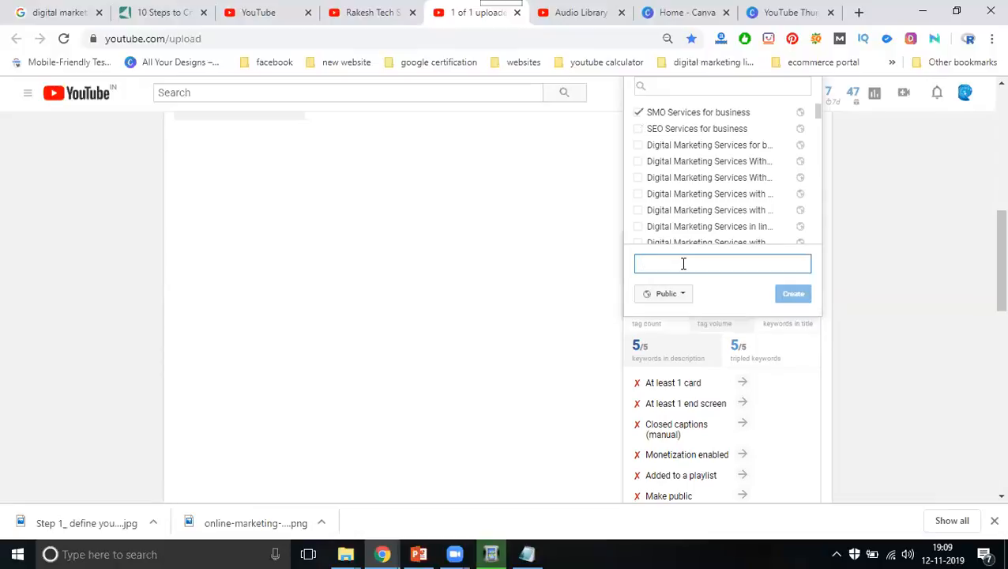
{"action": "type", "text": "Digital Marketing Services for business"}
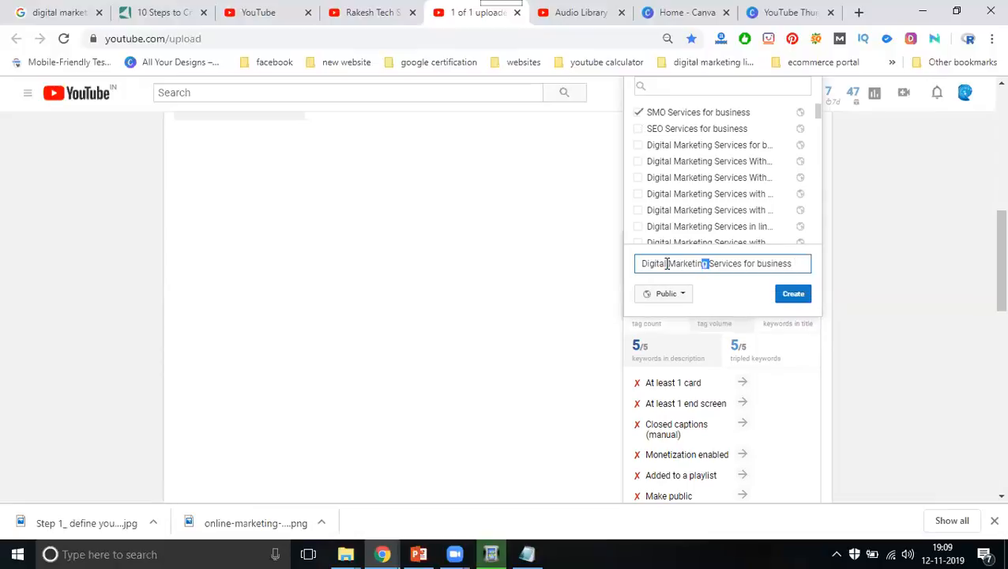
{"action": "type", "text": "SEM"}
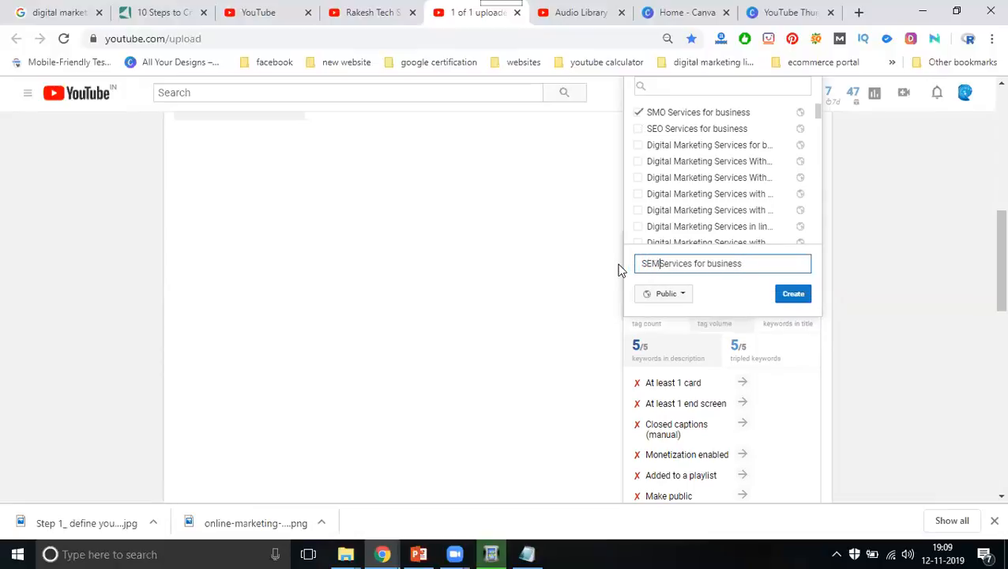
{"action": "mouse_move", "coordinate": [793, 292]}
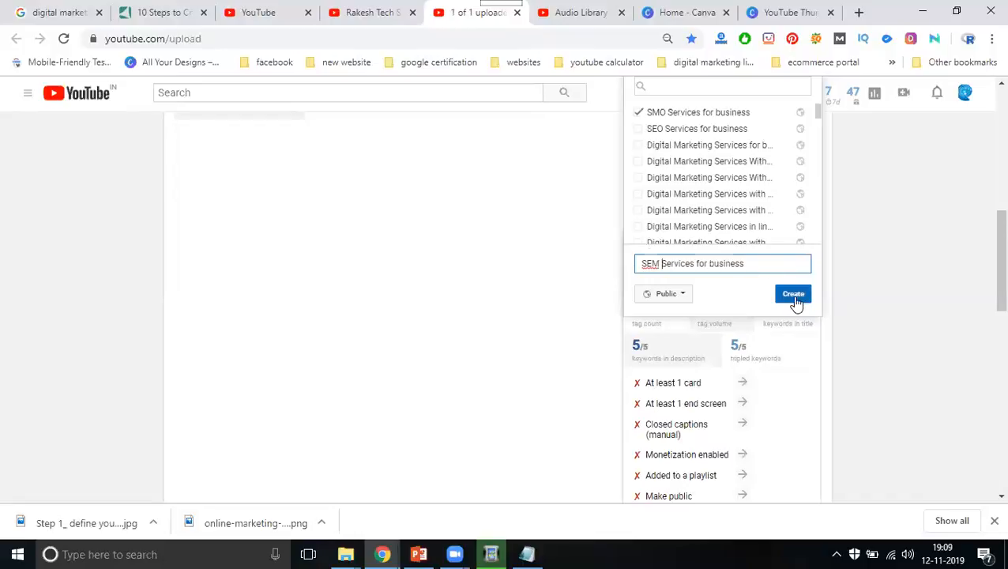
{"action": "left_click", "coordinate": [793, 292]}
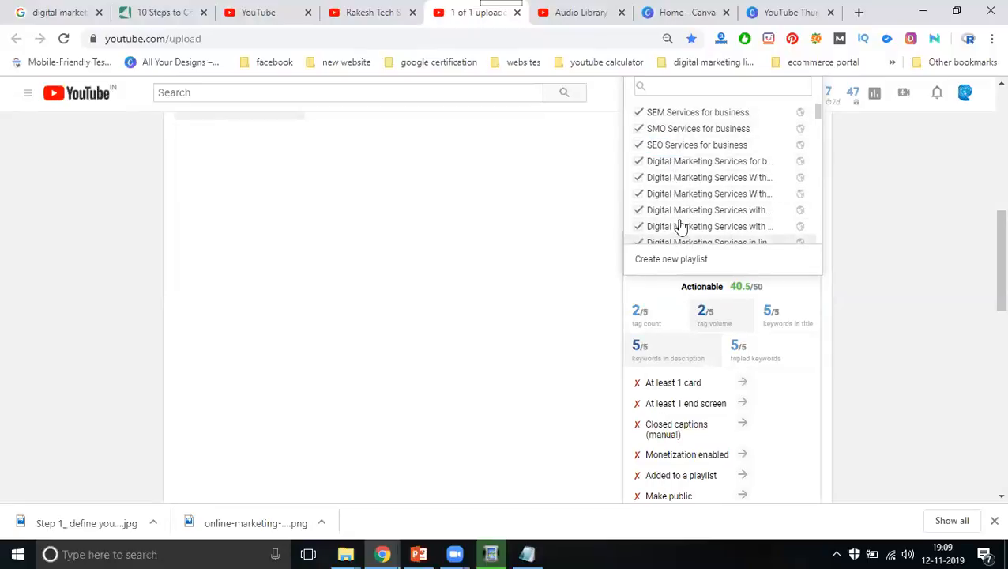
Tick the video into further playlists like Digital Marketing company and rakesh tech solutions
{"action": "scroll", "scroll_direction": "down", "scroll_amount": 3}
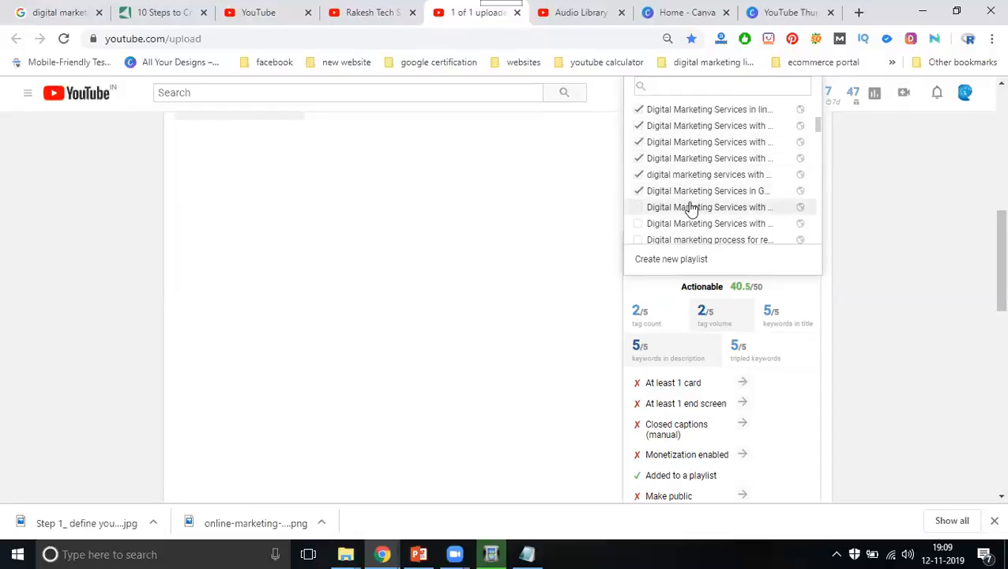
{"action": "scroll", "scroll_direction": "down", "scroll_amount": 3}
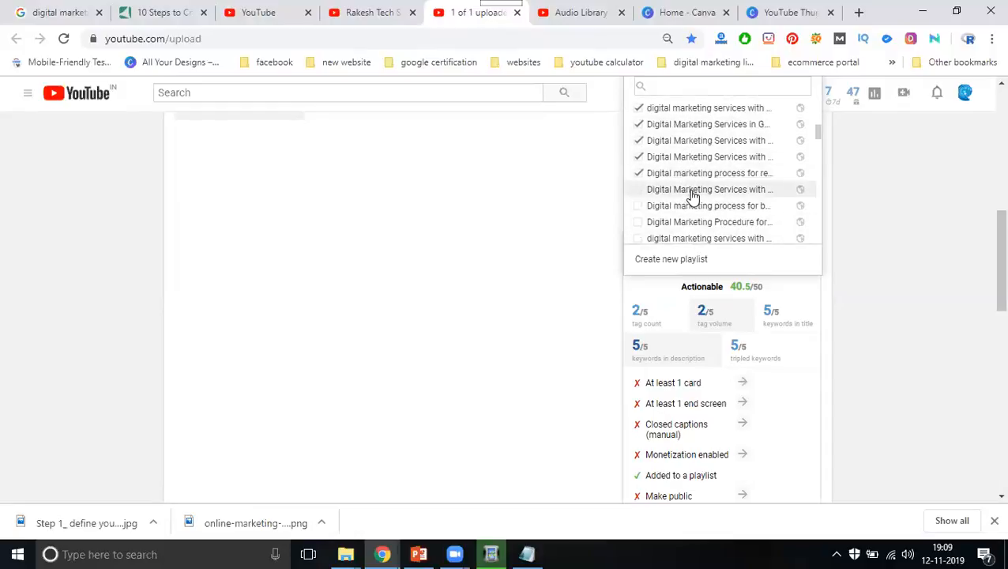
{"action": "scroll", "scroll_direction": "down", "scroll_amount": 3}
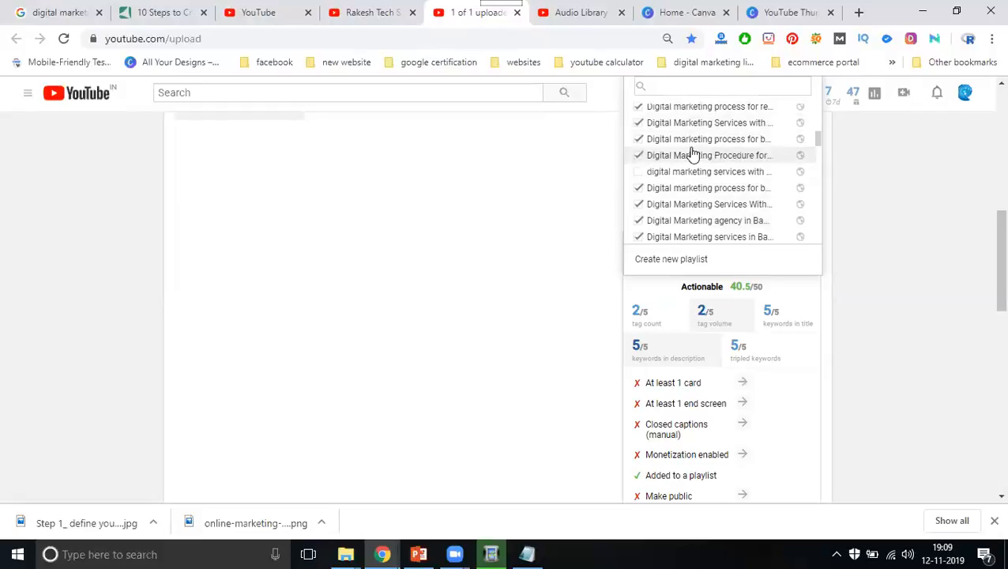
{"action": "scroll", "scroll_direction": "down", "scroll_amount": 3}
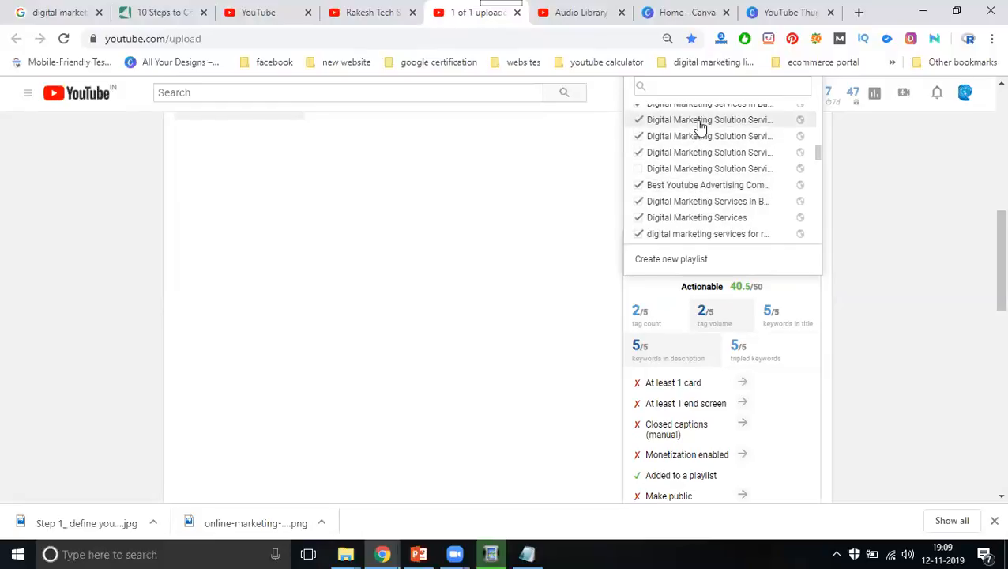
{"action": "scroll", "scroll_direction": "down", "scroll_amount": 3}
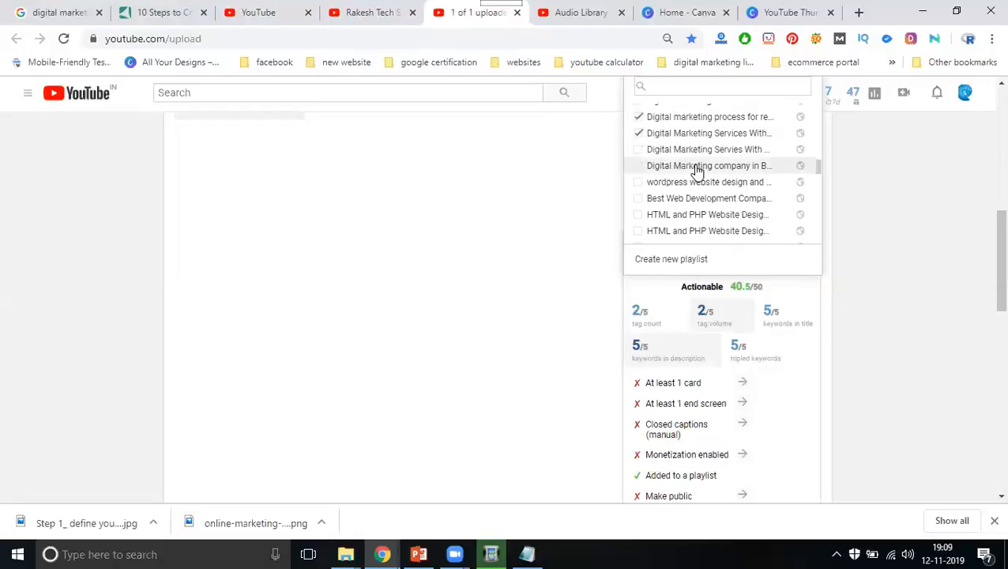
{"action": "left_click", "coordinate": [638, 148]}
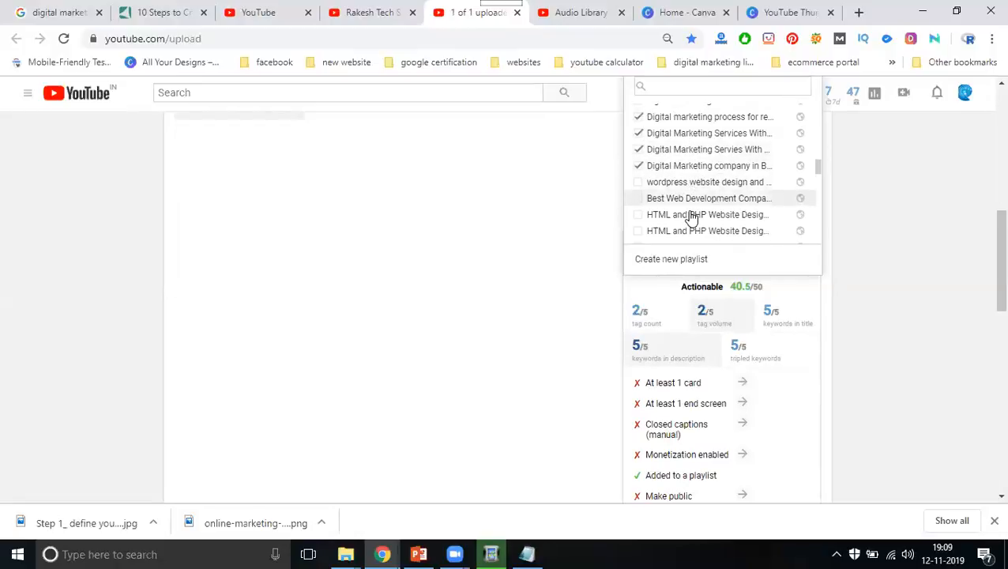
{"action": "scroll", "scroll_direction": "down", "scroll_amount": 3}
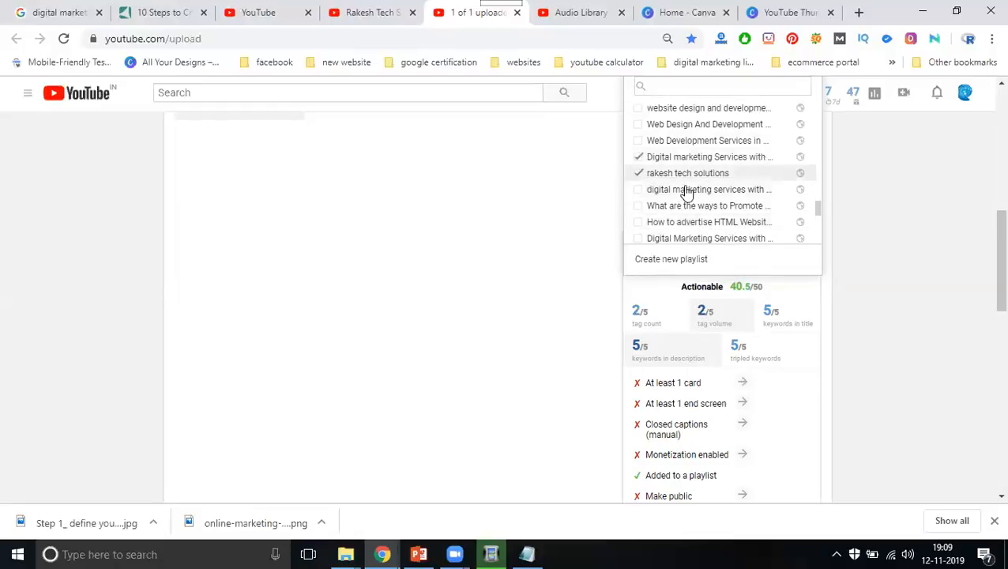
{"action": "scroll", "scroll_direction": "down", "scroll_amount": 3}
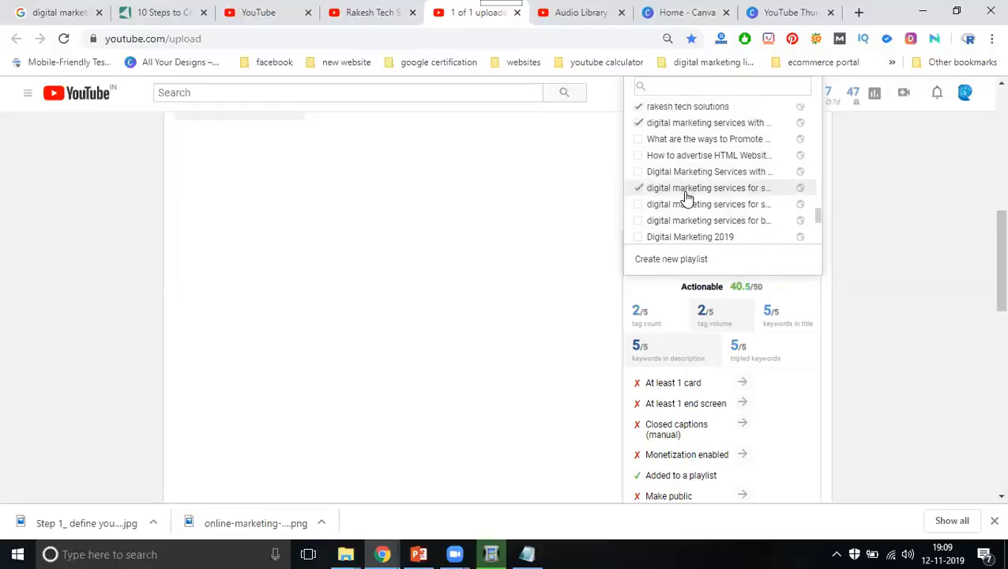
{"action": "scroll", "scroll_direction": "down", "scroll_amount": 3}
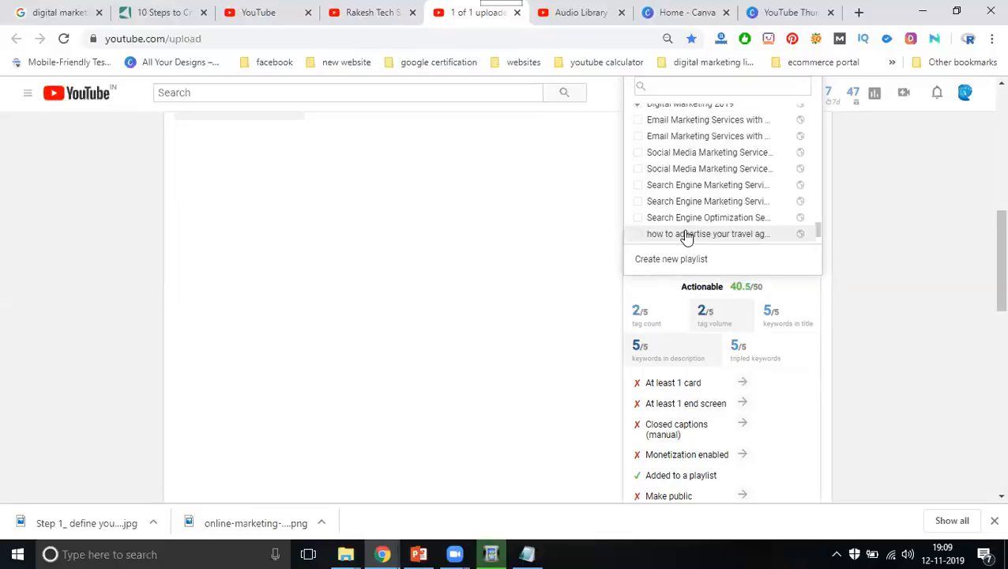
{"action": "scroll", "scroll_direction": "down", "scroll_amount": 3}
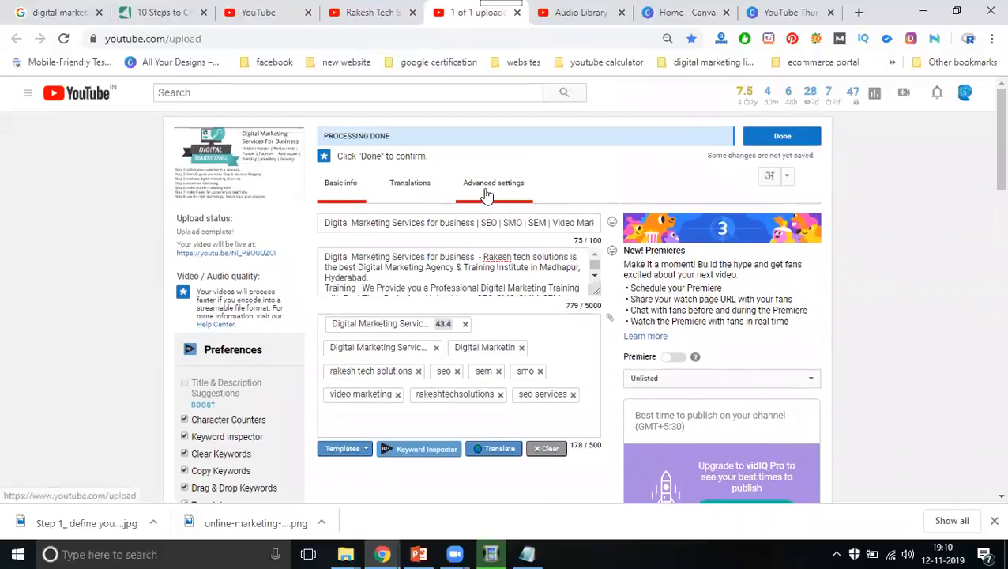
Review the Advanced settings and Translations tabs, then switch to the Audio Library browser tab
{"action": "left_click", "coordinate": [493, 183]}
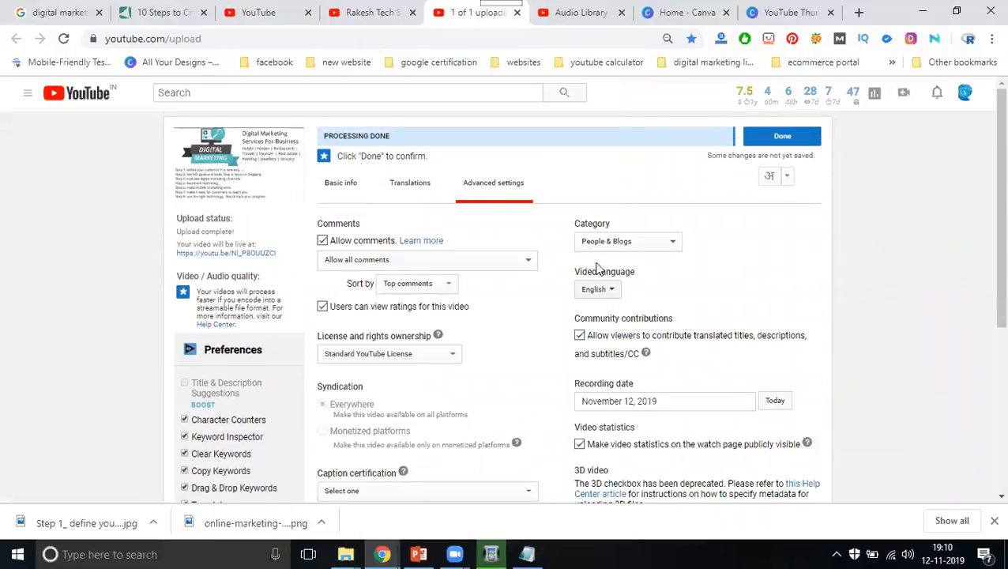
{"action": "left_click", "coordinate": [410, 183]}
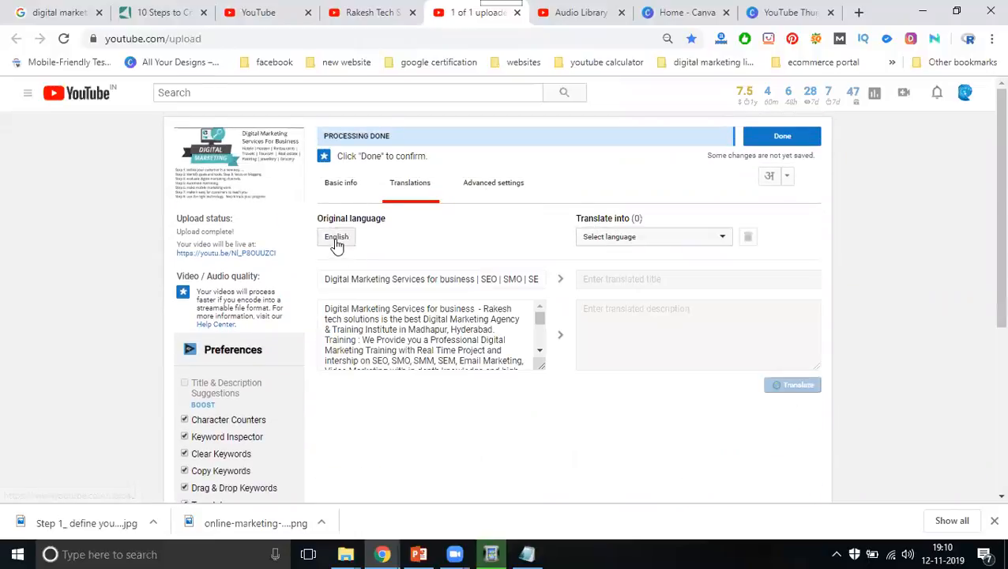
{"action": "left_click", "coordinate": [341, 183]}
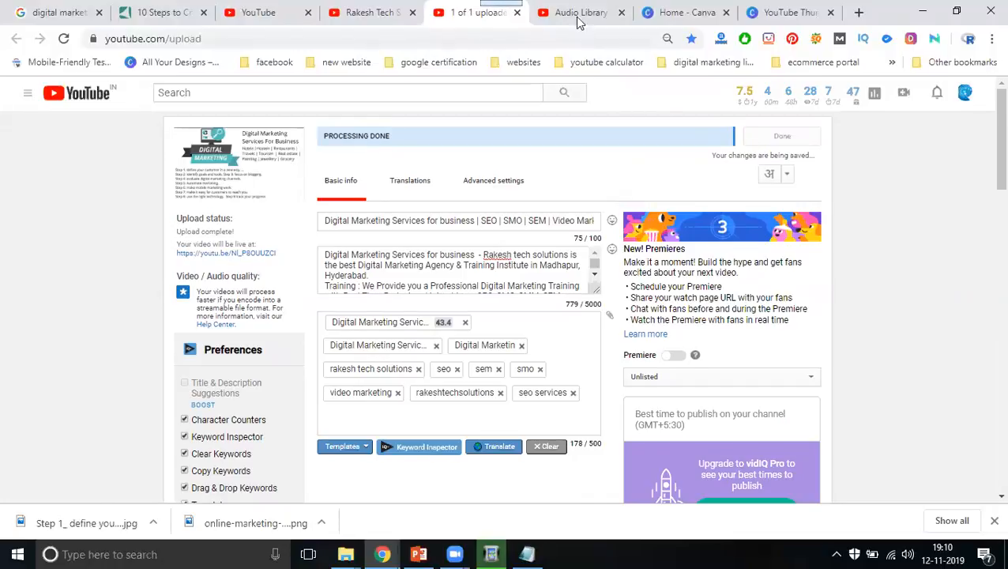
{"action": "left_click", "coordinate": [581, 13]}
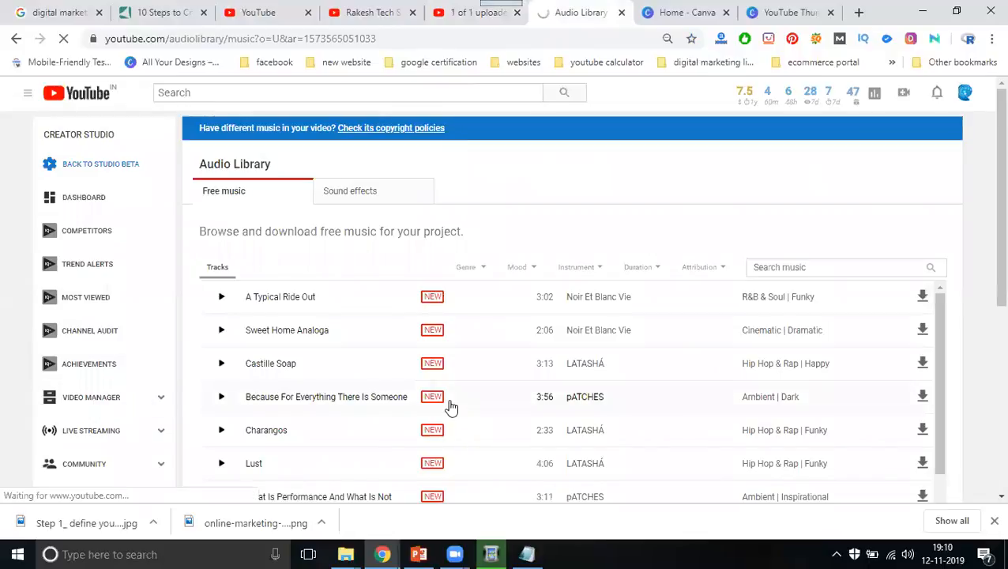
{"action": "mouse_move", "coordinate": [452, 414]}
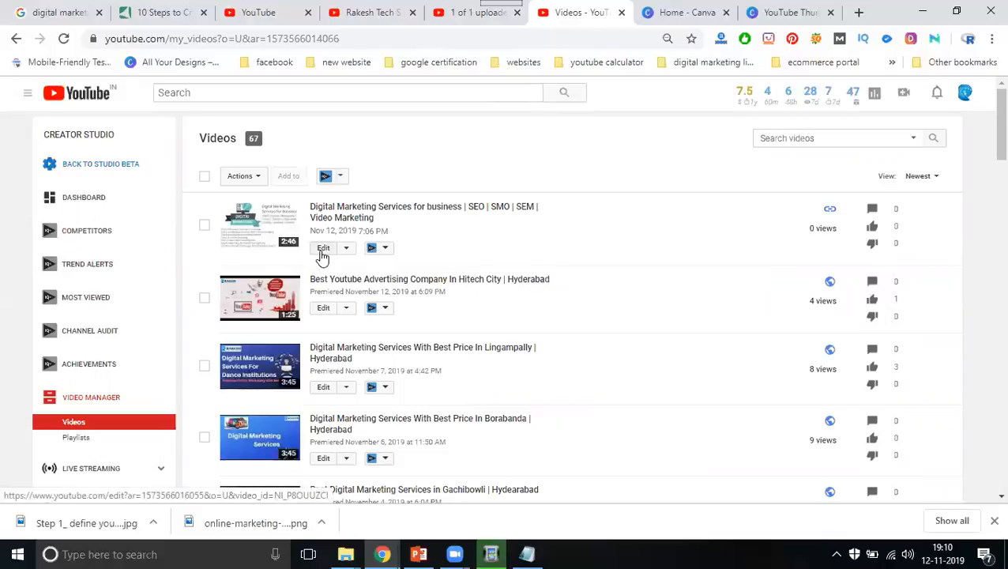
Edit the newest uploaded video in Video Manager and go to its End screen editor
{"action": "left_click", "coordinate": [323, 248]}
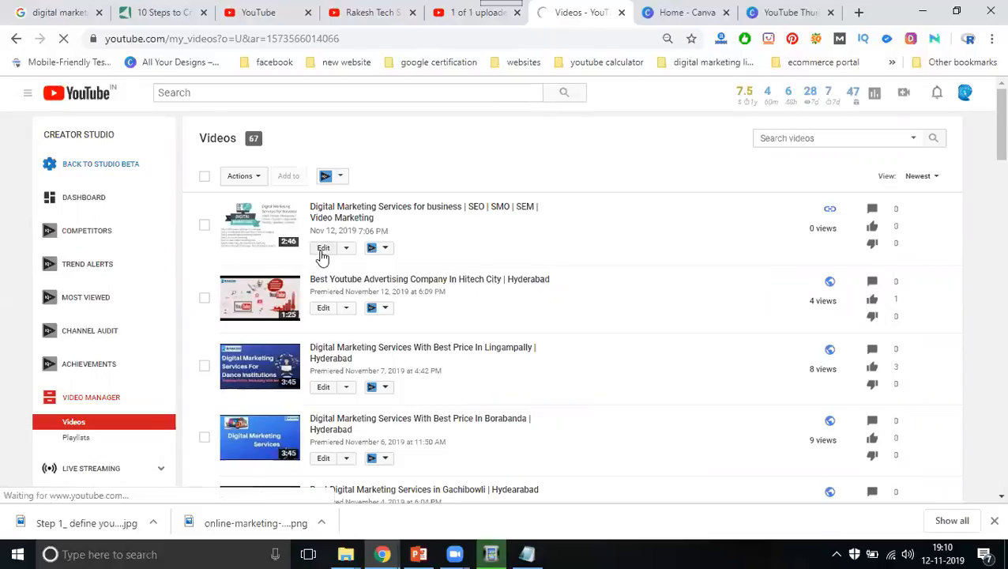
{"action": "left_click", "coordinate": [322, 248]}
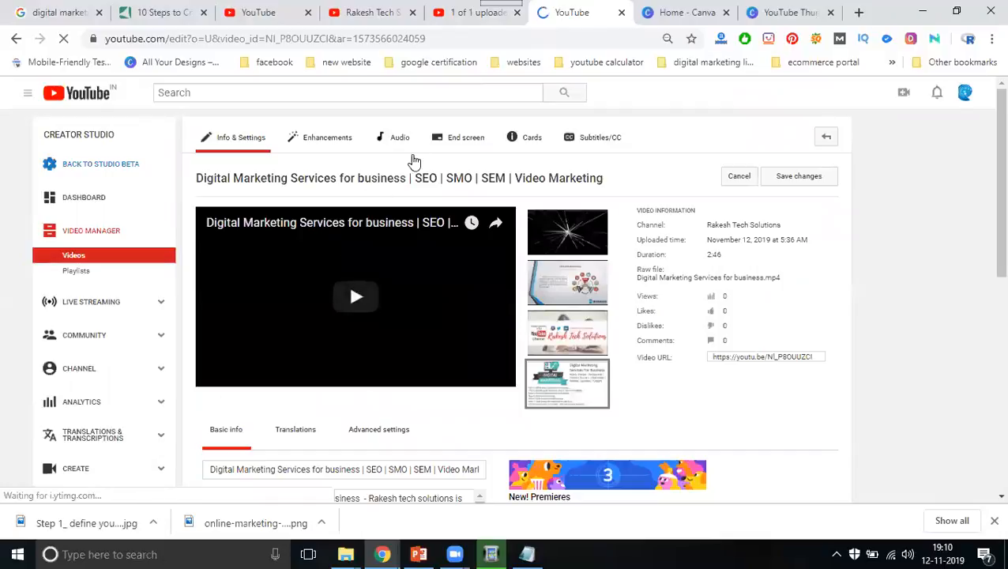
{"action": "left_click", "coordinate": [464, 135]}
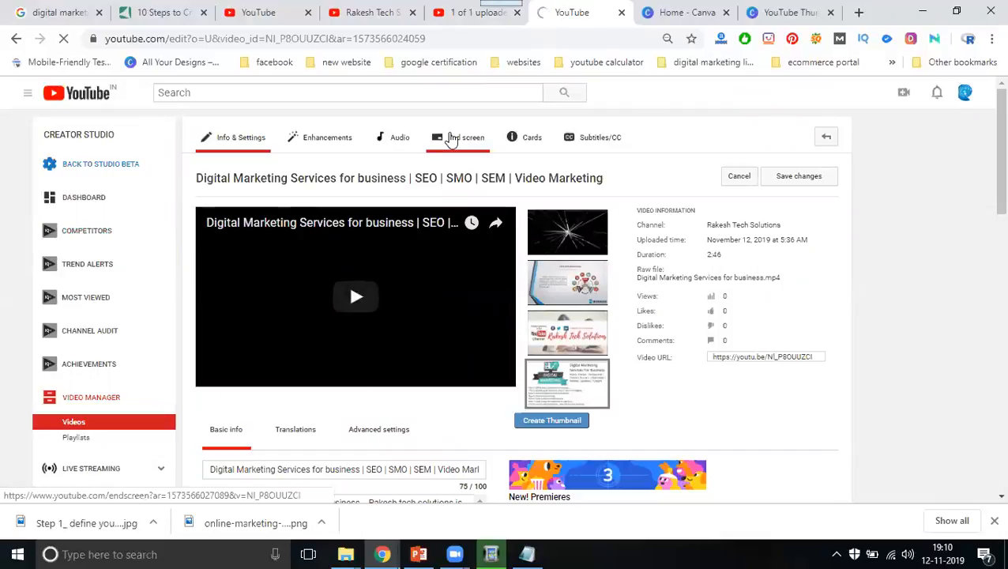
{"action": "left_click", "coordinate": [466, 135]}
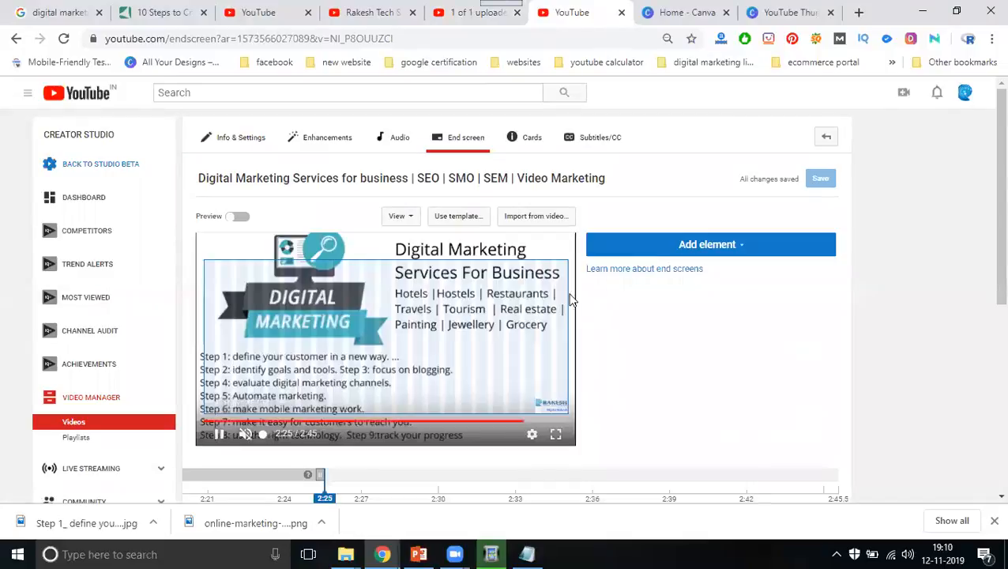
Add a recent-upload video element and a Subscribe element to the end screen
{"action": "left_click", "coordinate": [706, 243]}
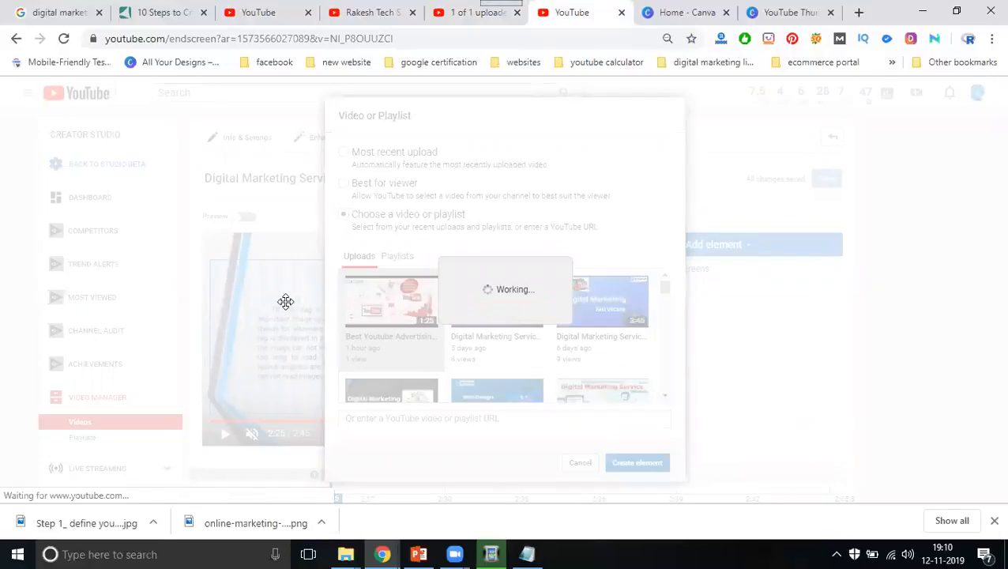
{"action": "left_click", "coordinate": [637, 462]}
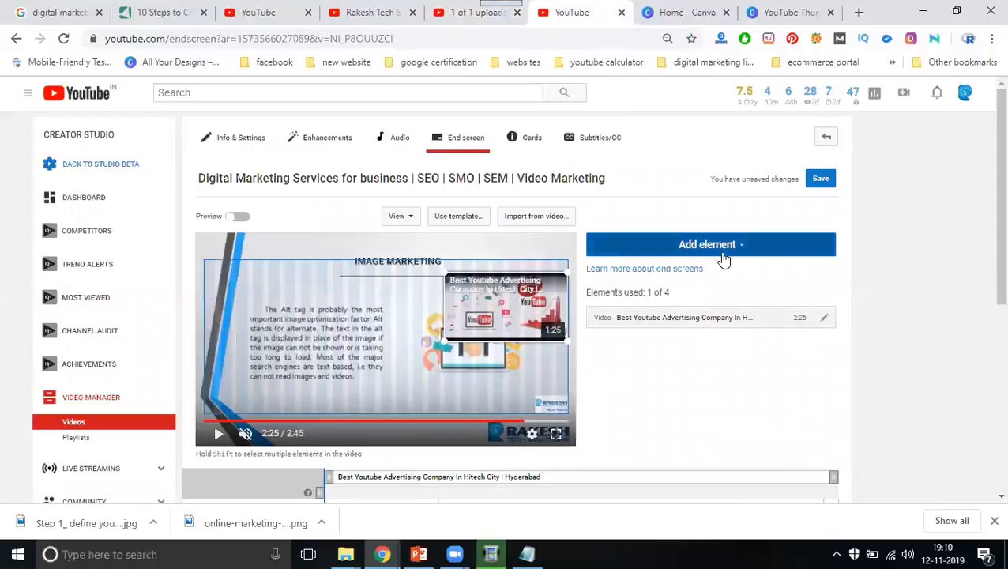
{"action": "mouse_move", "coordinate": [312, 330]}
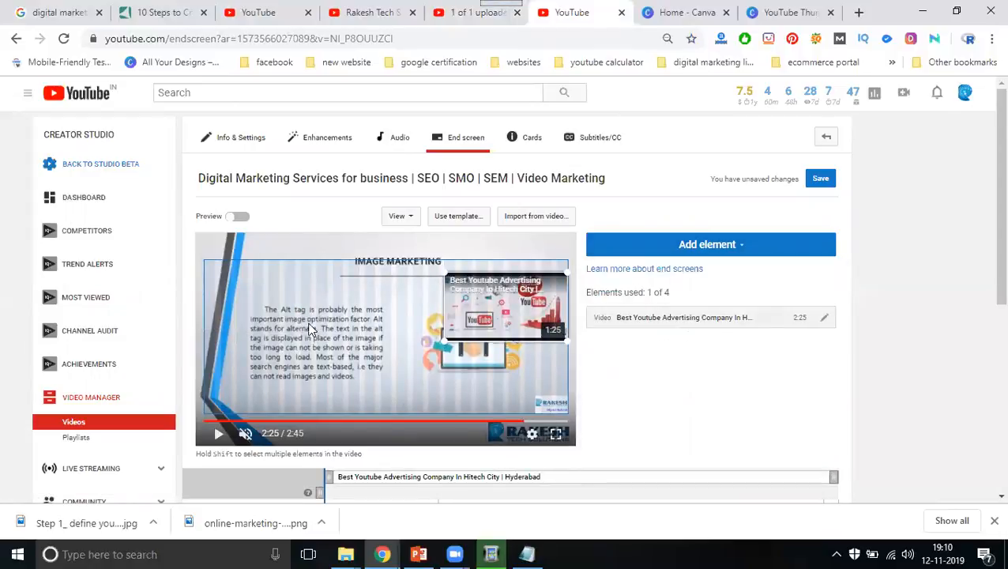
{"action": "left_click", "coordinate": [707, 243]}
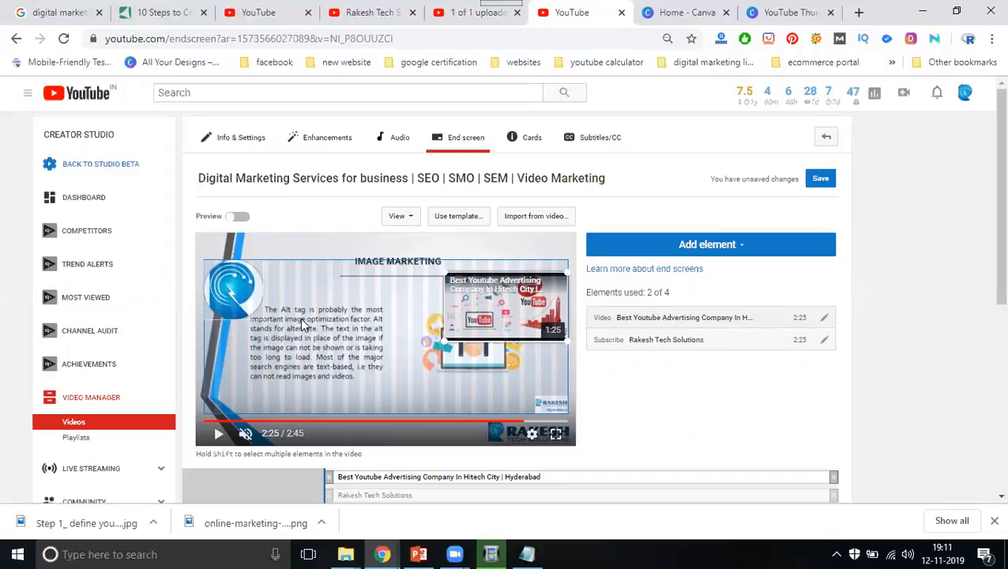
{"action": "mouse_move", "coordinate": [355, 292]}
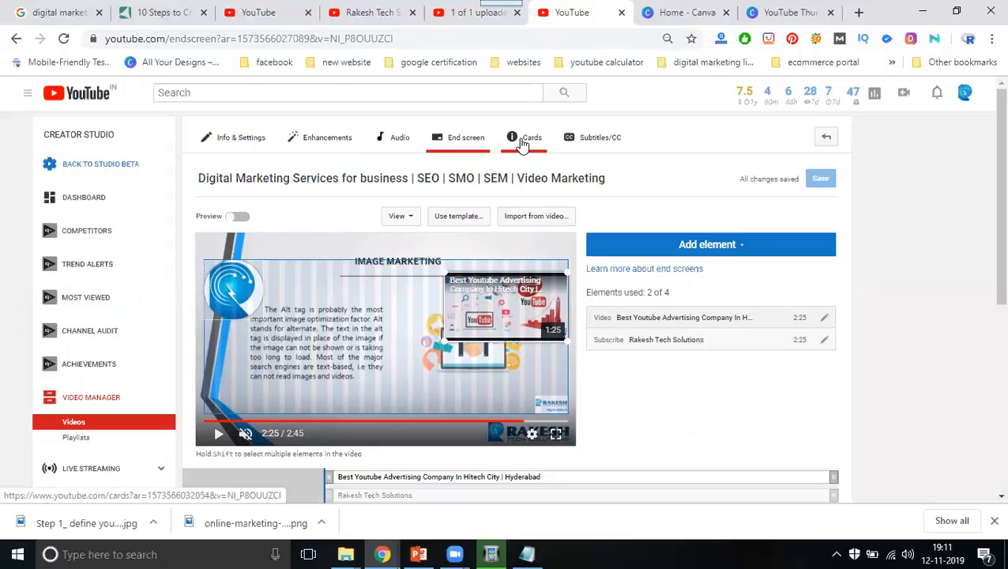
In the Cards editor, start a Video or Playlist card
{"action": "left_click", "coordinate": [529, 136]}
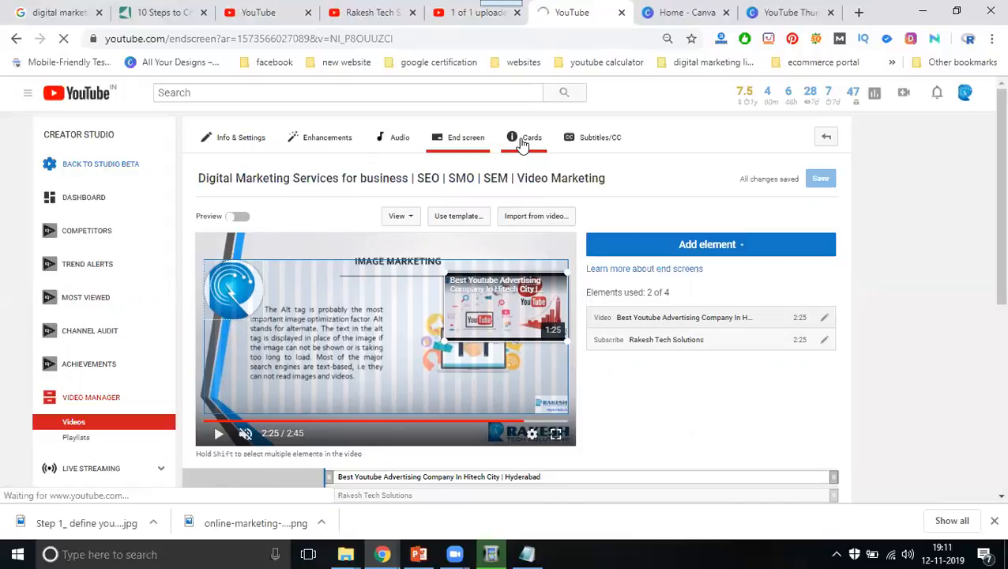
{"action": "left_click", "coordinate": [531, 137]}
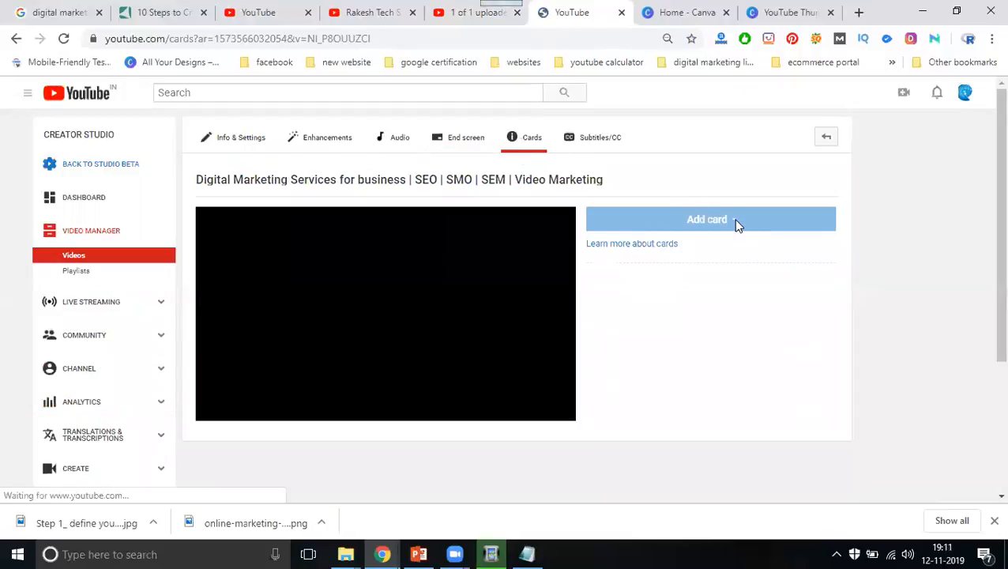
{"action": "left_click", "coordinate": [706, 218]}
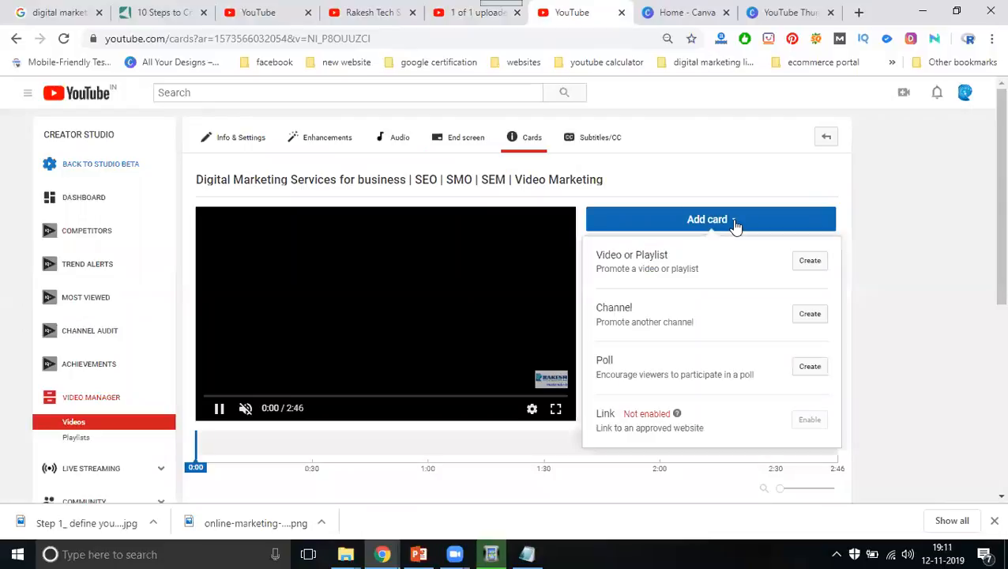
{"action": "left_click", "coordinate": [809, 259]}
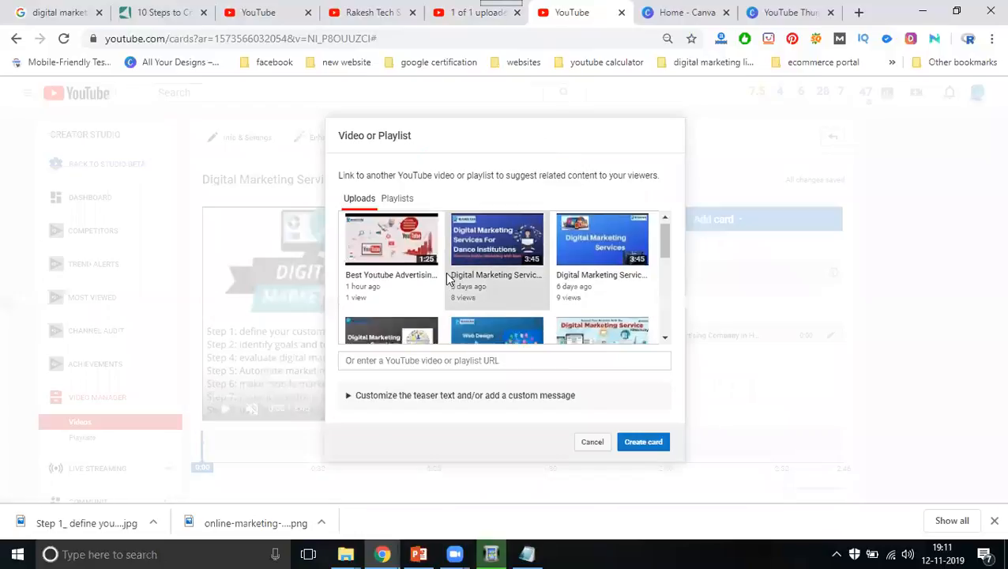
Pick one of the channel's videos for the card and create it
{"action": "scroll", "scroll_direction": "down", "scroll_amount": 3}
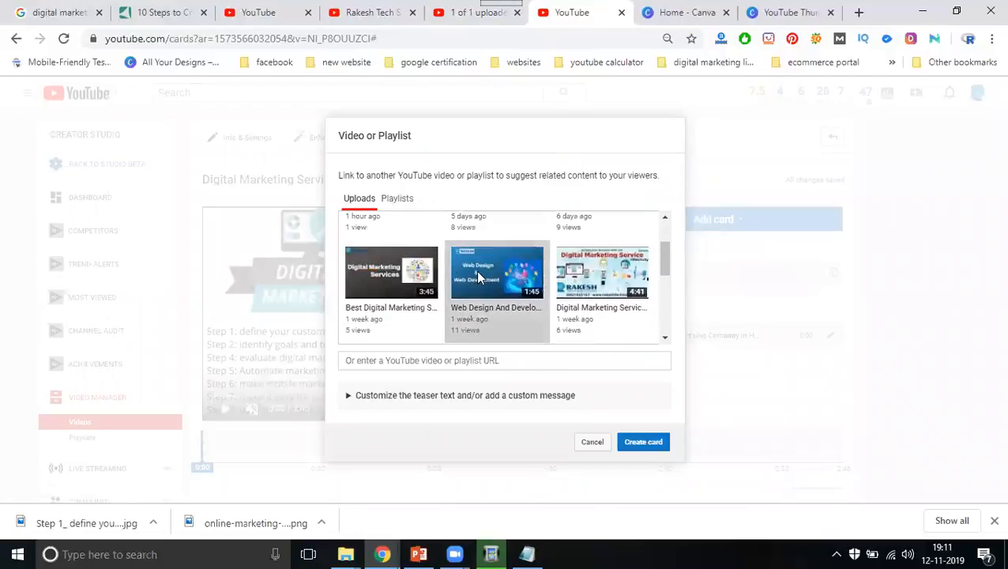
{"action": "left_click", "coordinate": [496, 272]}
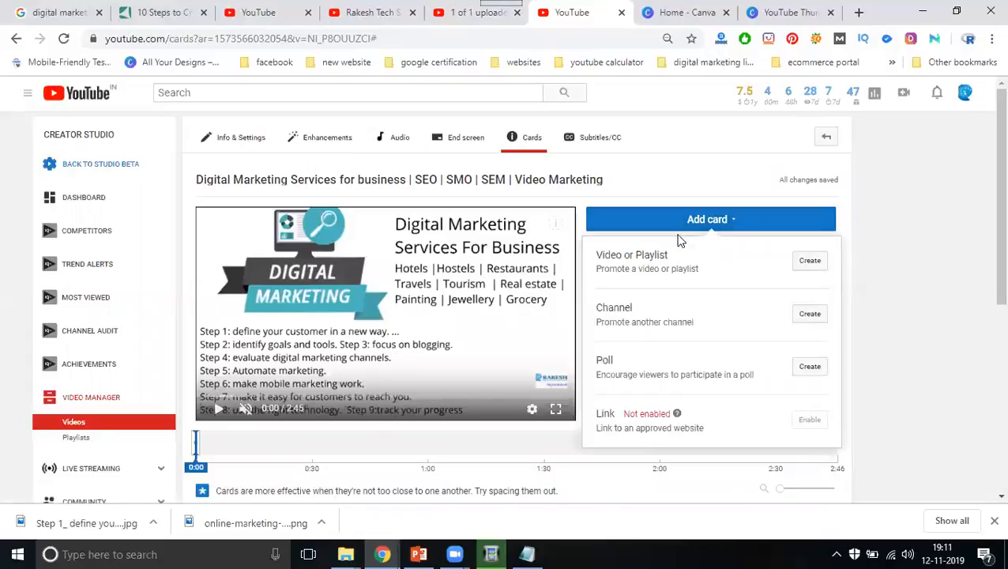
{"action": "left_click", "coordinate": [809, 259]}
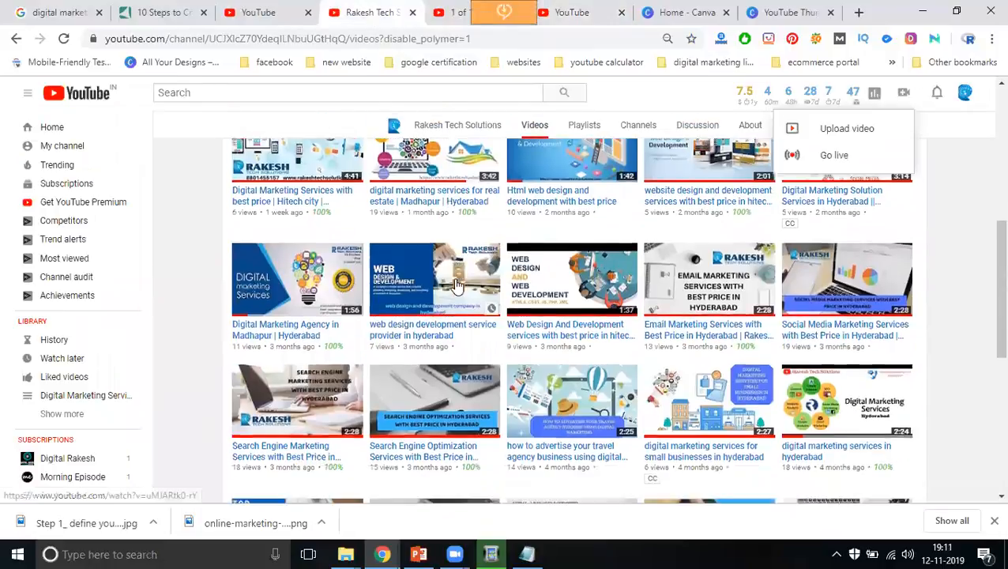
Scroll through the channel's uploaded videos to find the one to link in the card
{"action": "scroll", "scroll_direction": "down", "scroll_amount": 3}
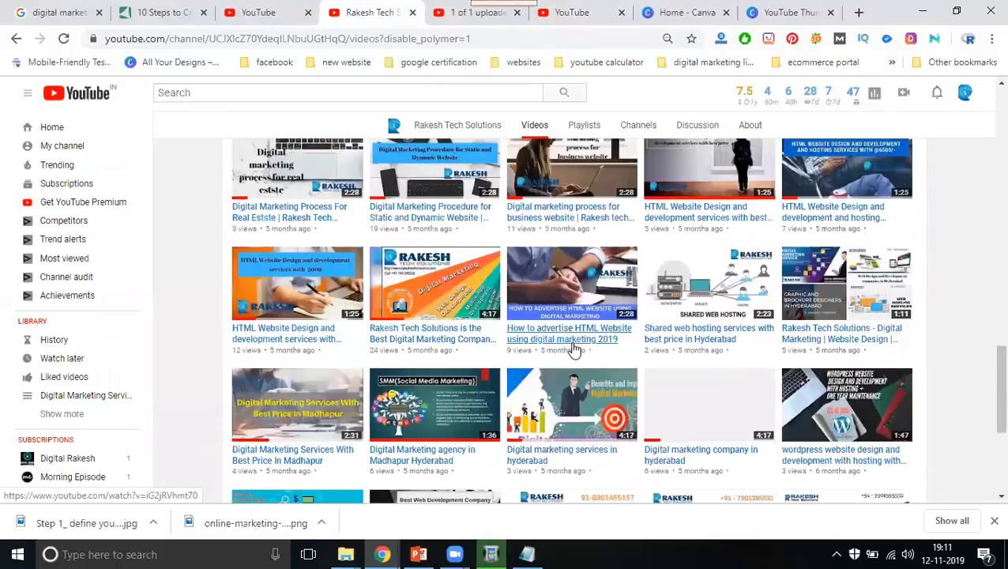
{"action": "scroll", "scroll_direction": "down", "scroll_amount": 3}
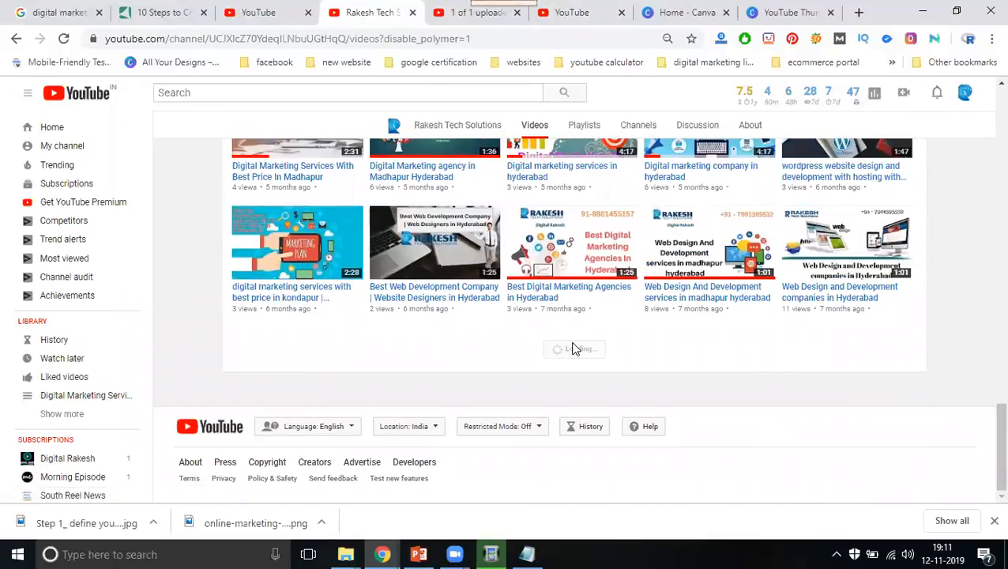
{"action": "scroll", "scroll_direction": "down", "scroll_amount": 3}
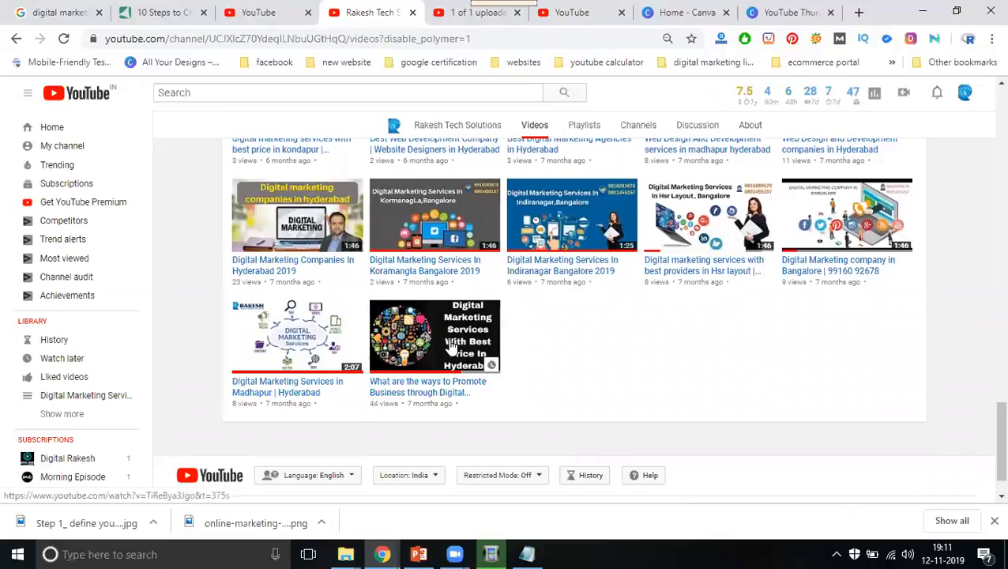
{"action": "scroll", "scroll_direction": "up", "scroll_amount": 3}
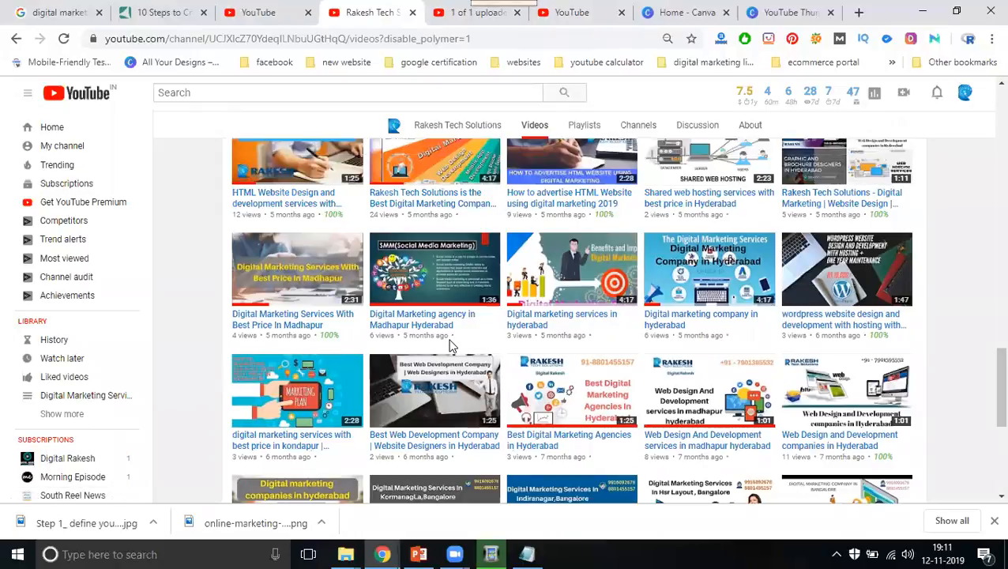
{"action": "scroll", "scroll_direction": "up", "scroll_amount": 3}
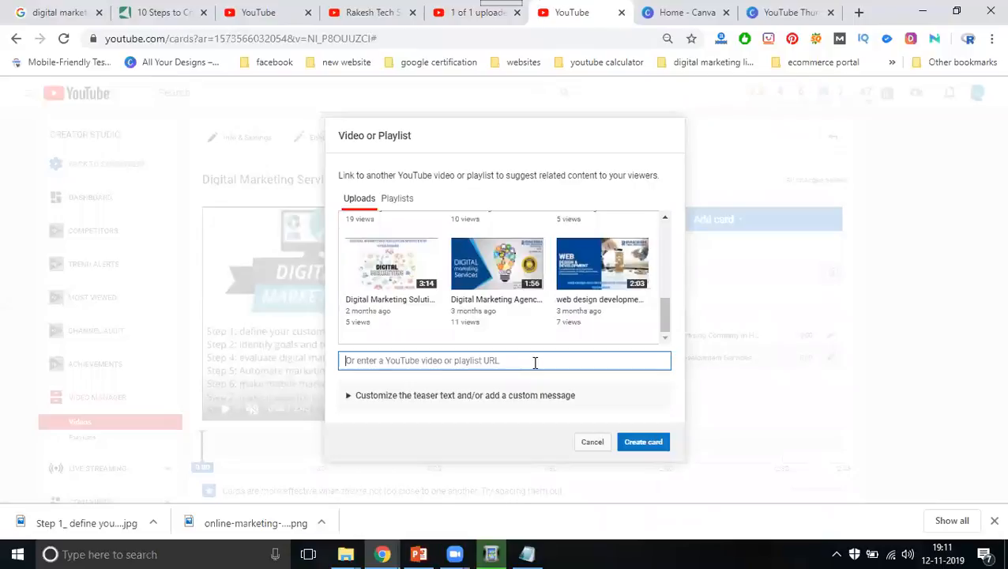
Create a card linking the Shared web hosting services video, then select the full video title
{"action": "left_click", "coordinate": [641, 442]}
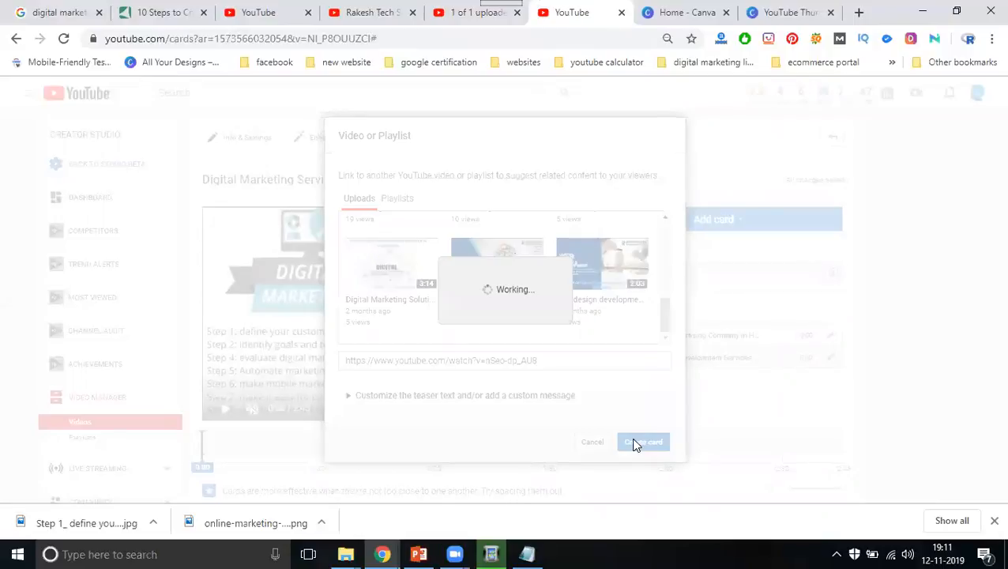
{"action": "left_click", "coordinate": [641, 442]}
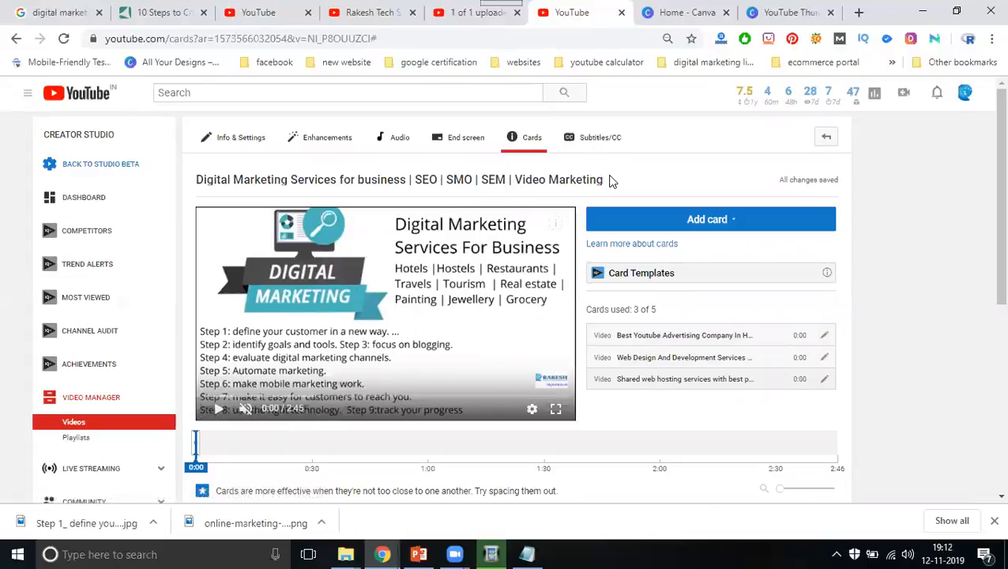
{"action": "triple_click", "coordinate": [398, 180]}
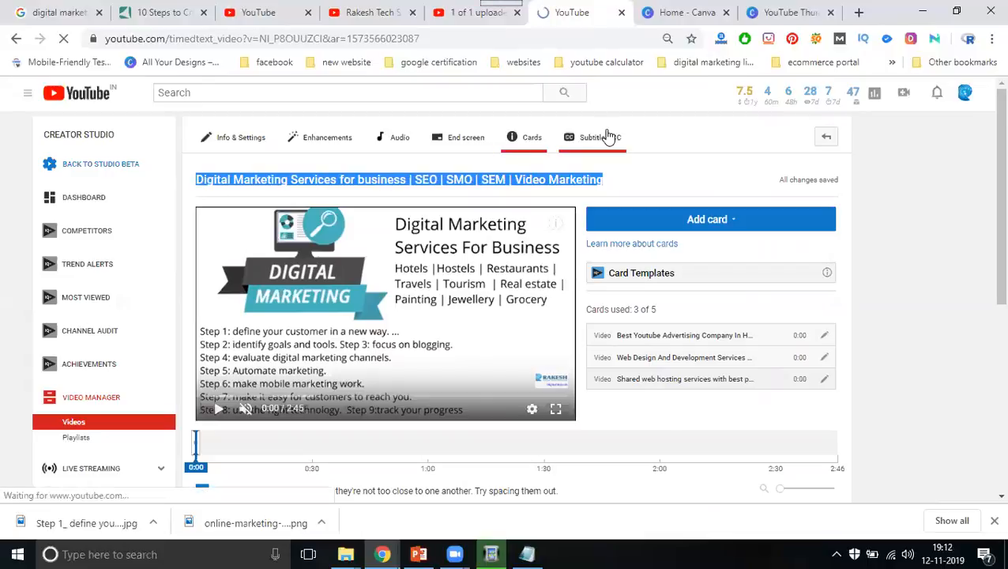
Start a new manual English subtitle track and edit the first caption with the video title
{"action": "left_click", "coordinate": [590, 136]}
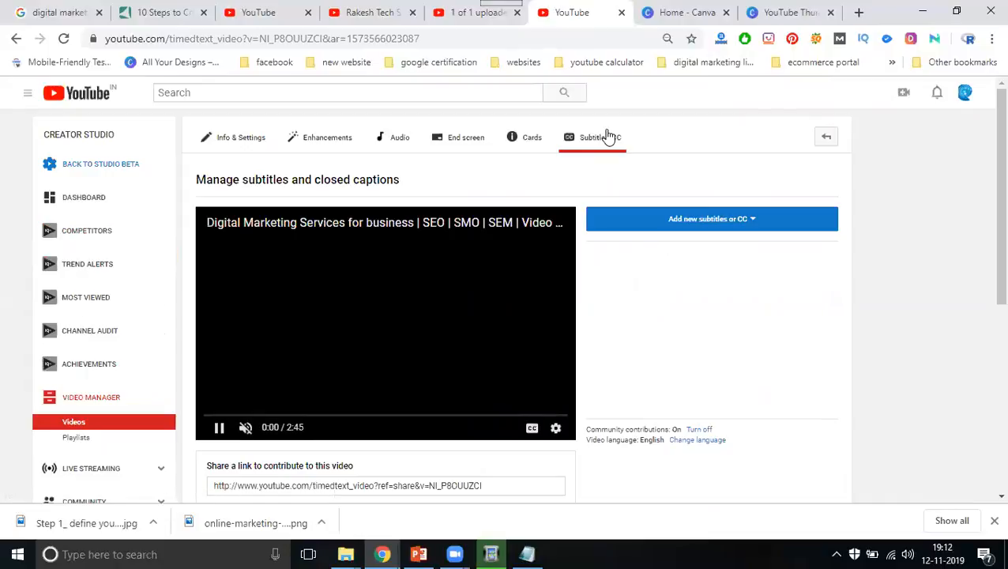
{"action": "mouse_move", "coordinate": [673, 218]}
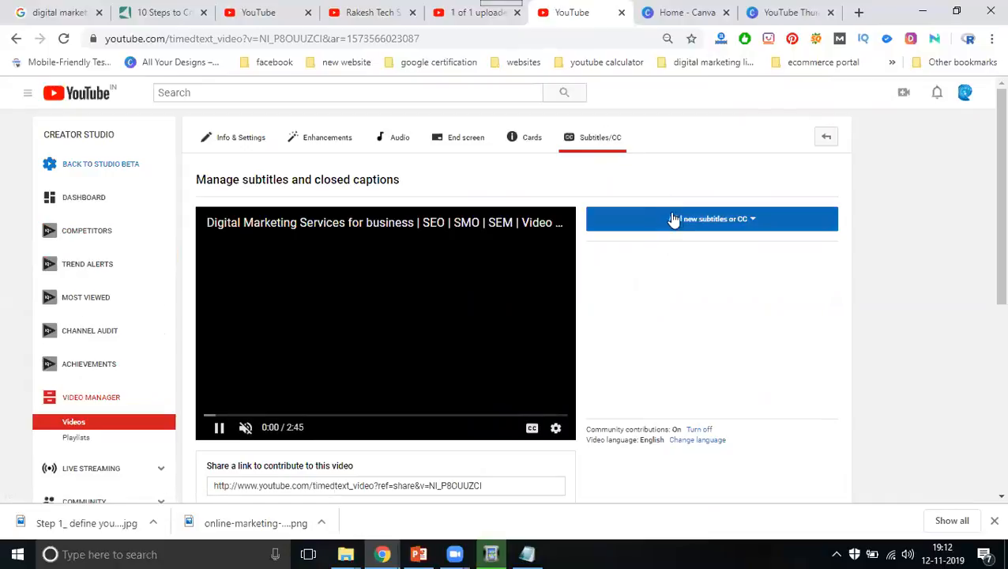
{"action": "left_click", "coordinate": [711, 218]}
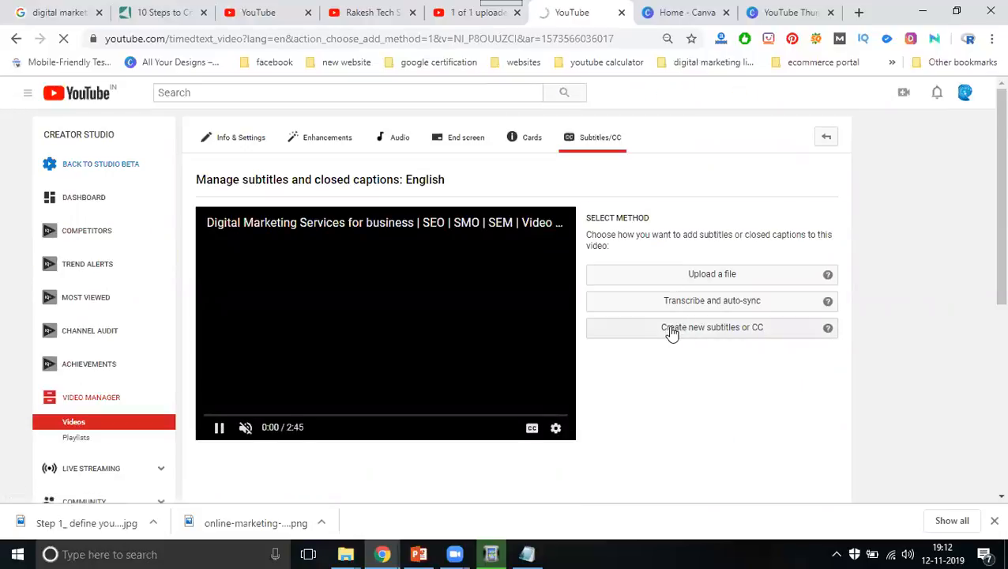
{"action": "left_click", "coordinate": [711, 327]}
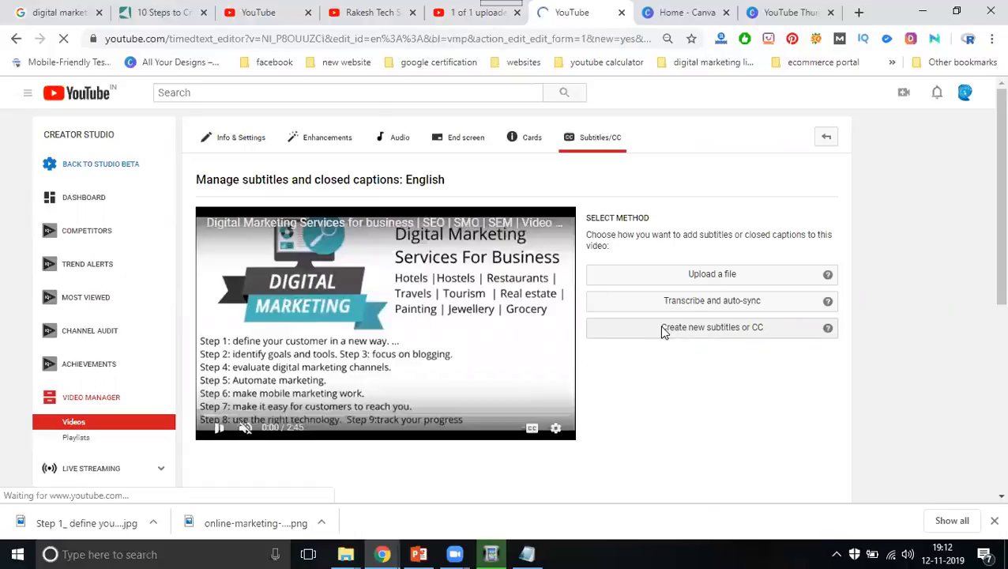
{"action": "left_click", "coordinate": [711, 300]}
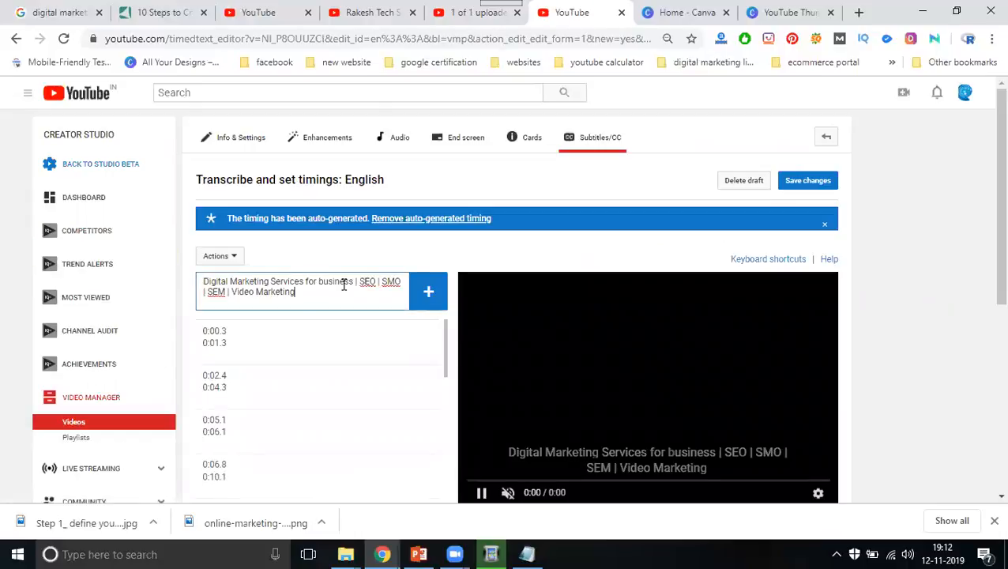
{"action": "left_click", "coordinate": [808, 180]}
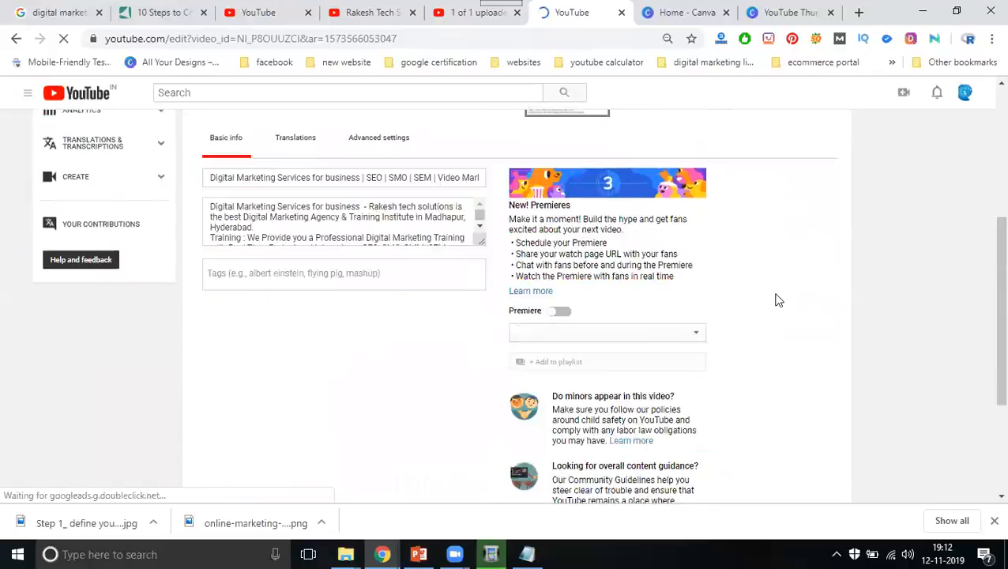
Scroll to vidIQ Recommended Tags and add digital marketing, social media marketing and digital marketing agency
{"action": "scroll", "scroll_direction": "down", "scroll_amount": 3}
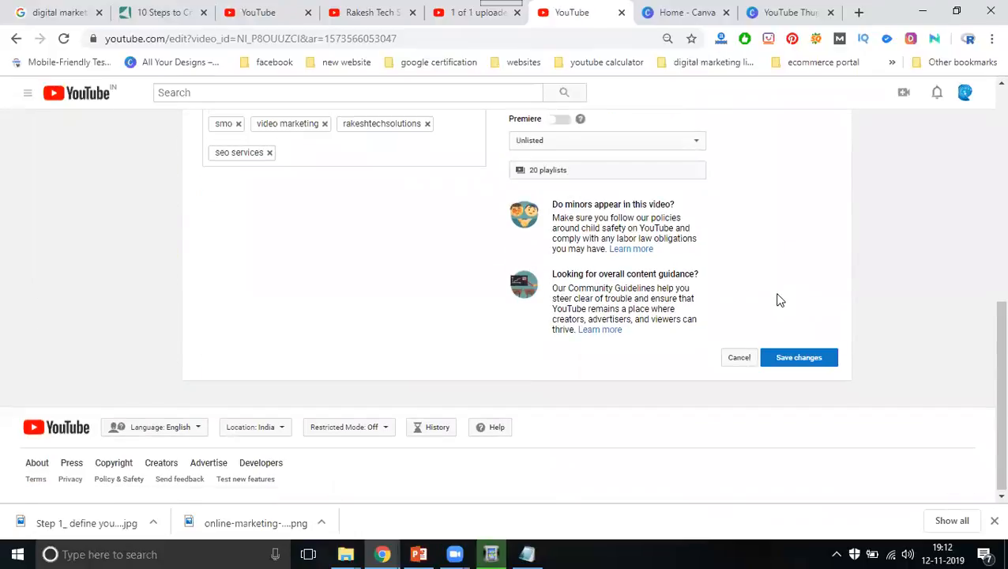
{"action": "scroll", "scroll_direction": "down", "scroll_amount": 3}
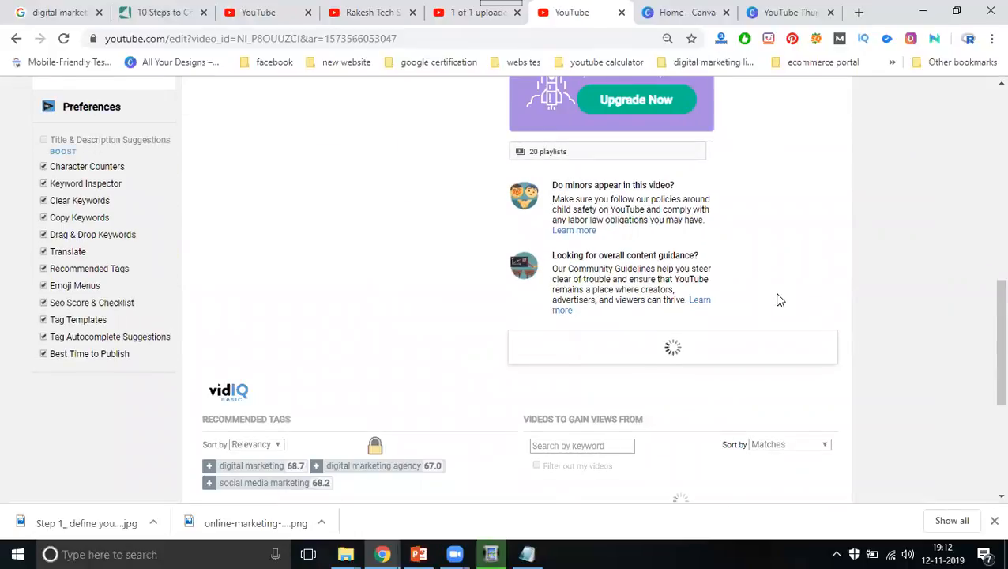
{"action": "scroll", "scroll_direction": "down", "scroll_amount": 3}
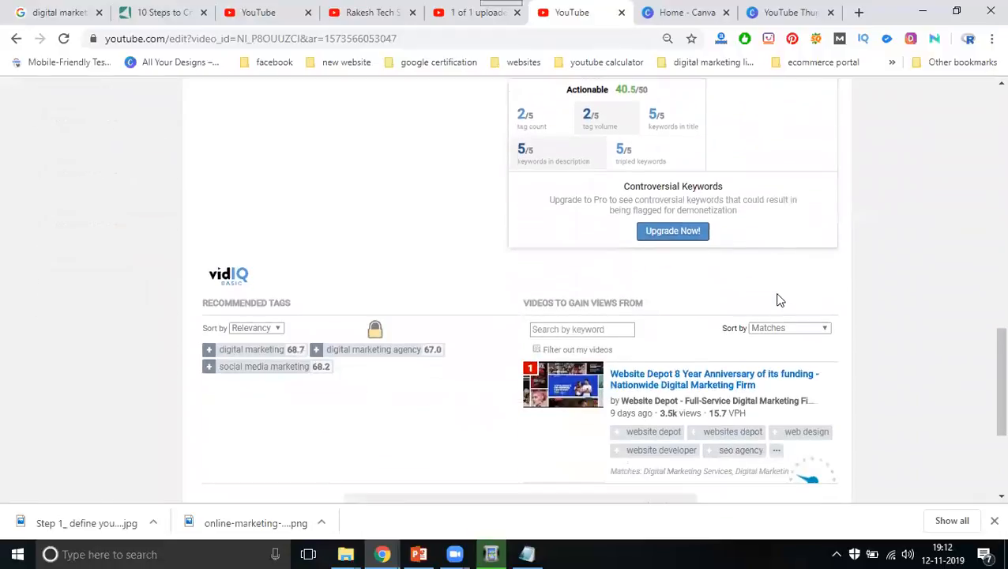
{"action": "scroll", "scroll_direction": "up", "scroll_amount": 3}
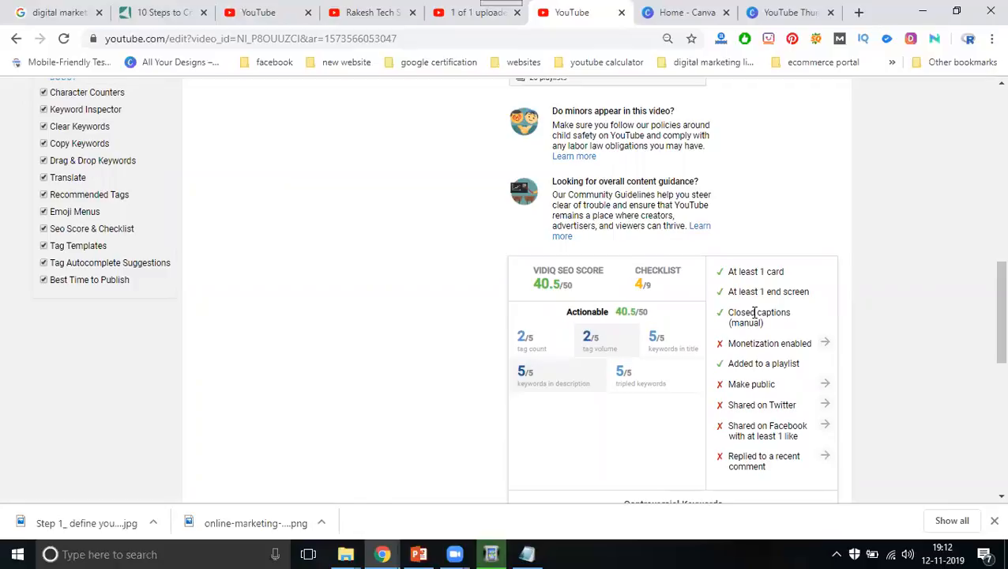
{"action": "mouse_move", "coordinate": [755, 363]}
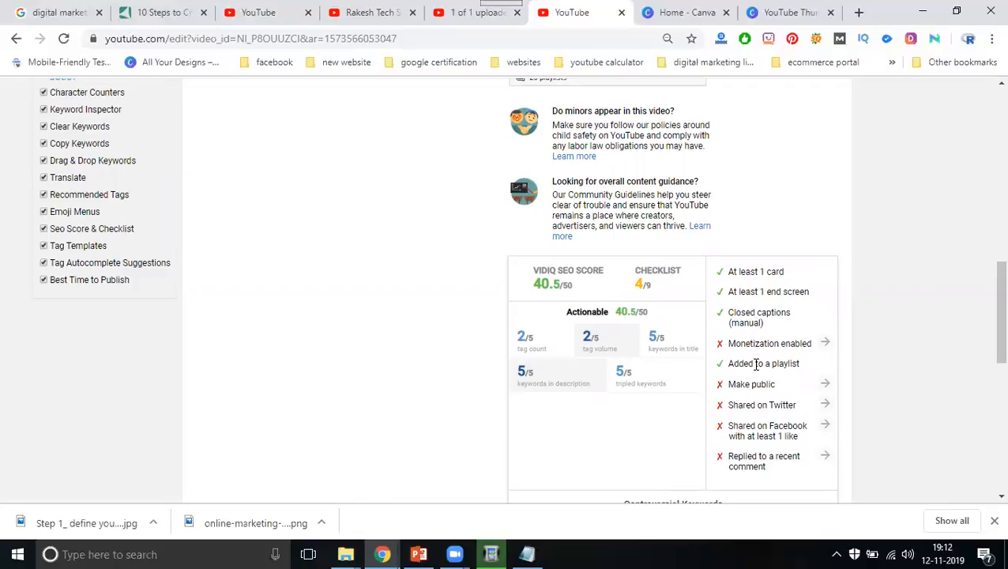
{"action": "mouse_move", "coordinate": [752, 384]}
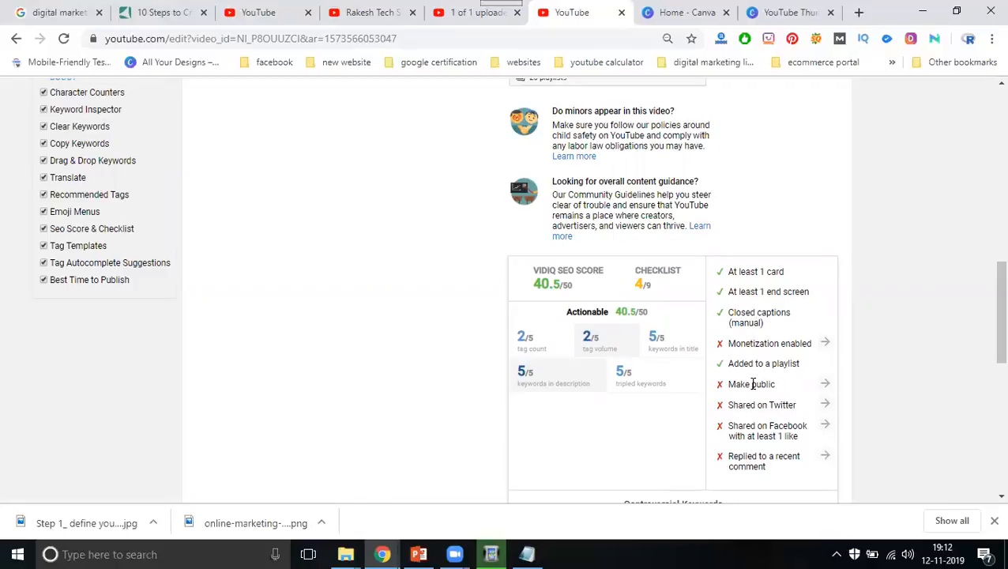
{"action": "scroll", "scroll_direction": "down", "scroll_amount": 3}
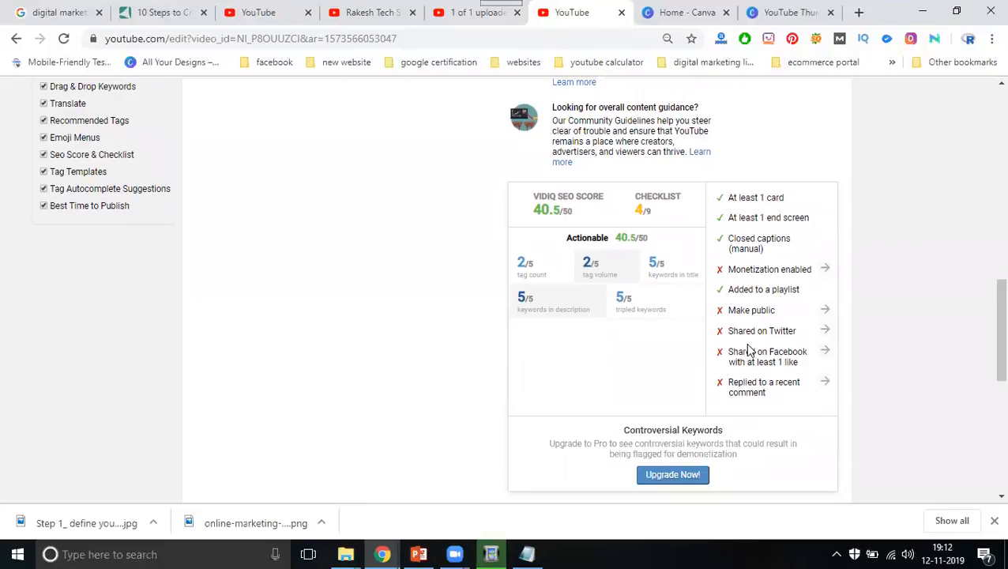
{"action": "mouse_move", "coordinate": [740, 381]}
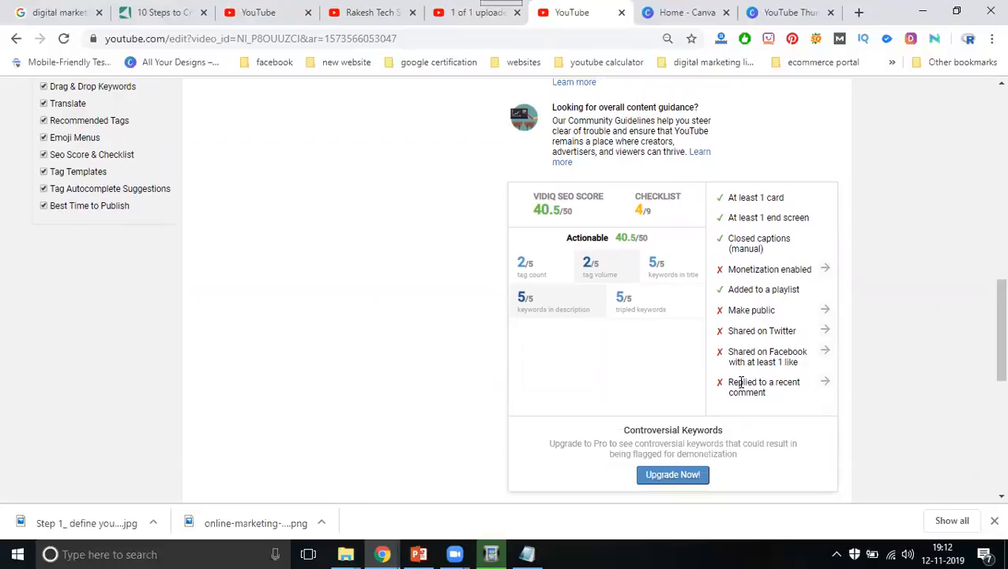
{"action": "scroll", "scroll_direction": "down", "scroll_amount": 3}
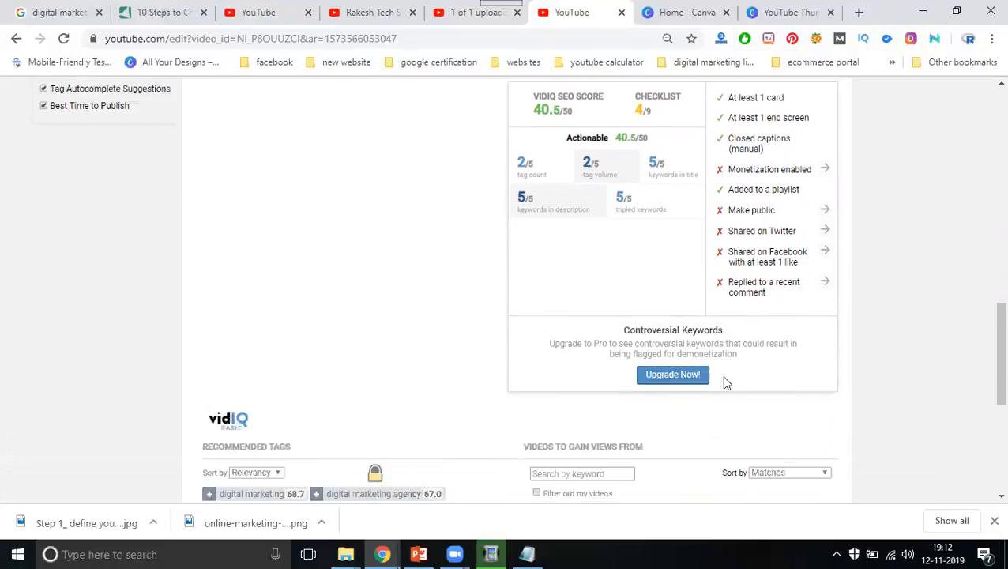
{"action": "scroll", "scroll_direction": "down", "scroll_amount": 3}
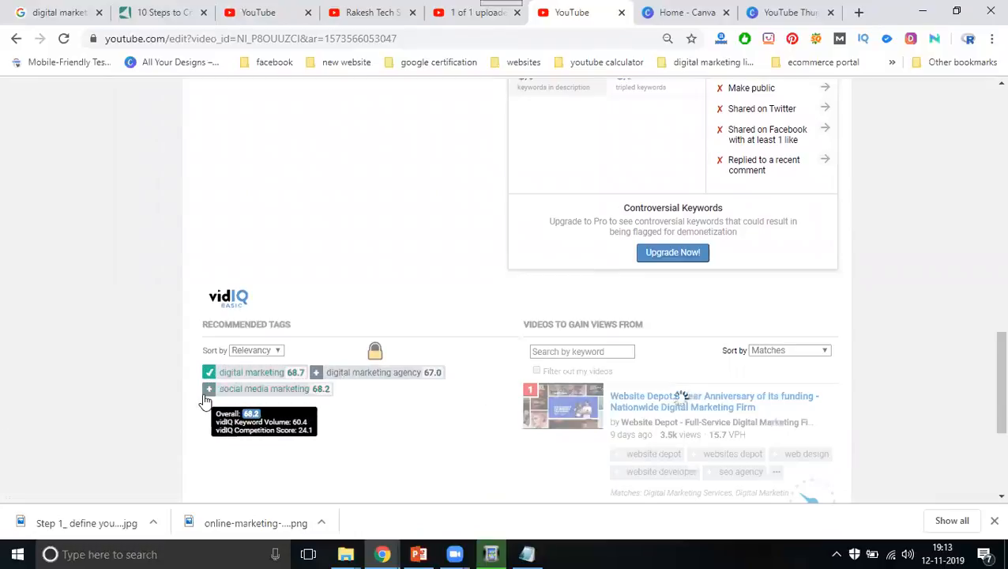
{"action": "scroll", "scroll_direction": "up", "scroll_amount": 3}
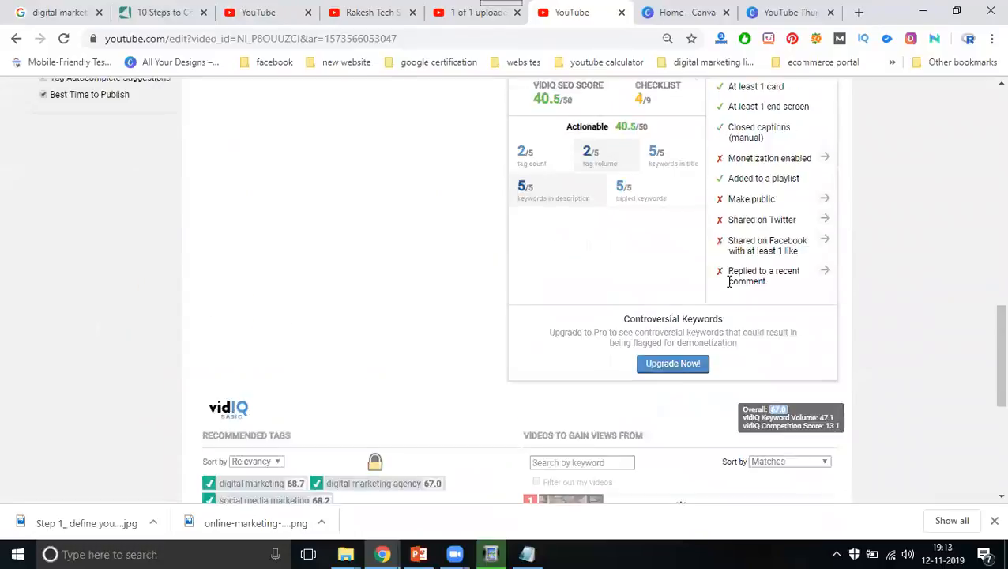
{"action": "scroll", "scroll_direction": "up", "scroll_amount": 3}
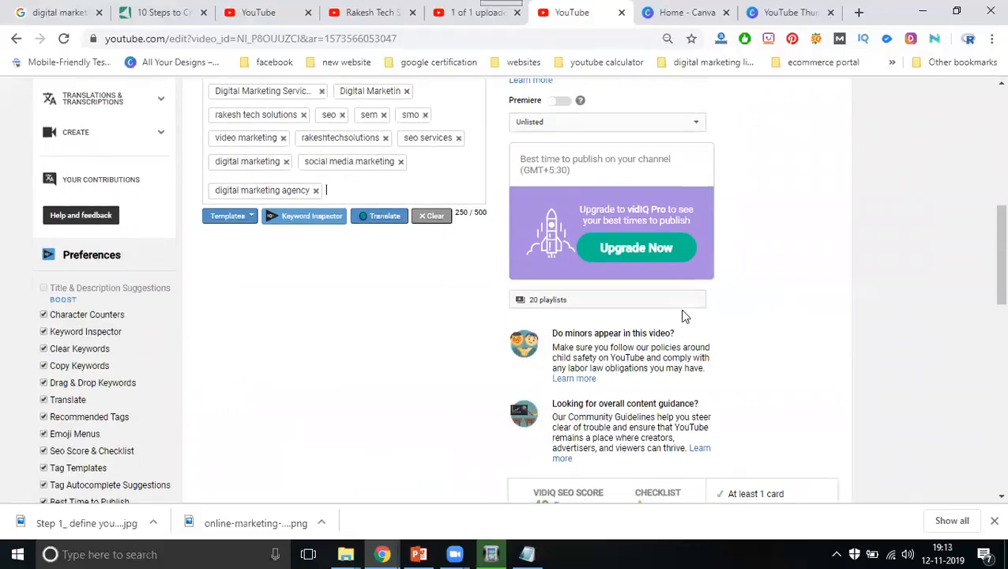
{"action": "scroll", "scroll_direction": "down", "scroll_amount": 3}
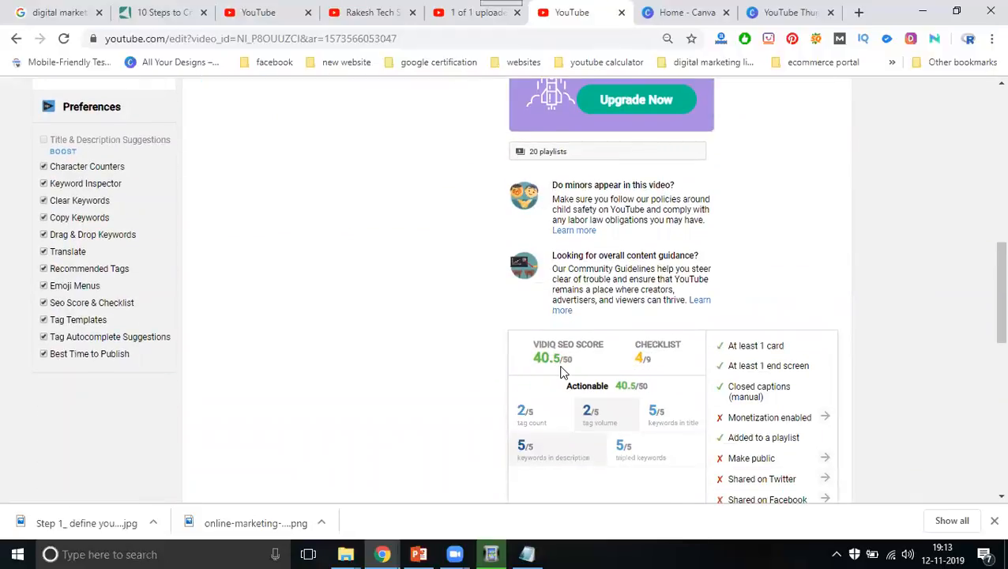
{"action": "scroll", "scroll_direction": "up", "scroll_amount": 3}
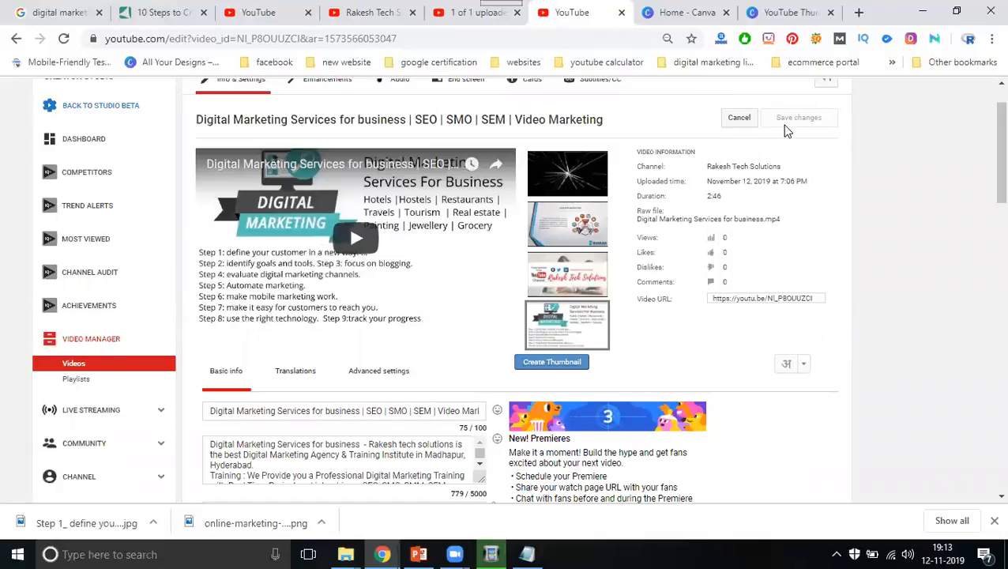
{"action": "mouse_move", "coordinate": [811, 175]}
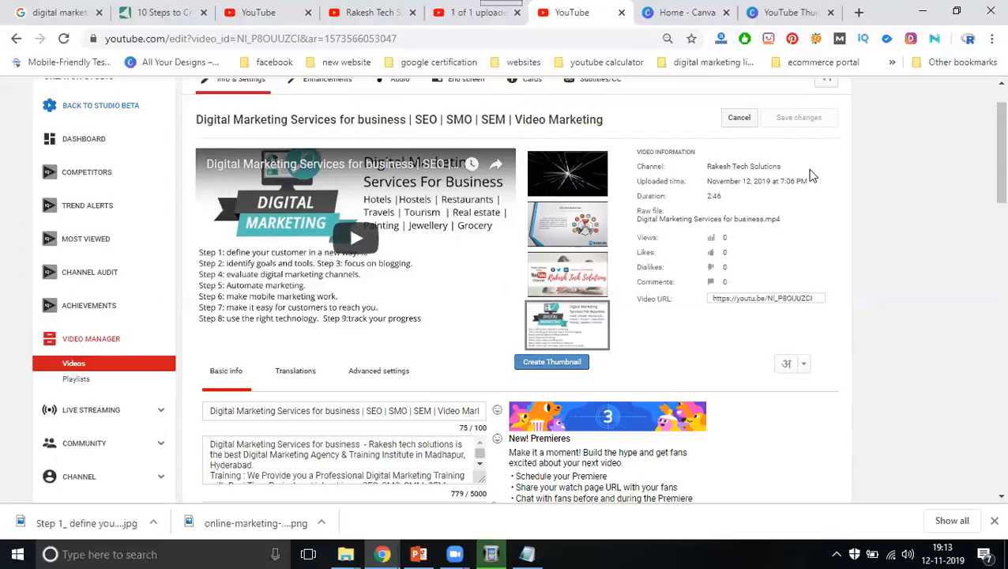
{"action": "mouse_move", "coordinate": [771, 163]}
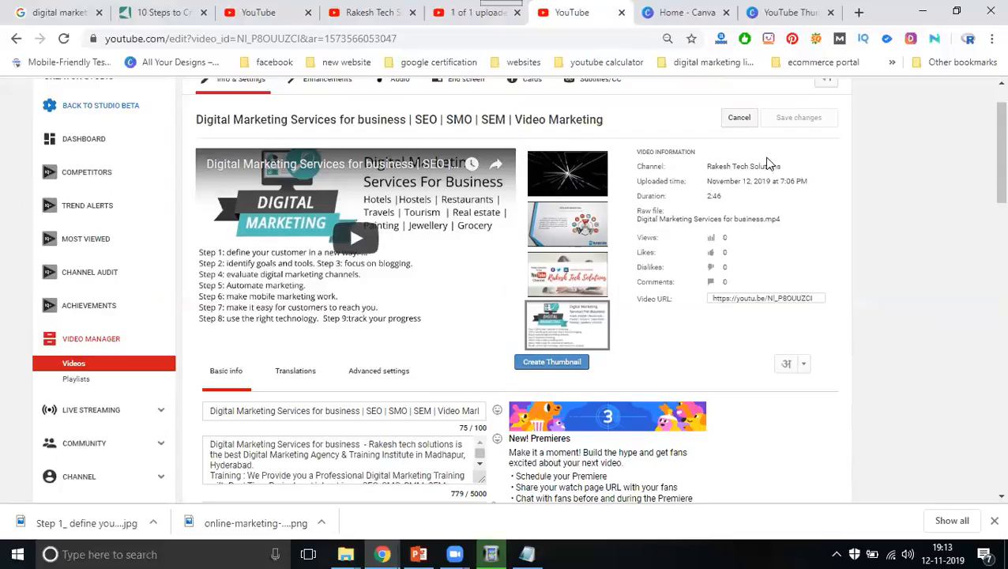
{"action": "left_click", "coordinate": [605, 345]}
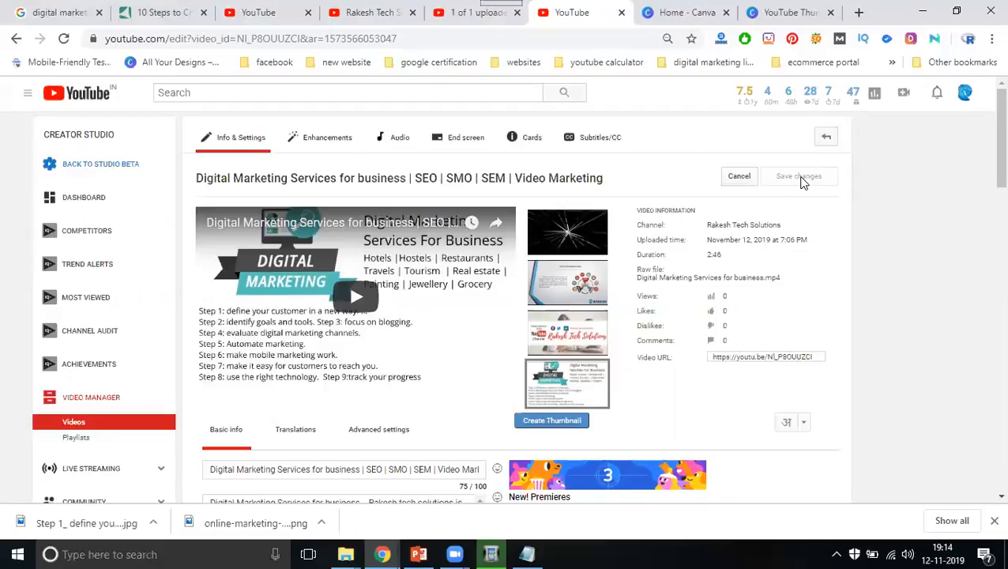
{"action": "mouse_move", "coordinate": [888, 325]}
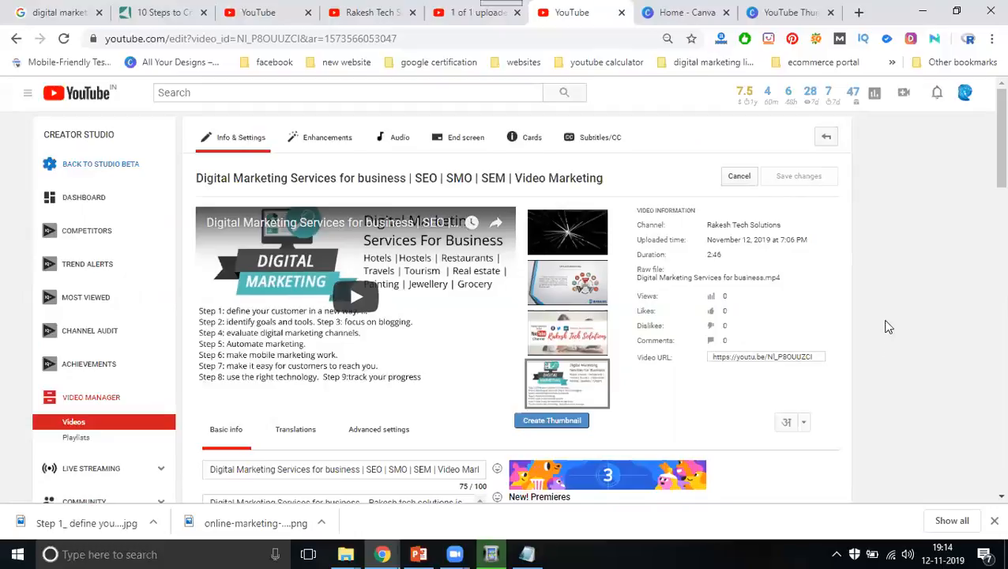
{"action": "mouse_move", "coordinate": [764, 515]}
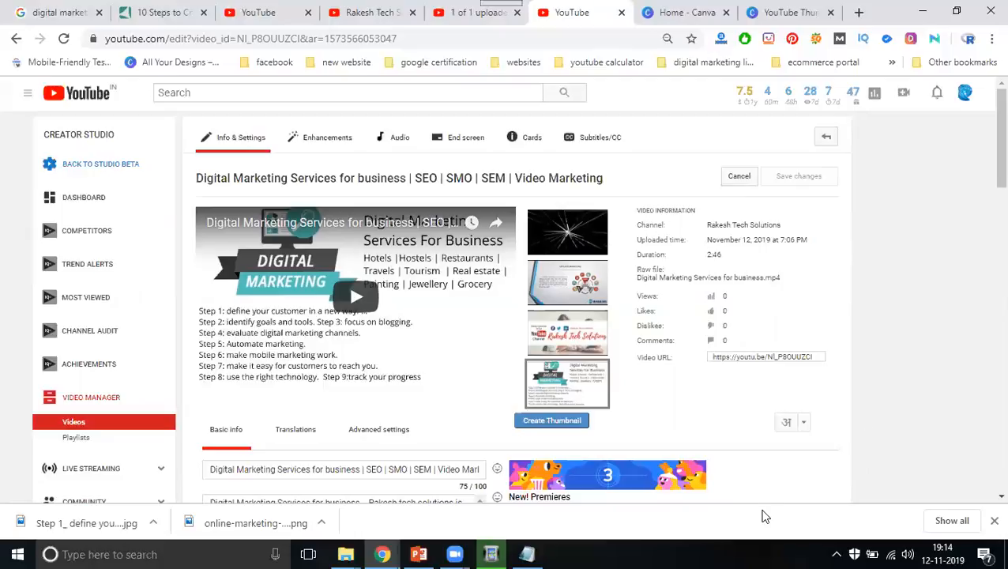